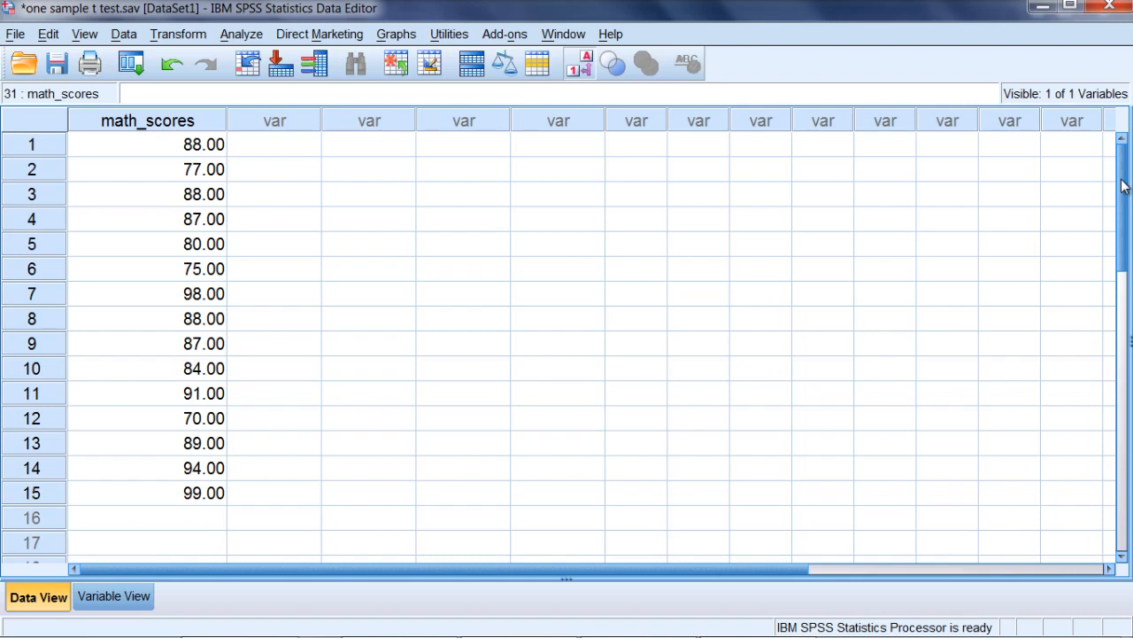
pyautogui.moveTo(637, 124)
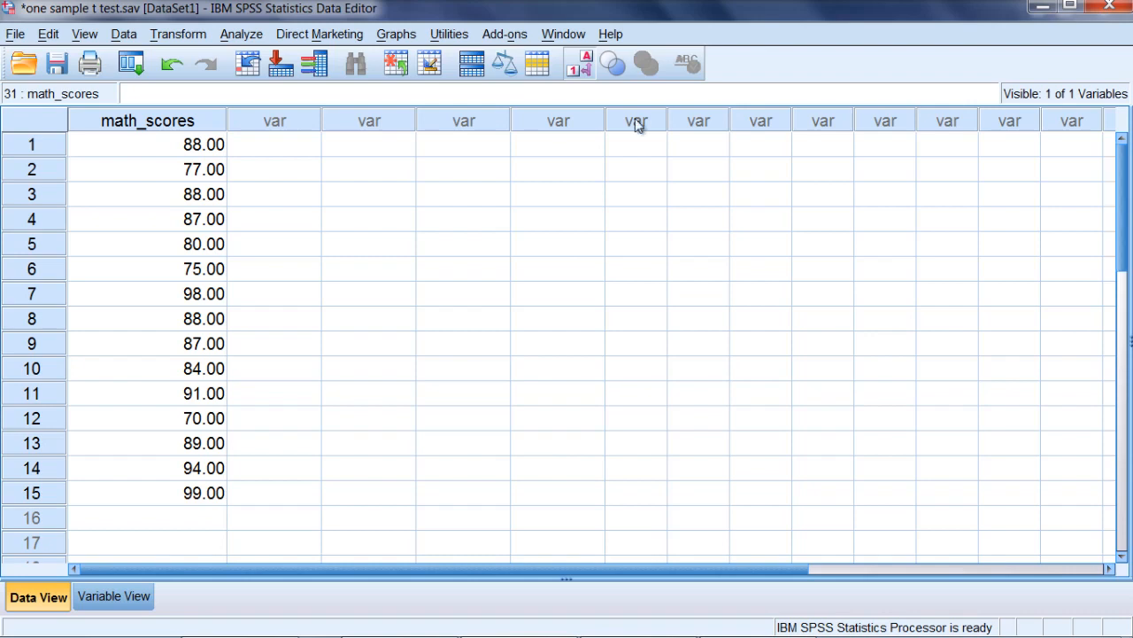
pyautogui.moveTo(205, 131)
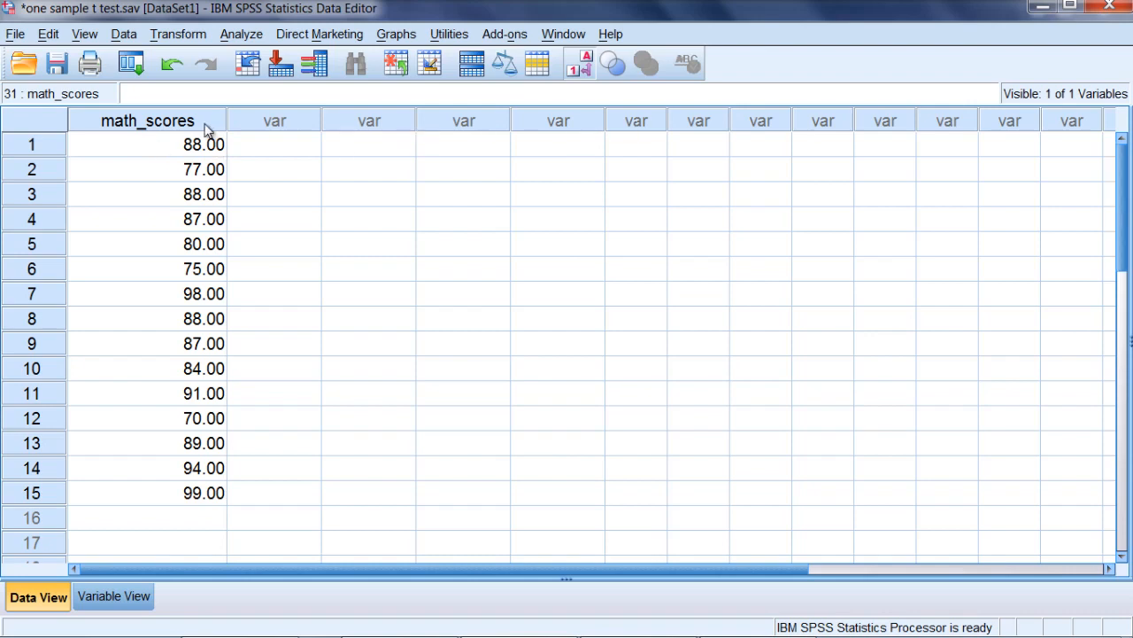
pyautogui.moveTo(127, 135)
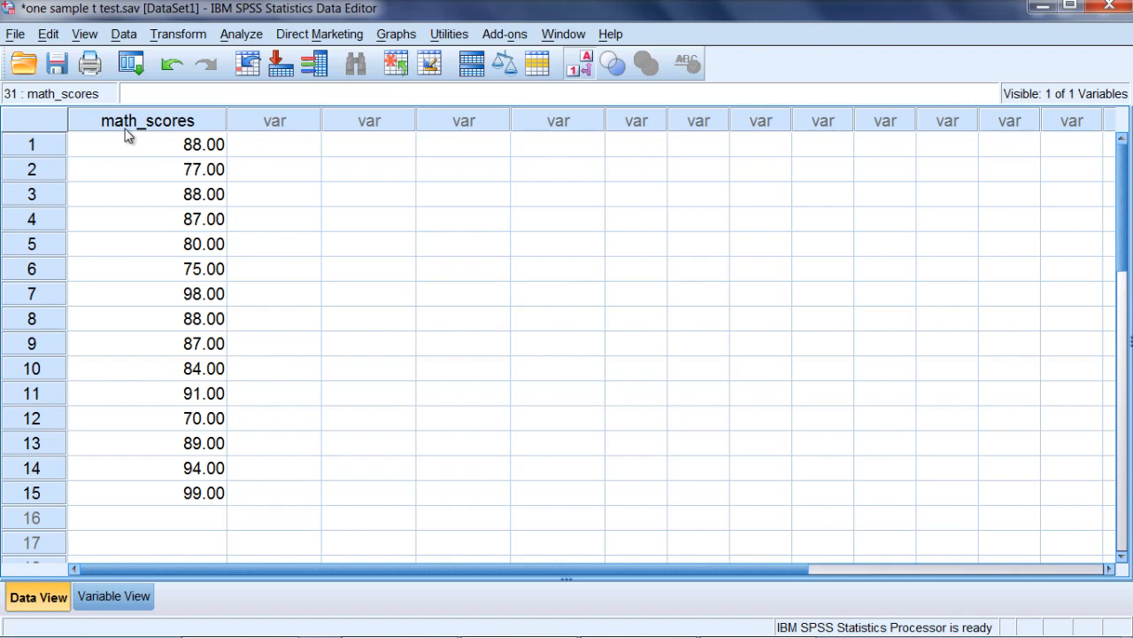
# - Select the math_scores column and its score cells, then clear the selection
pyautogui.click(147, 120)
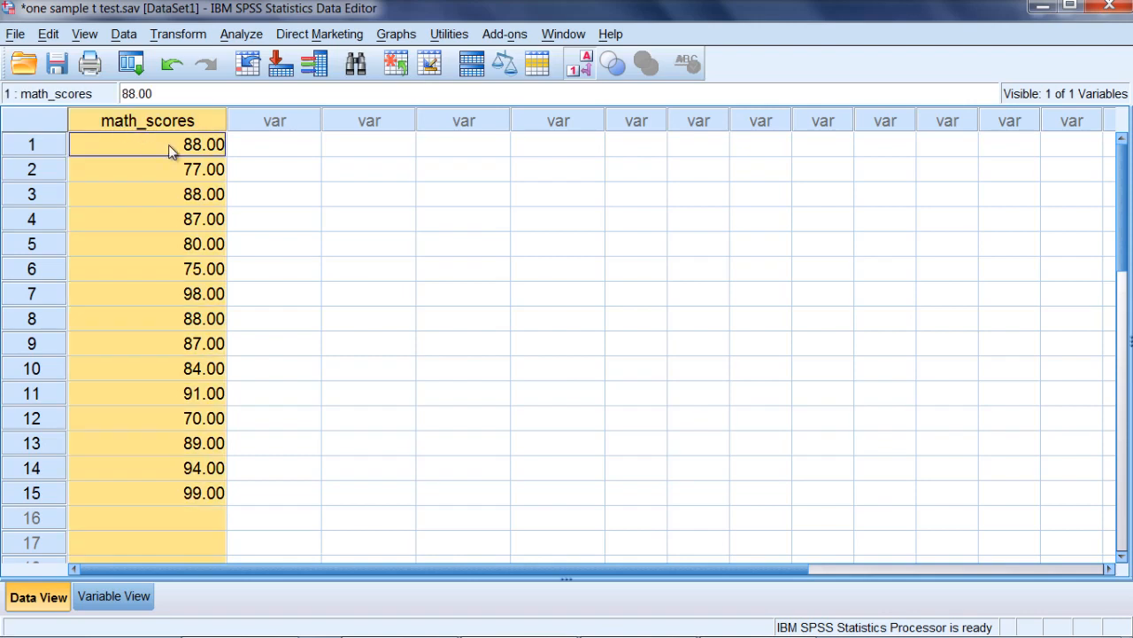
pyautogui.click(147, 443)
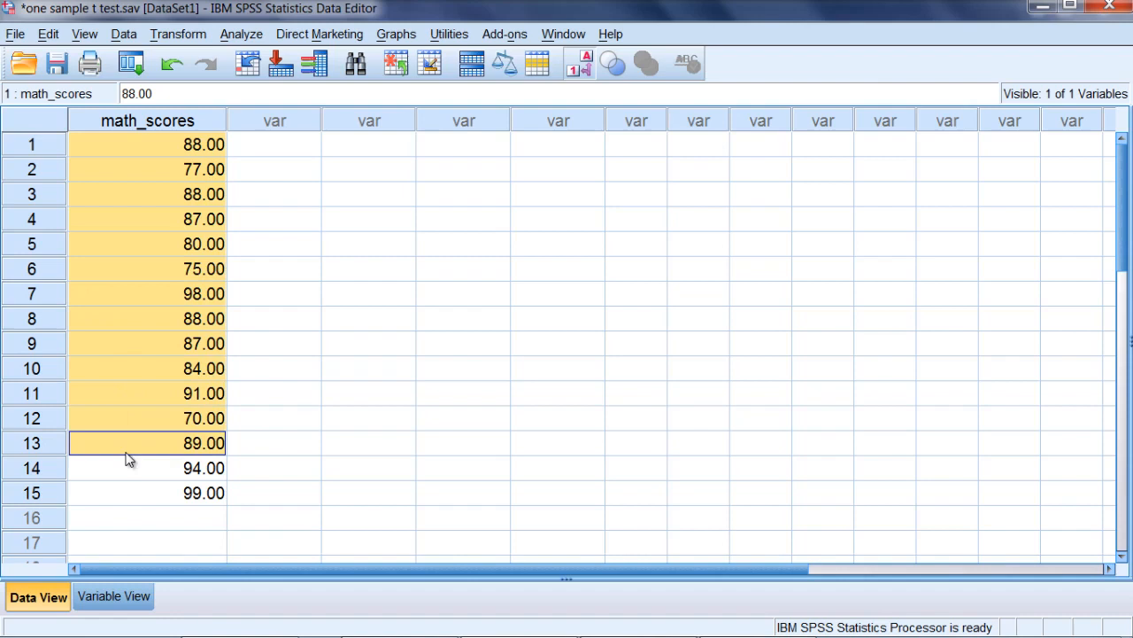
pyautogui.click(147, 319)
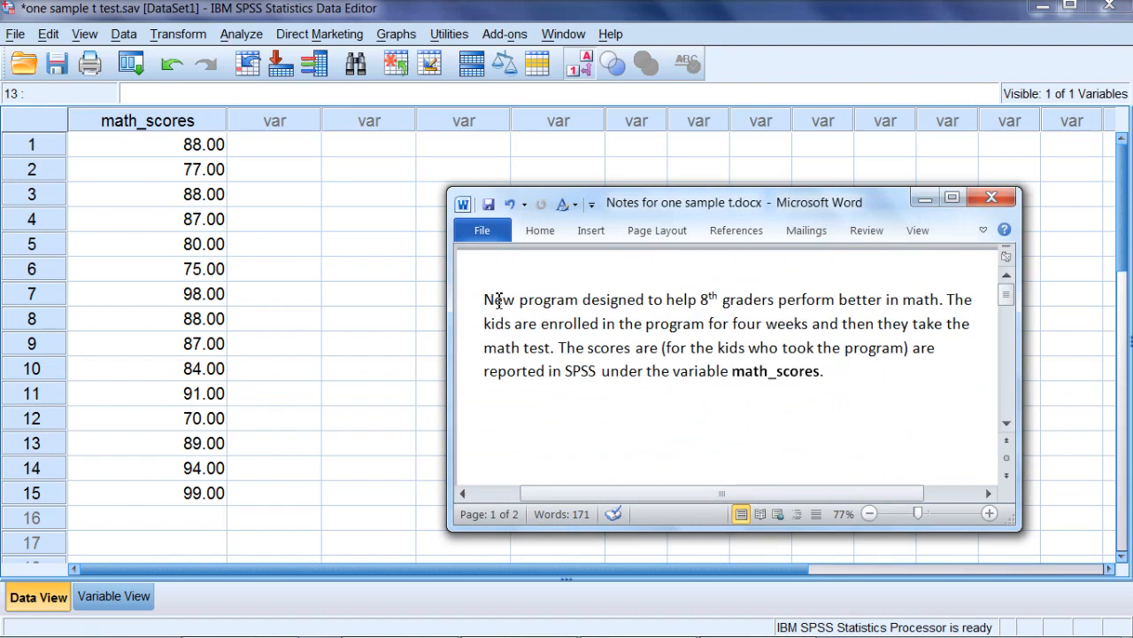
# - Highlight key phrases in the first paragraph describing the eighth-grade math program
pyautogui.doubleClick(530, 299)
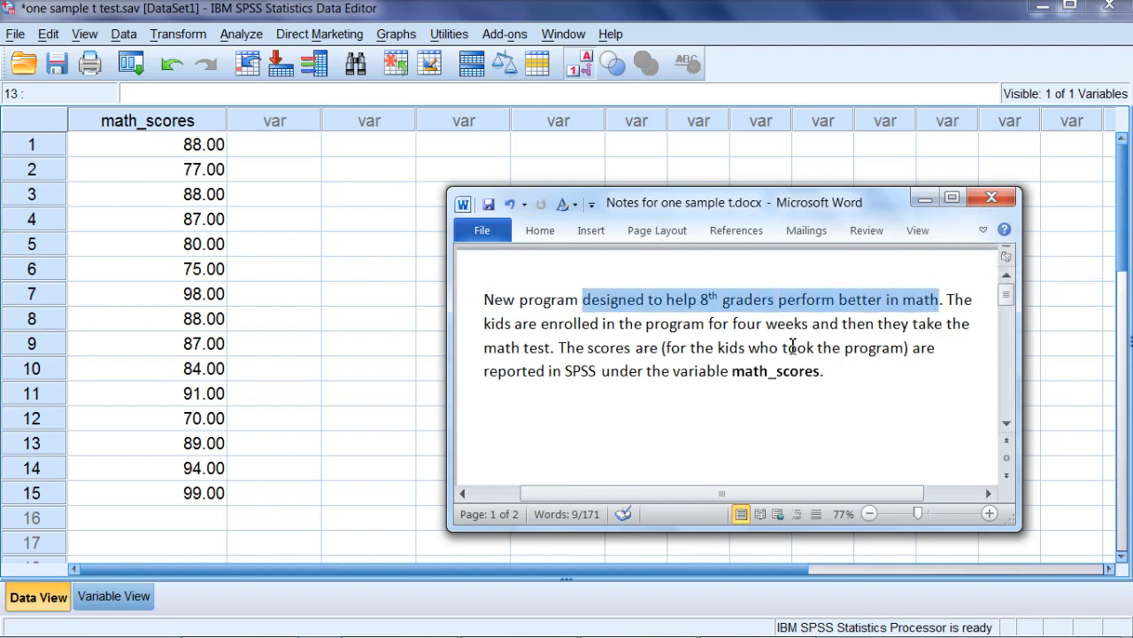
pyautogui.click(591, 320)
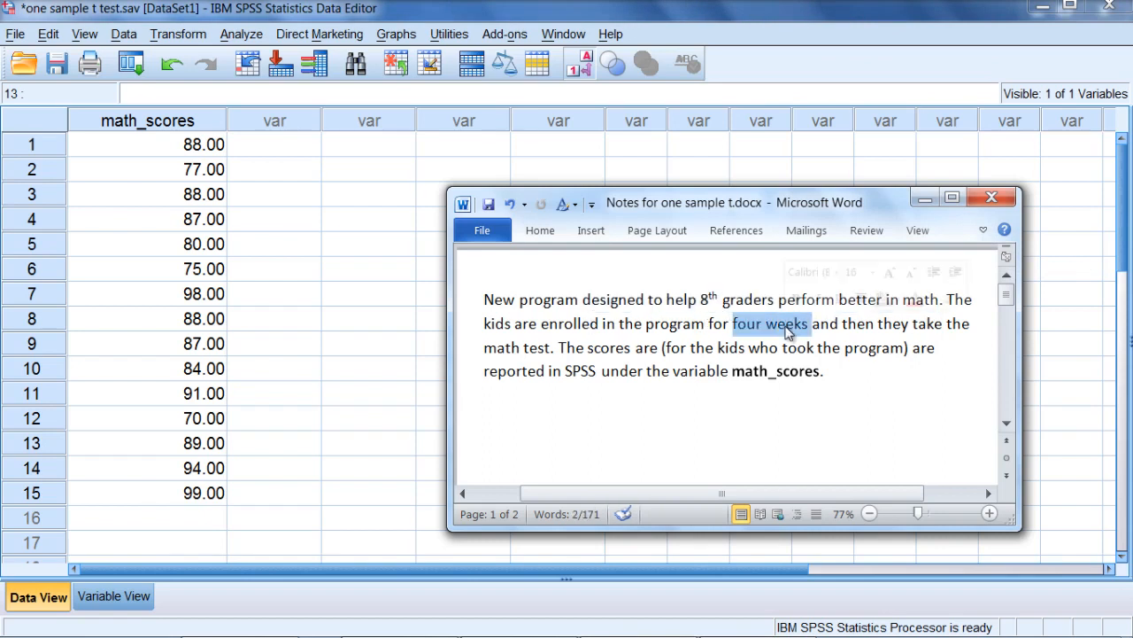
pyautogui.moveTo(492, 354)
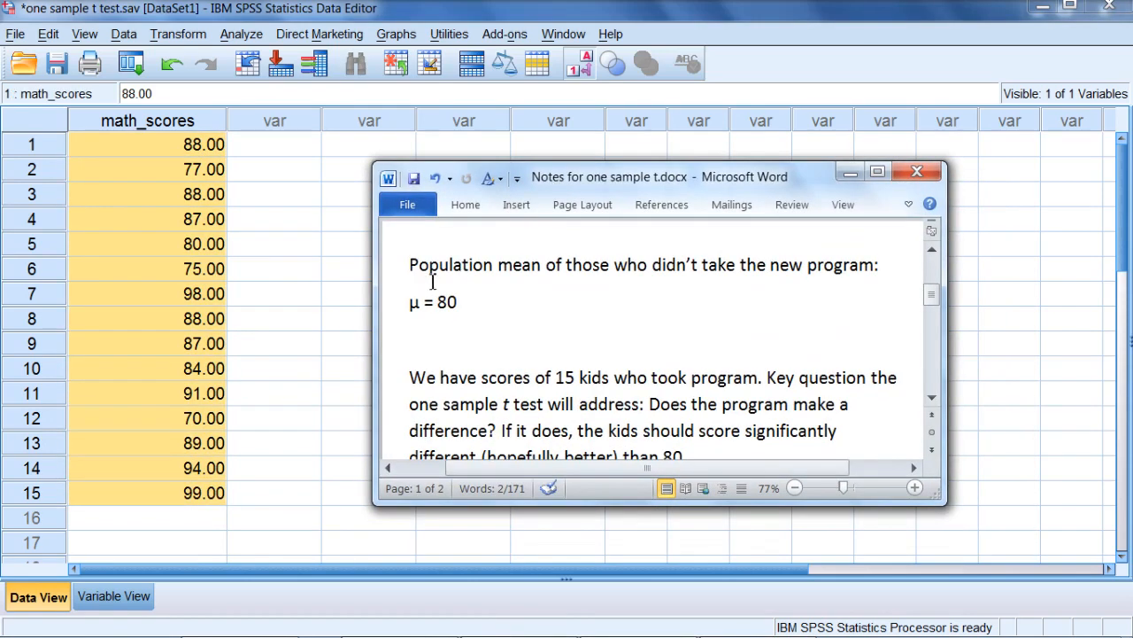
pyautogui.moveTo(492, 303)
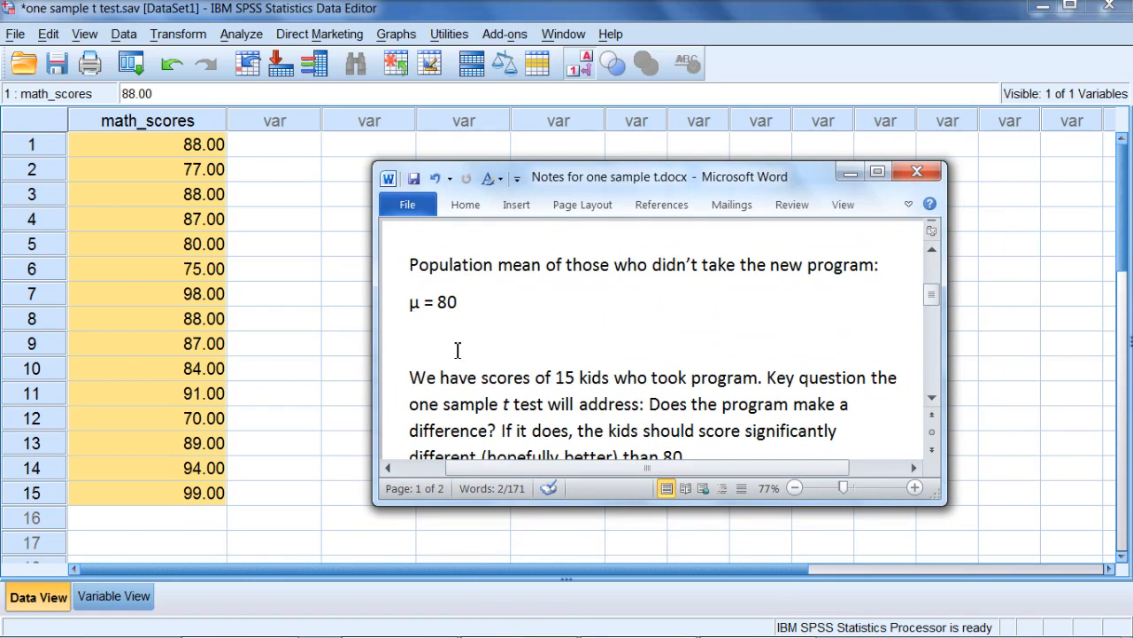
pyautogui.moveTo(451, 367)
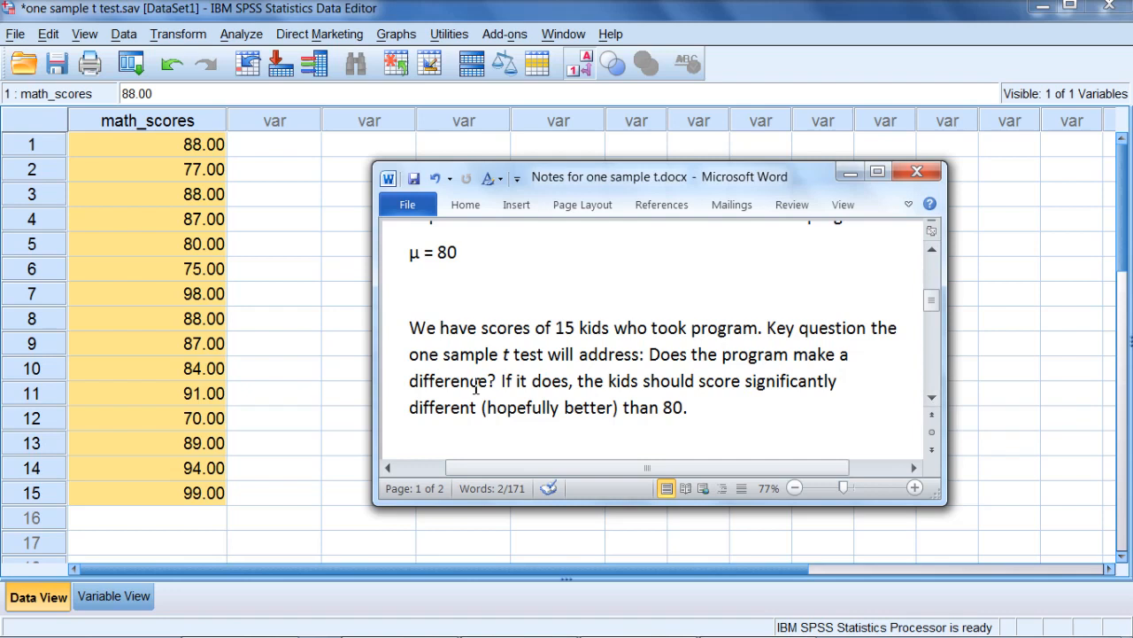
pyautogui.moveTo(620, 386)
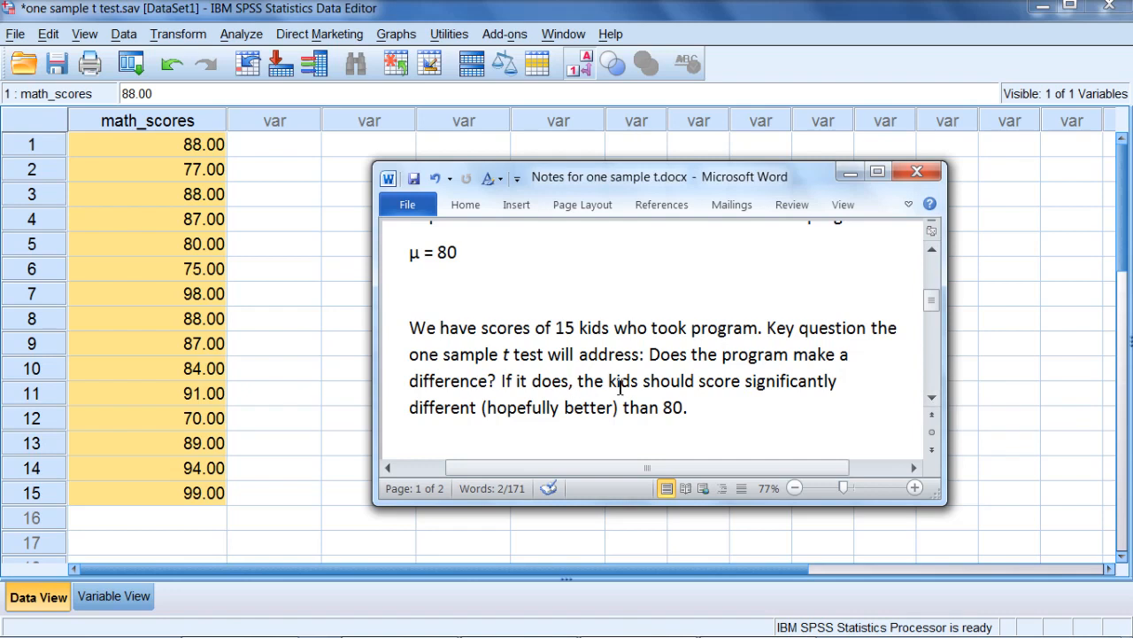
pyautogui.moveTo(928, 322)
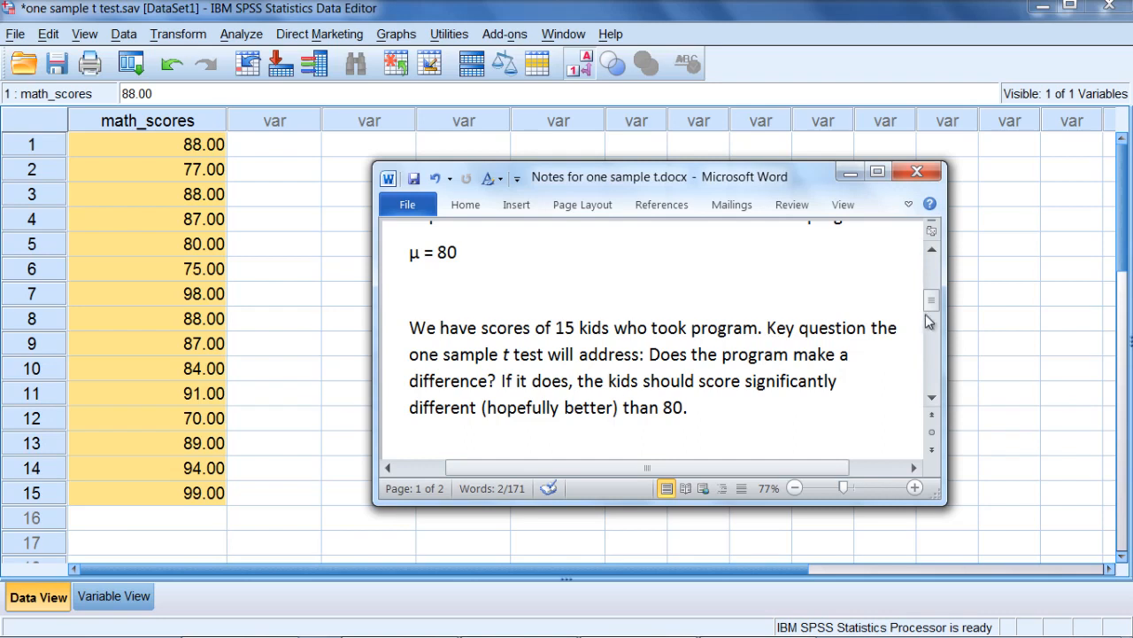
# - Emphasise the population mean μ = 80 in the notes, then minimize Word to return to the data
pyautogui.scroll(3)
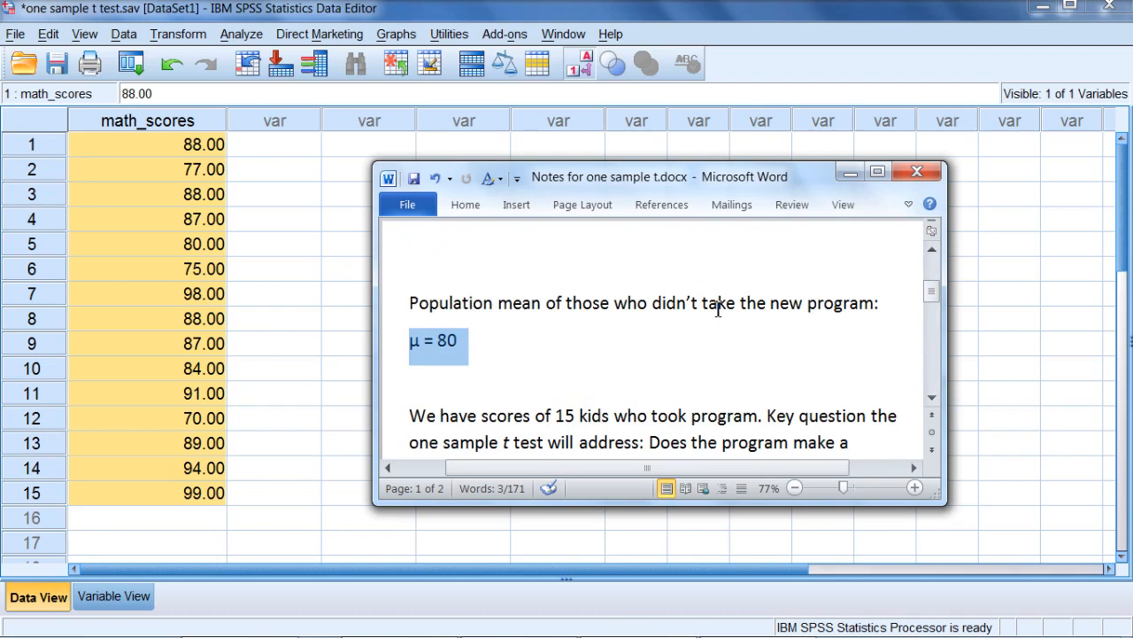
pyautogui.moveTo(191, 153)
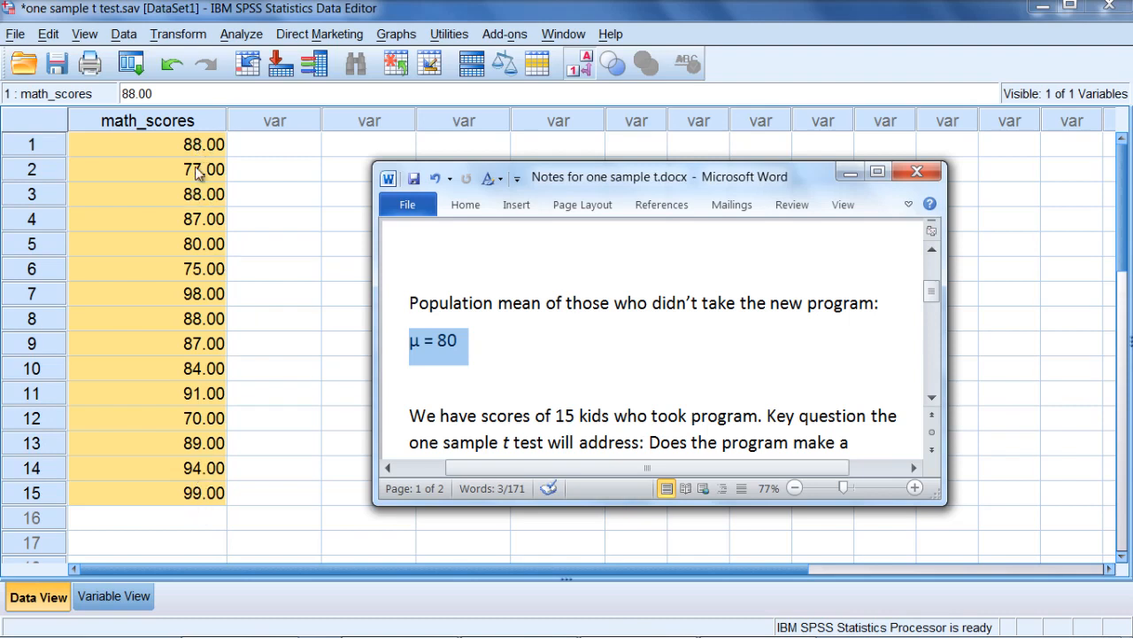
pyautogui.moveTo(562, 290)
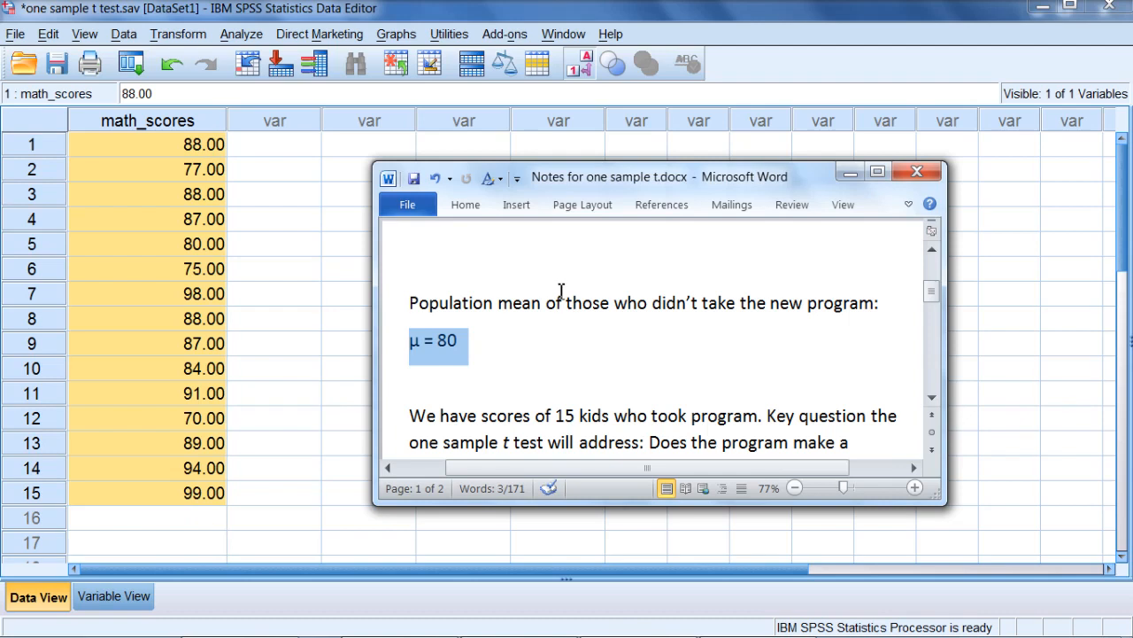
pyautogui.click(411, 342)
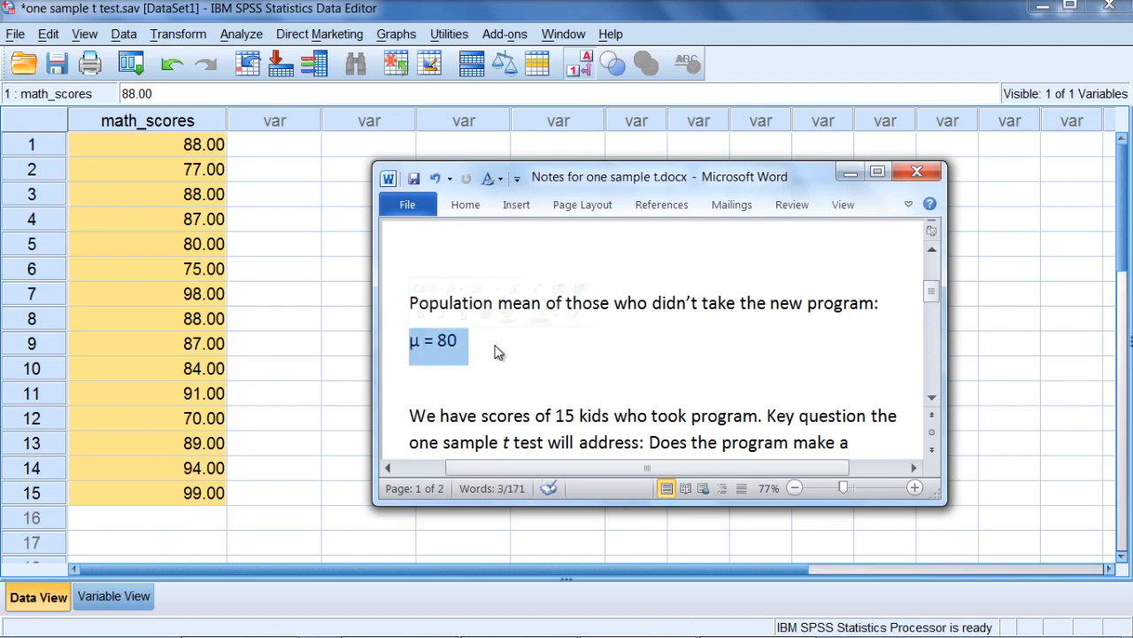
pyautogui.moveTo(493, 347)
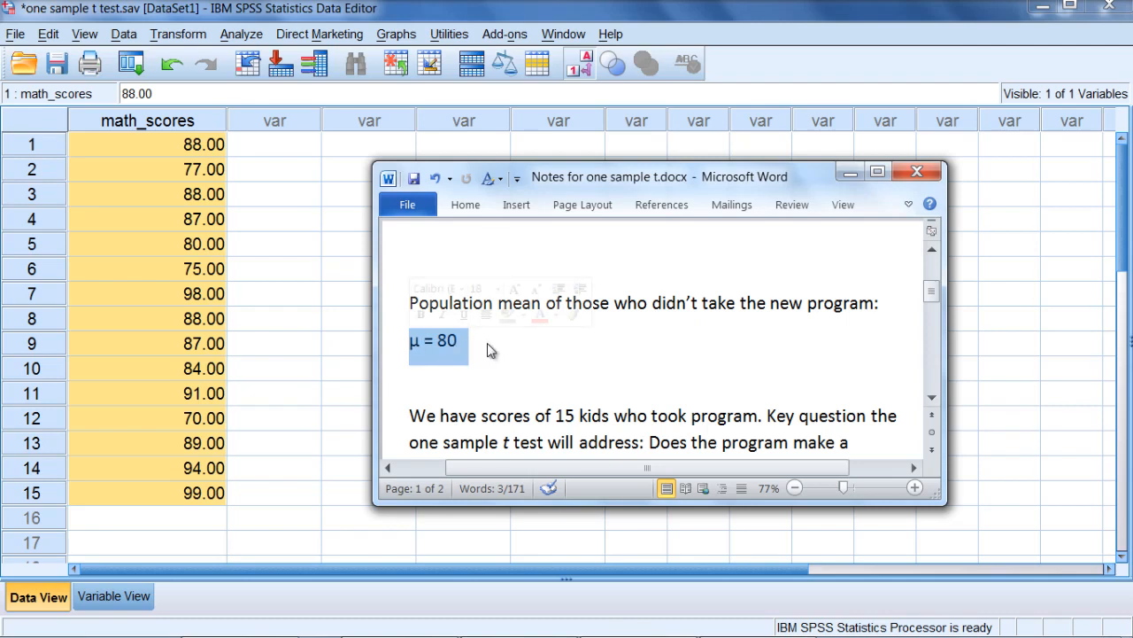
pyautogui.scroll(-3)
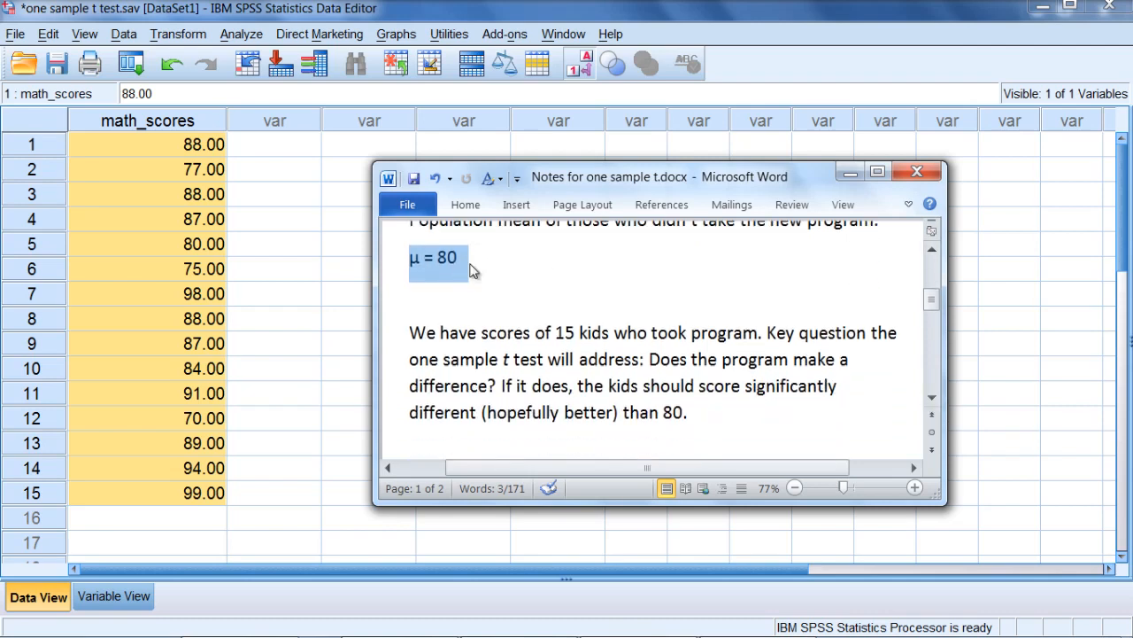
pyautogui.moveTo(485, 273)
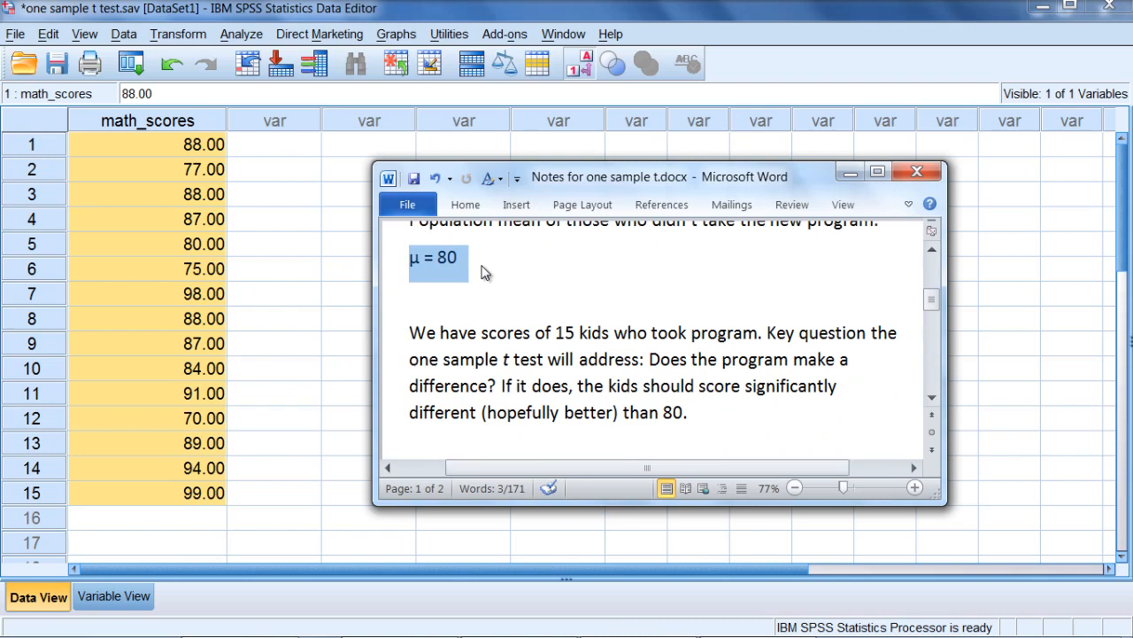
pyautogui.click(486, 267)
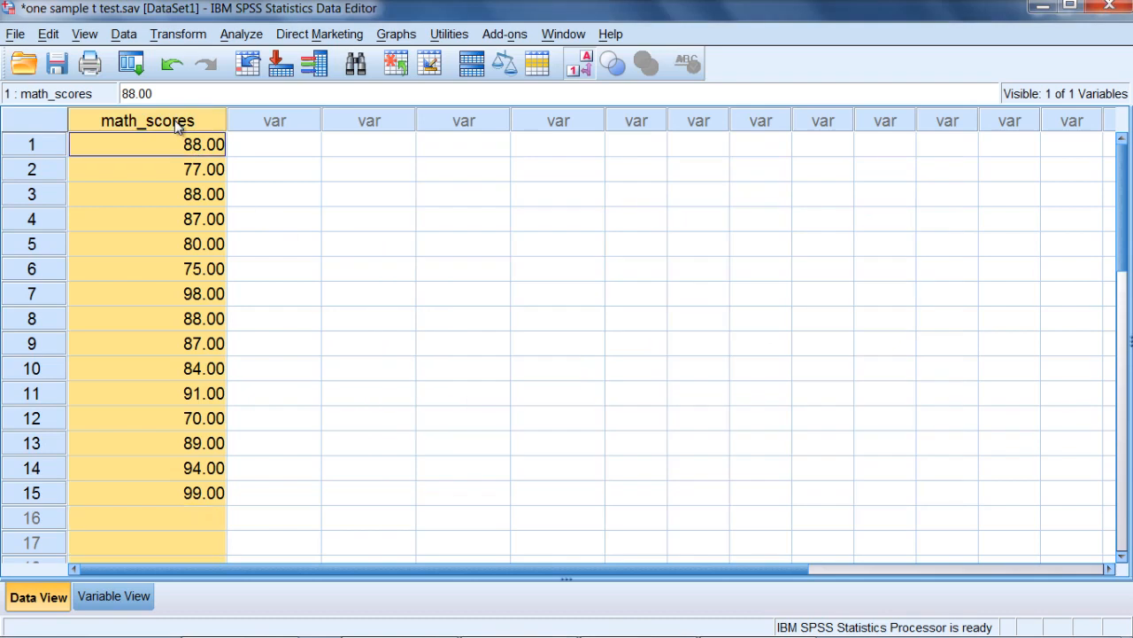
pyautogui.moveTo(177, 349)
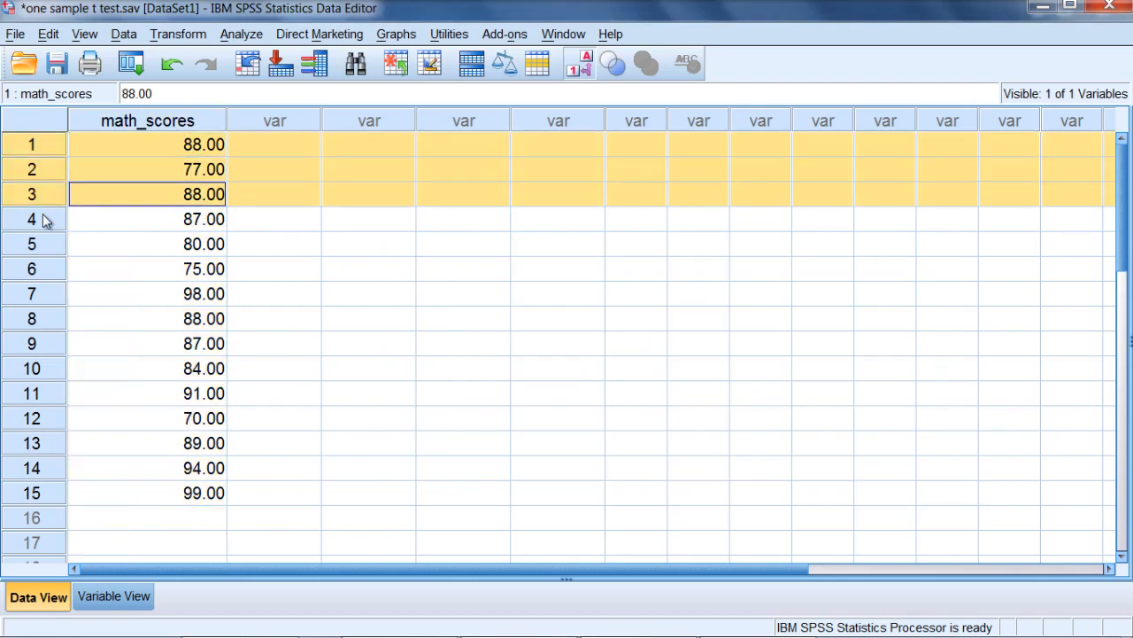
# - Select the rows of cases in math_scores and bring up the Analyze menu
pyautogui.click(147, 492)
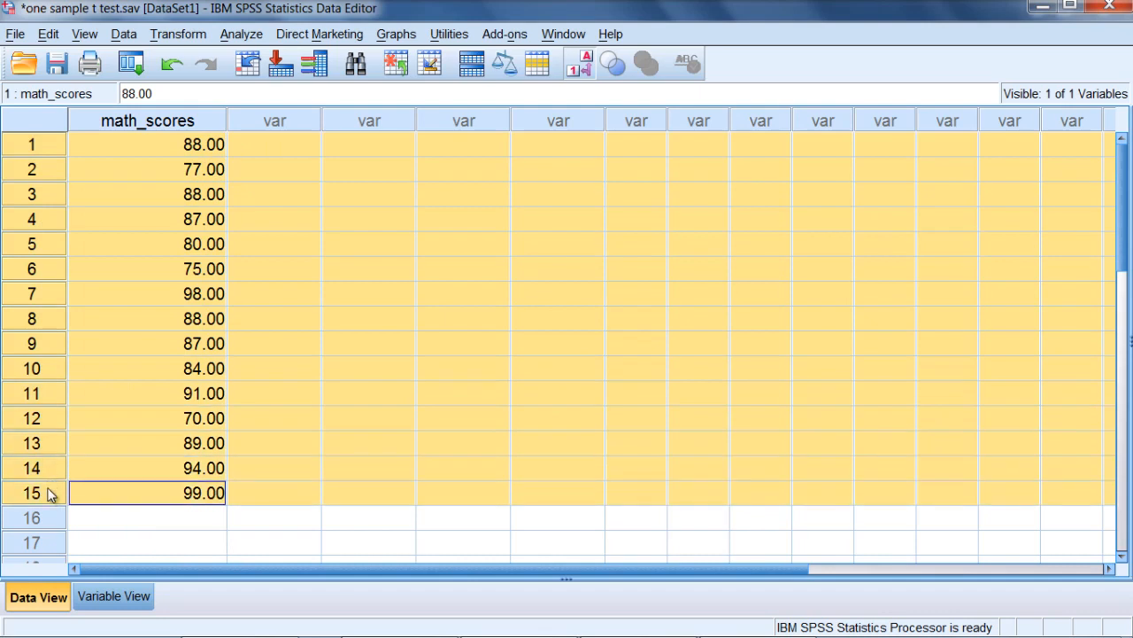
pyautogui.moveTo(195, 384)
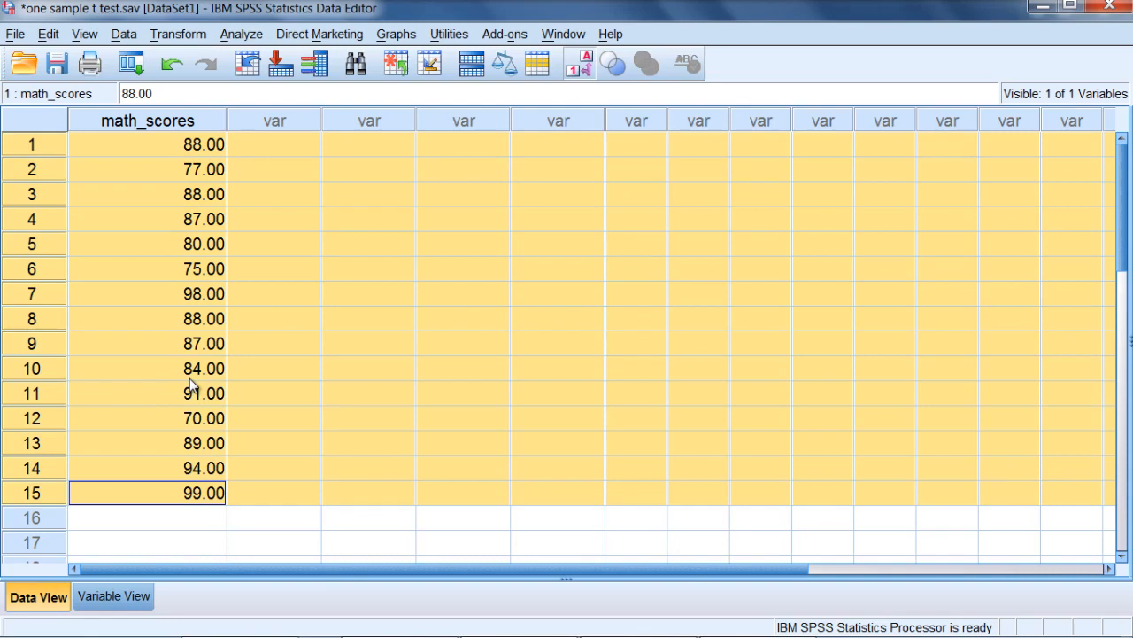
pyautogui.moveTo(210, 298)
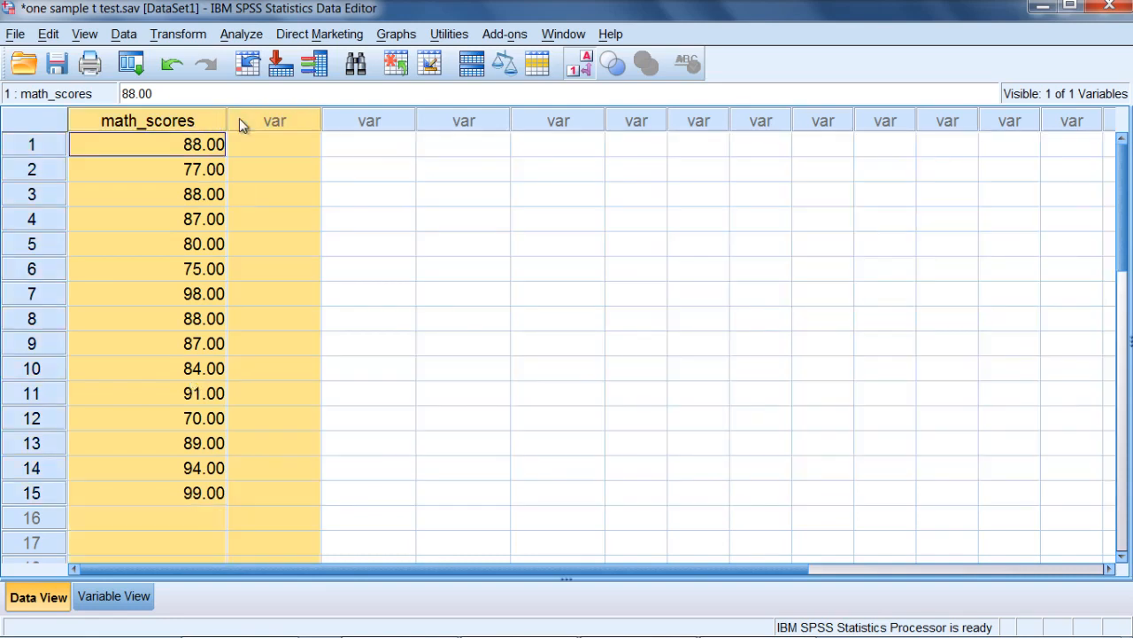
pyautogui.moveTo(241, 209)
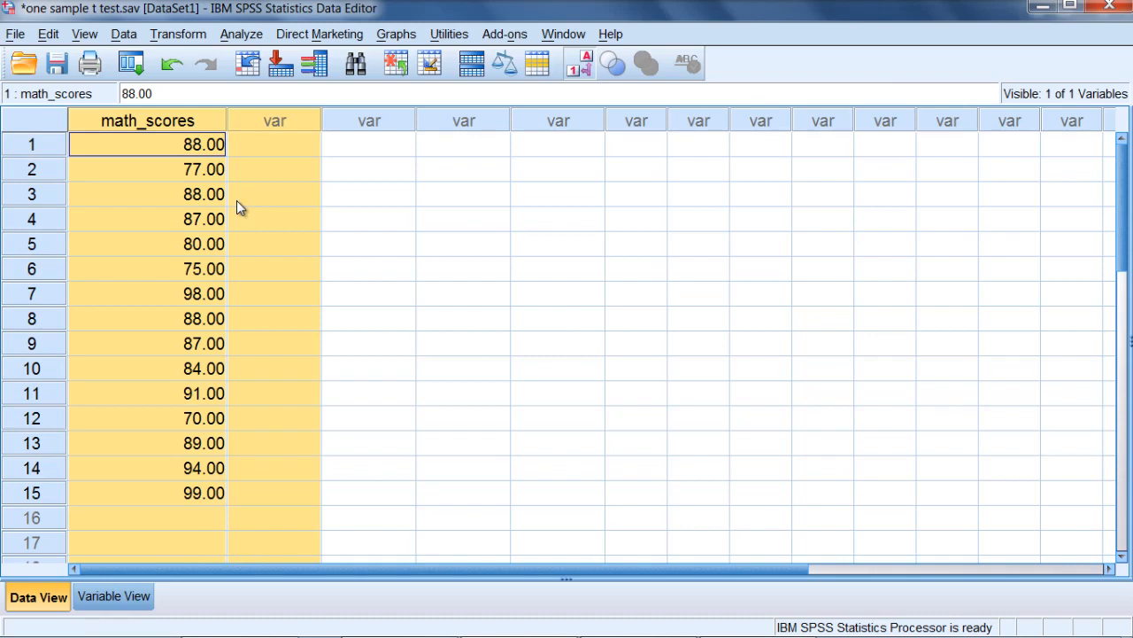
pyautogui.moveTo(188, 120)
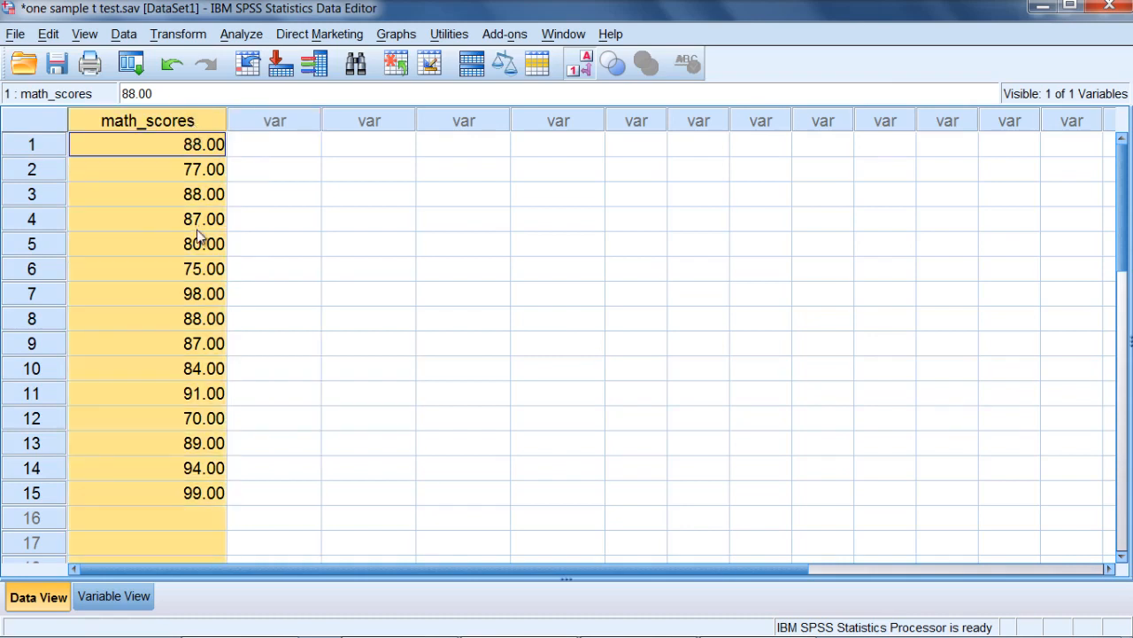
pyautogui.moveTo(485, 438)
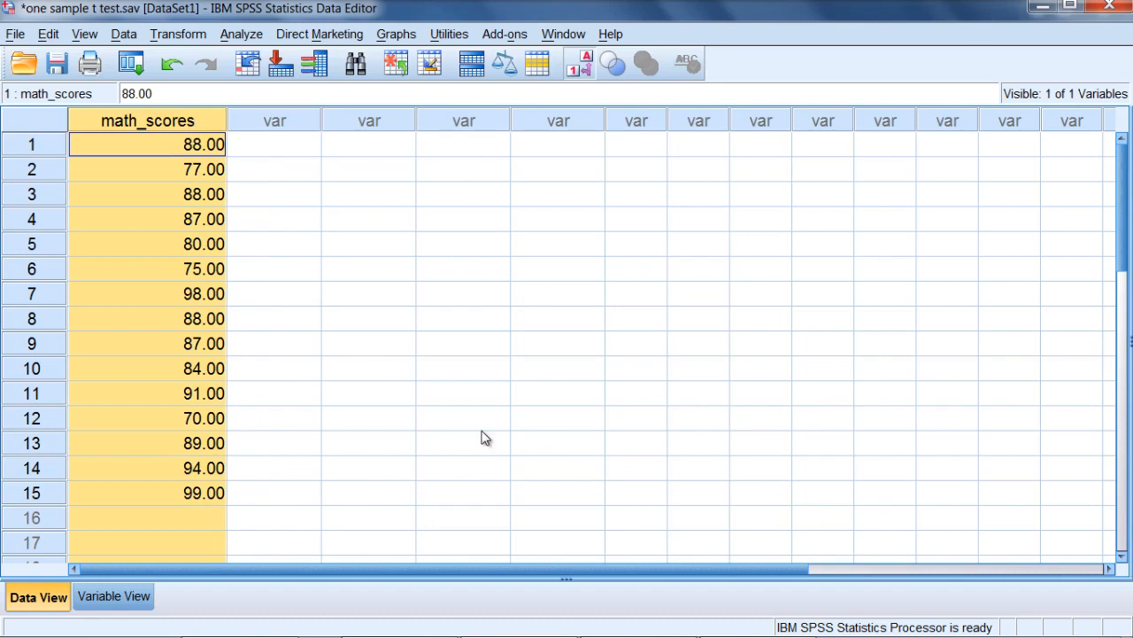
pyautogui.moveTo(262, 67)
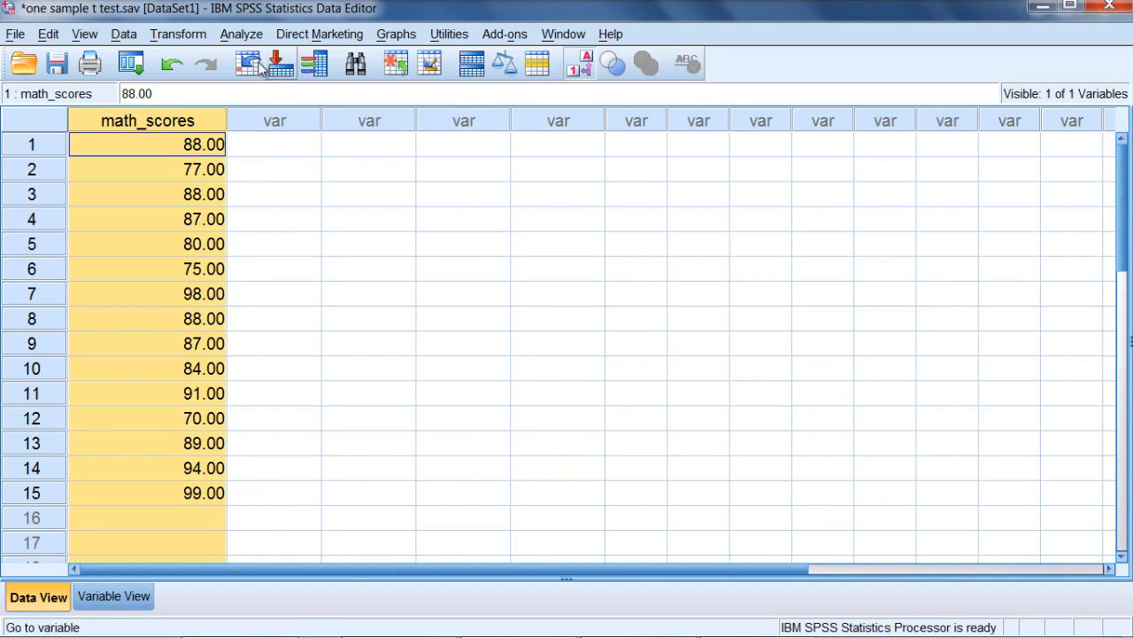
pyautogui.click(241, 34)
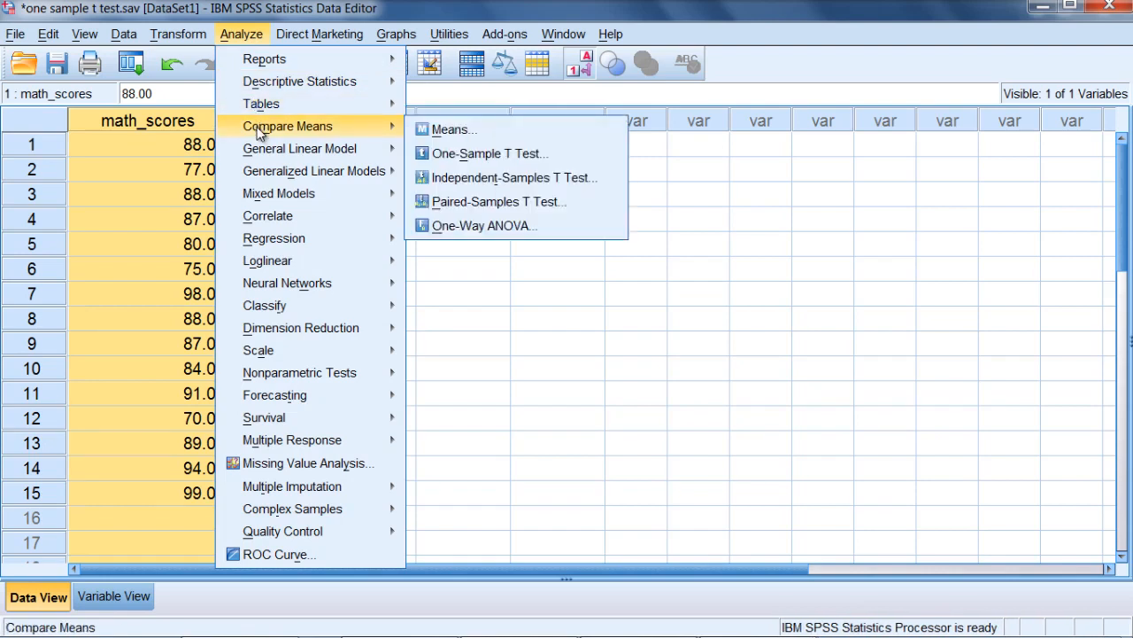
pyautogui.moveTo(490, 152)
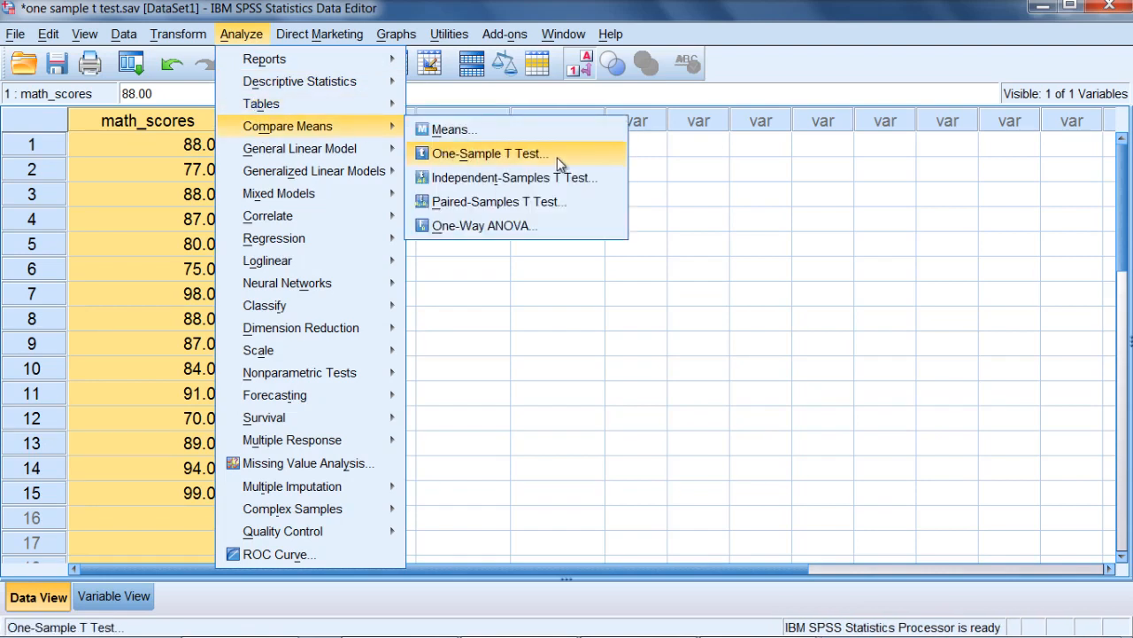
# - Choose One-Sample T Test from Analyze > Compare Means
pyautogui.click(489, 152)
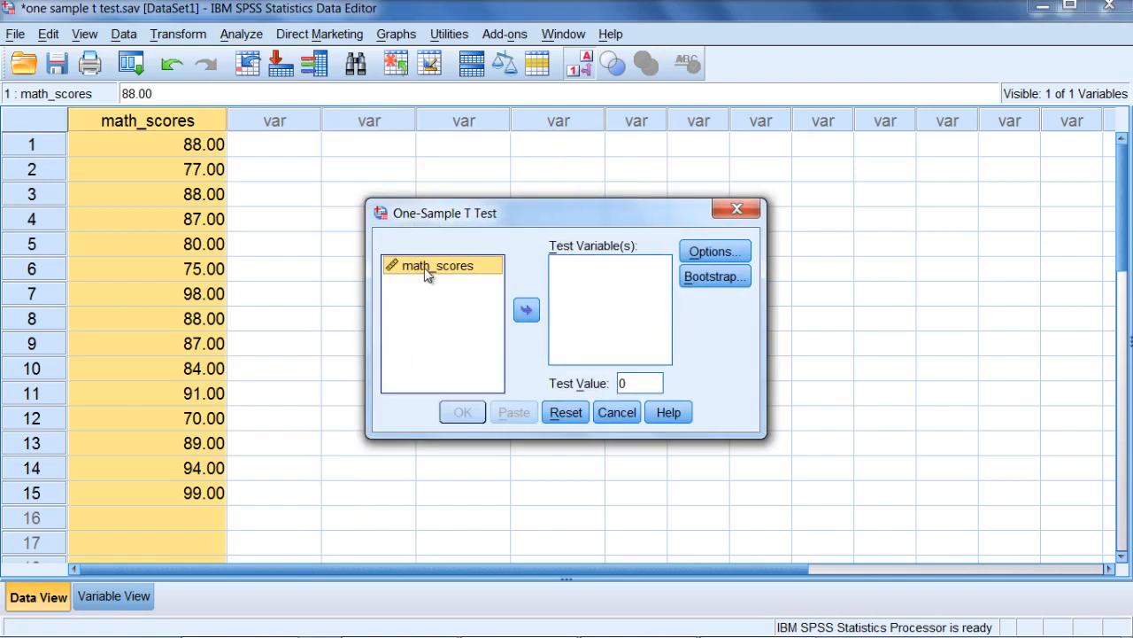
pyautogui.moveTo(423, 280)
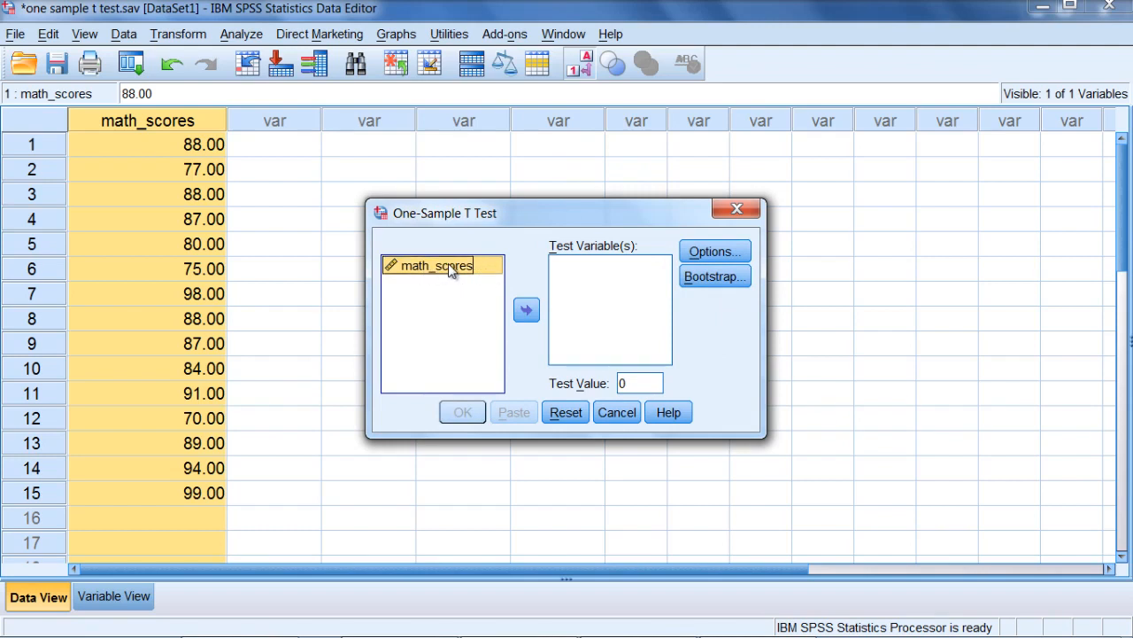
pyautogui.moveTo(459, 375)
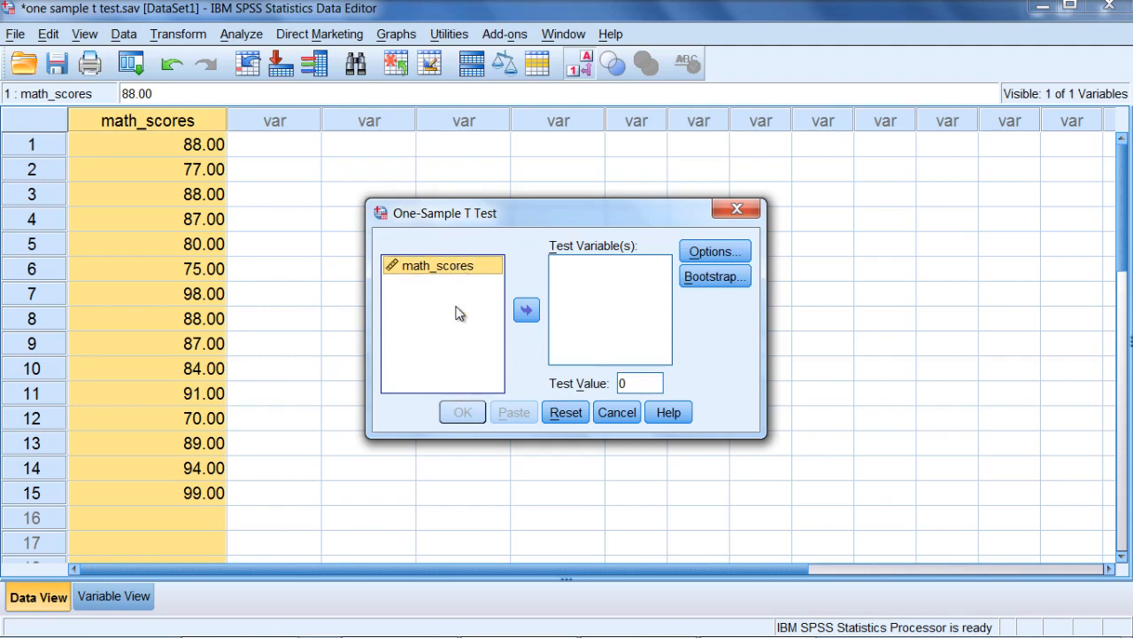
pyautogui.moveTo(524, 309)
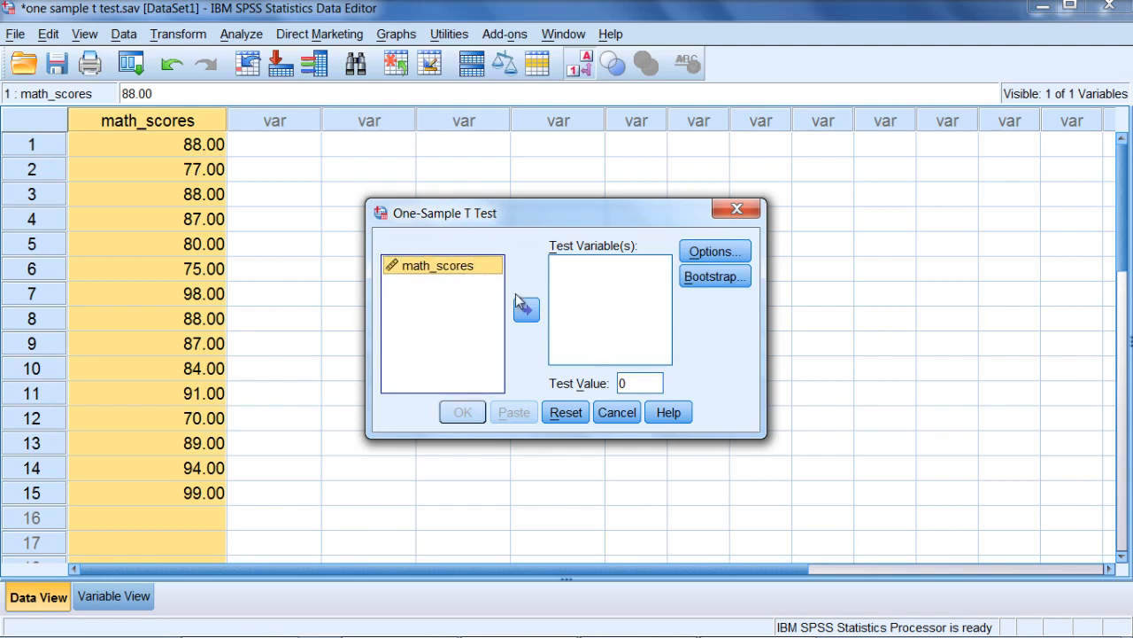
pyautogui.moveTo(625, 256)
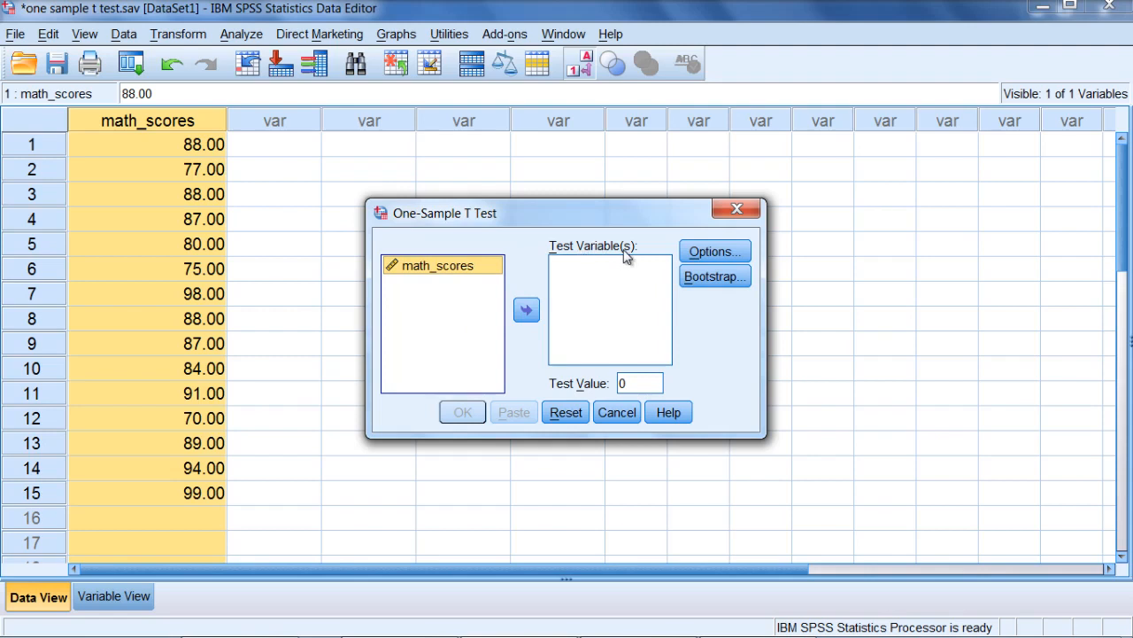
# - Move math_scores into the Test Variable(s) list
pyautogui.click(526, 308)
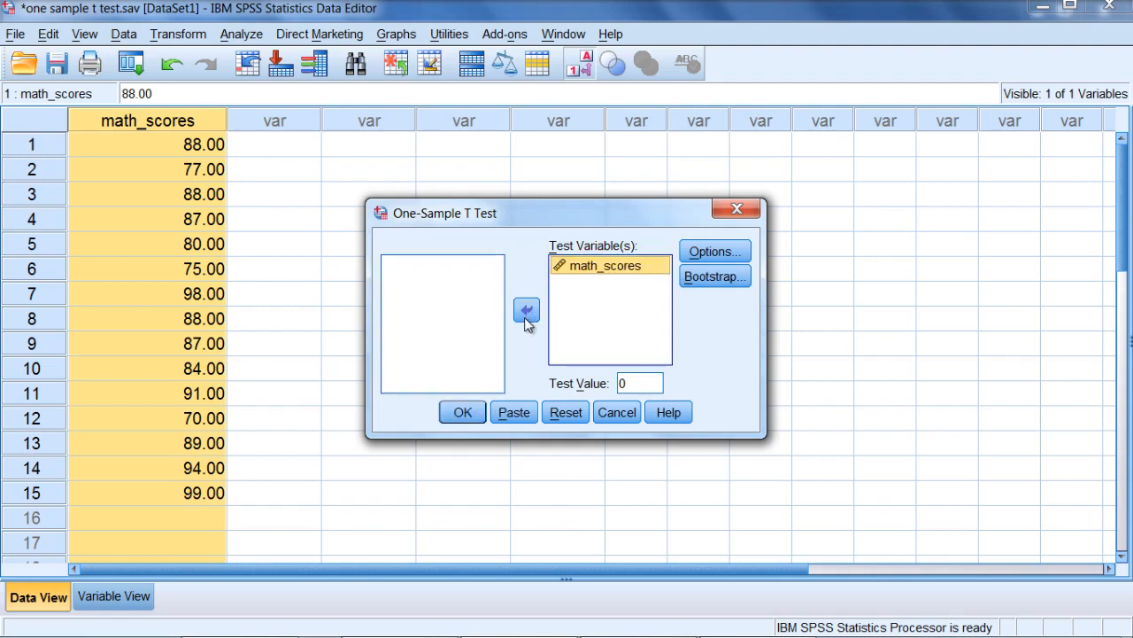
pyautogui.moveTo(684, 345)
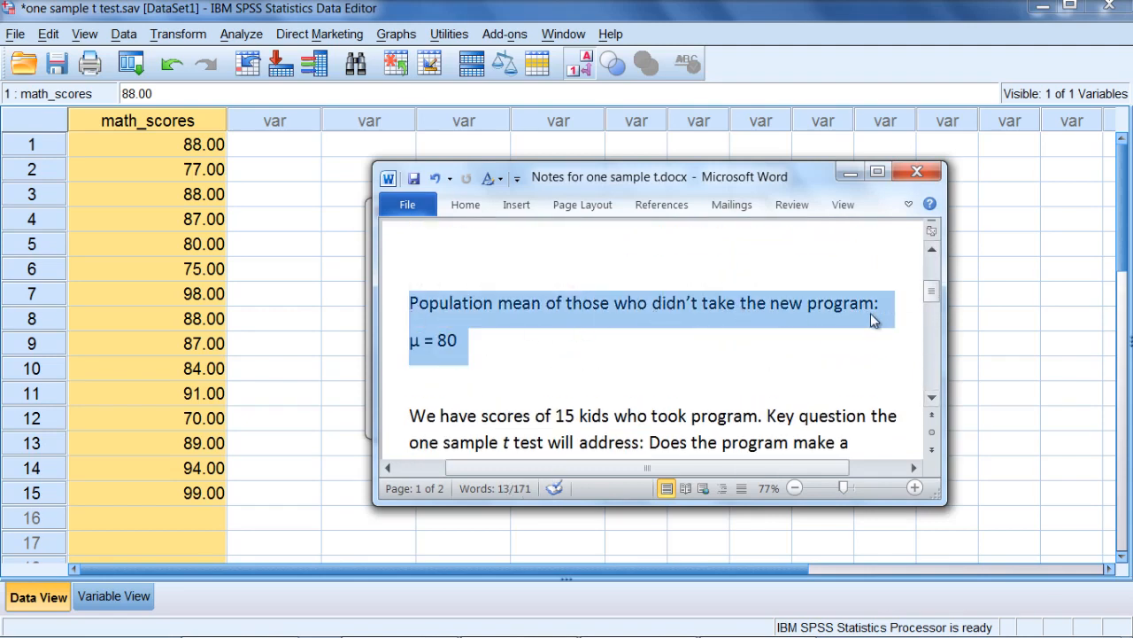
pyautogui.moveTo(683, 346)
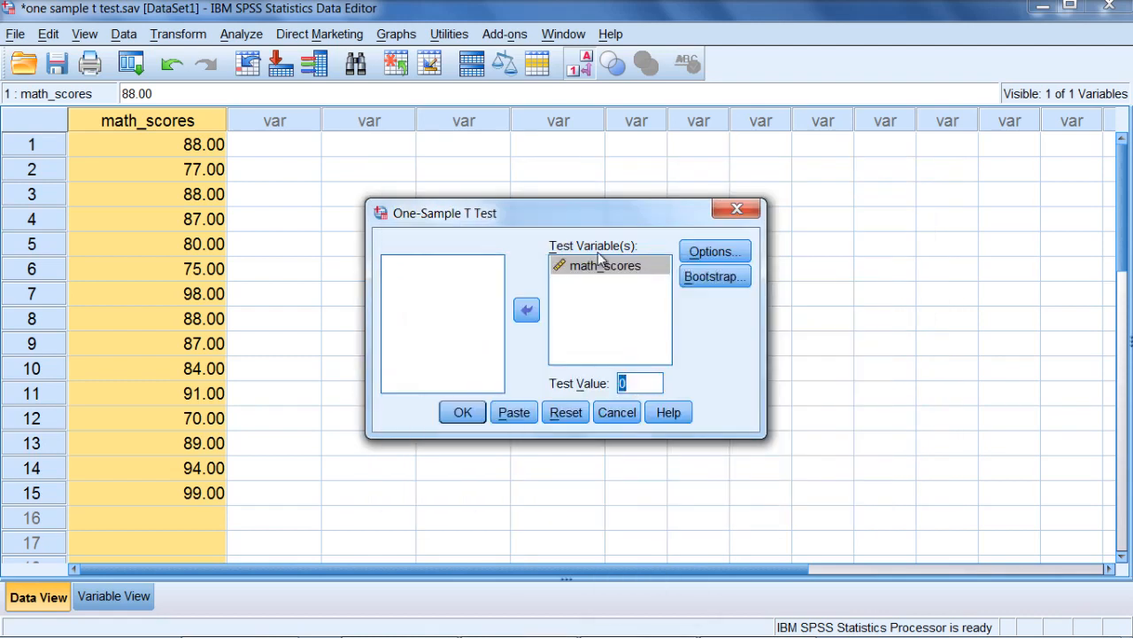
pyautogui.moveTo(170, 193)
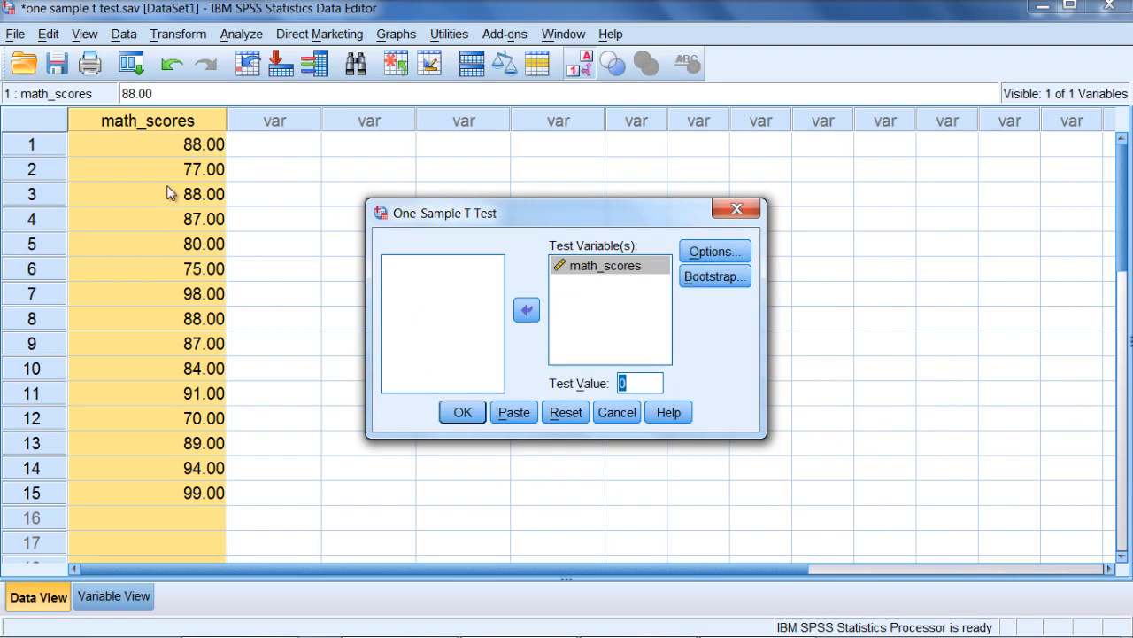
pyautogui.moveTo(641, 393)
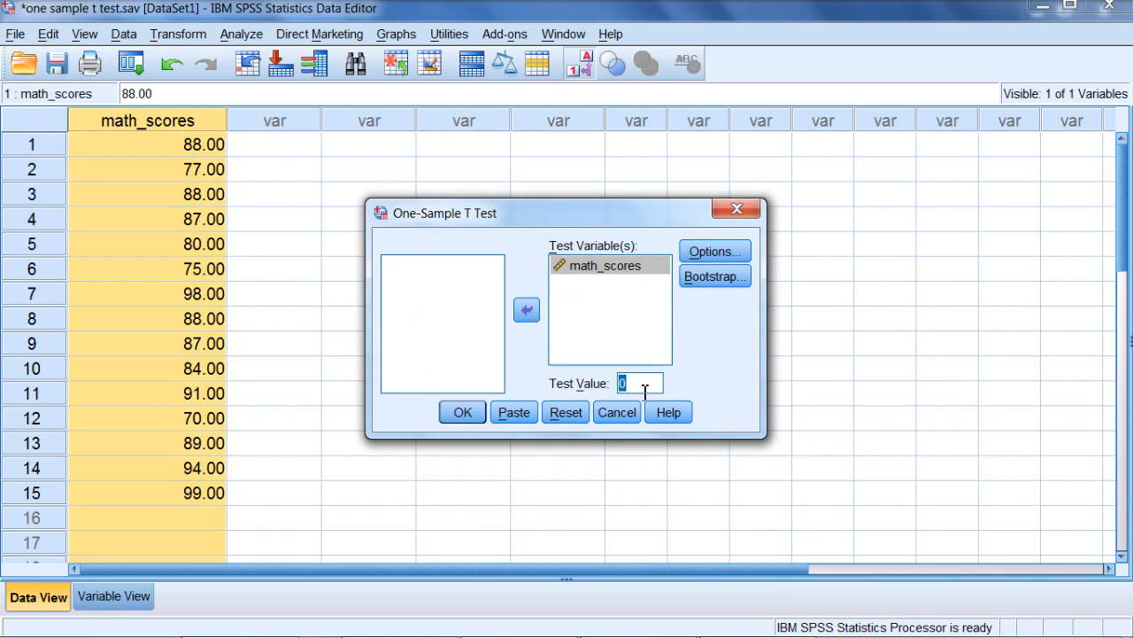
# - Enter 80 as the Test Value for the one-sample t test
pyautogui.write('80')
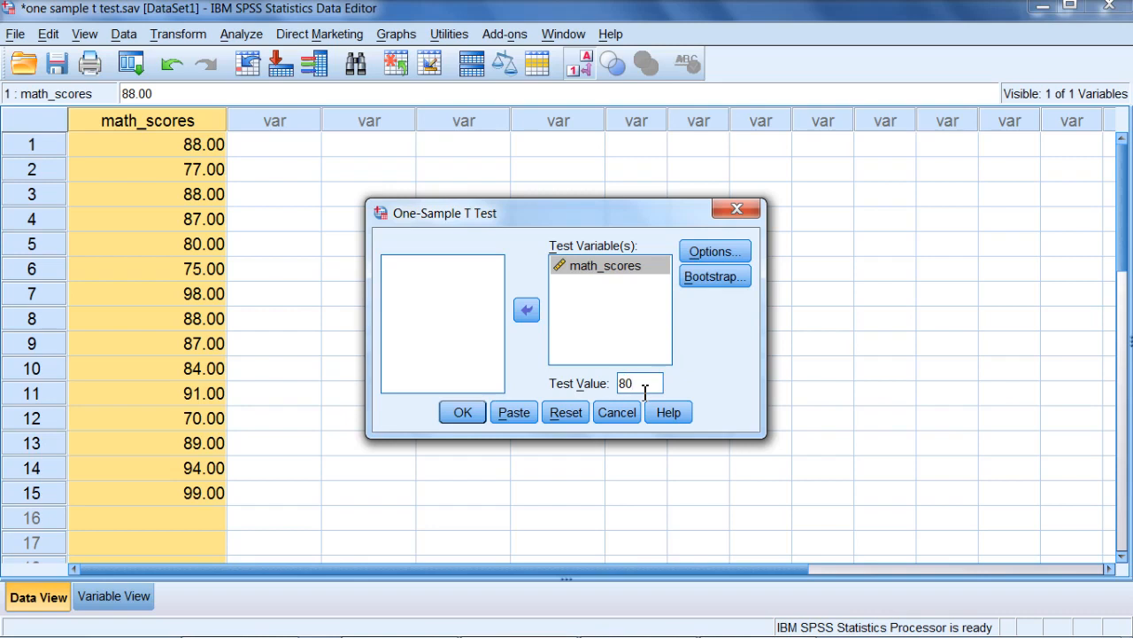
pyautogui.click(635, 382)
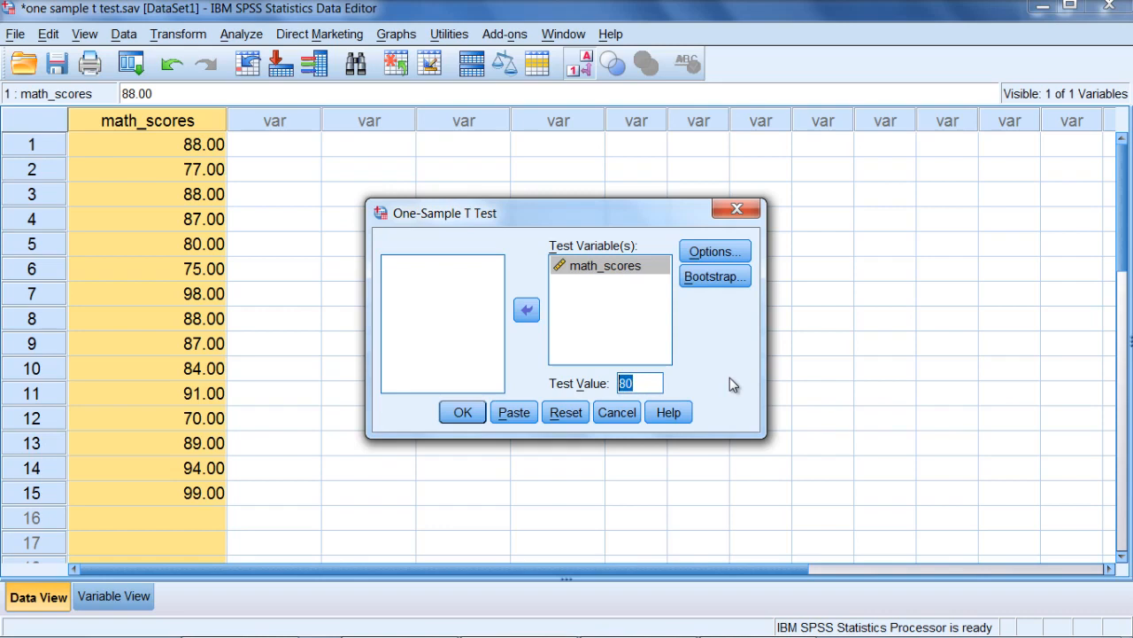
pyautogui.write('0')
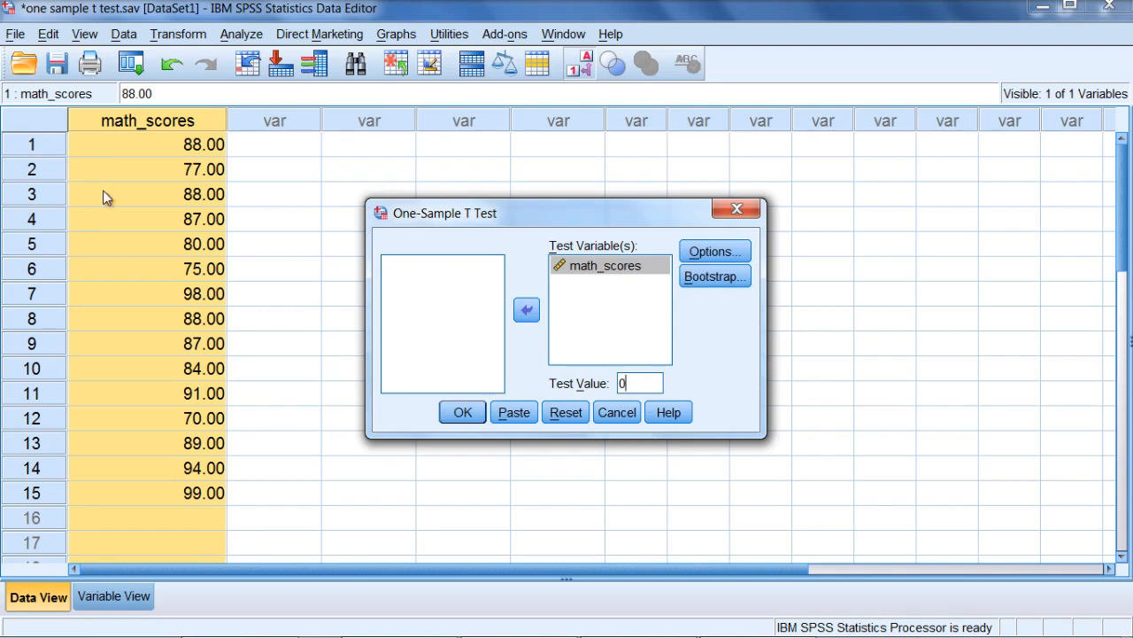
pyautogui.moveTo(195, 447)
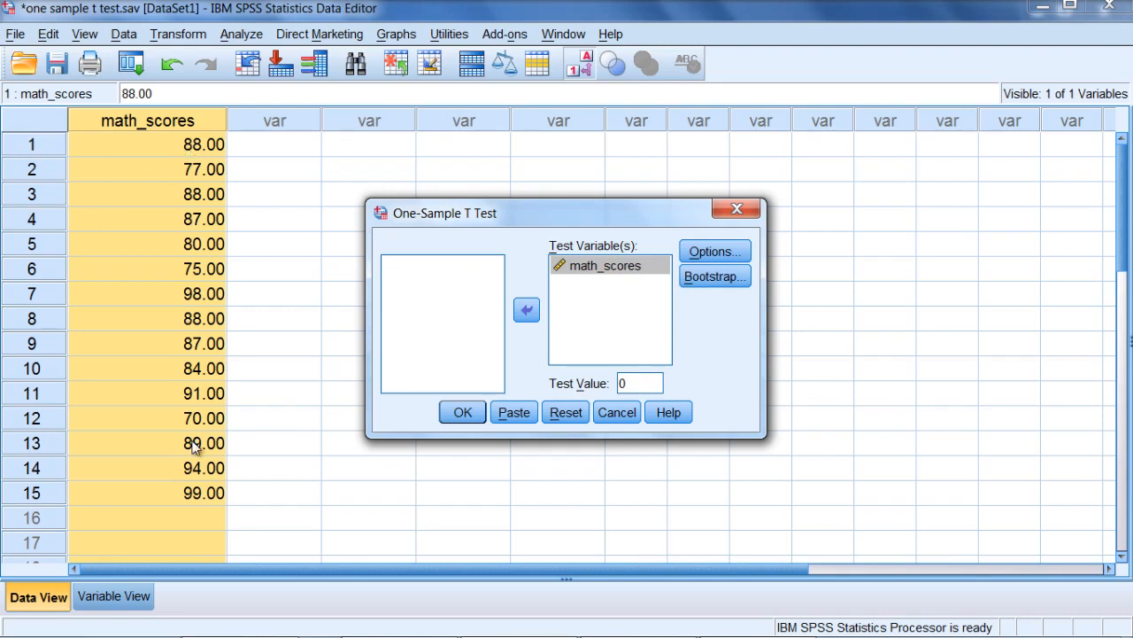
pyautogui.moveTo(214, 142)
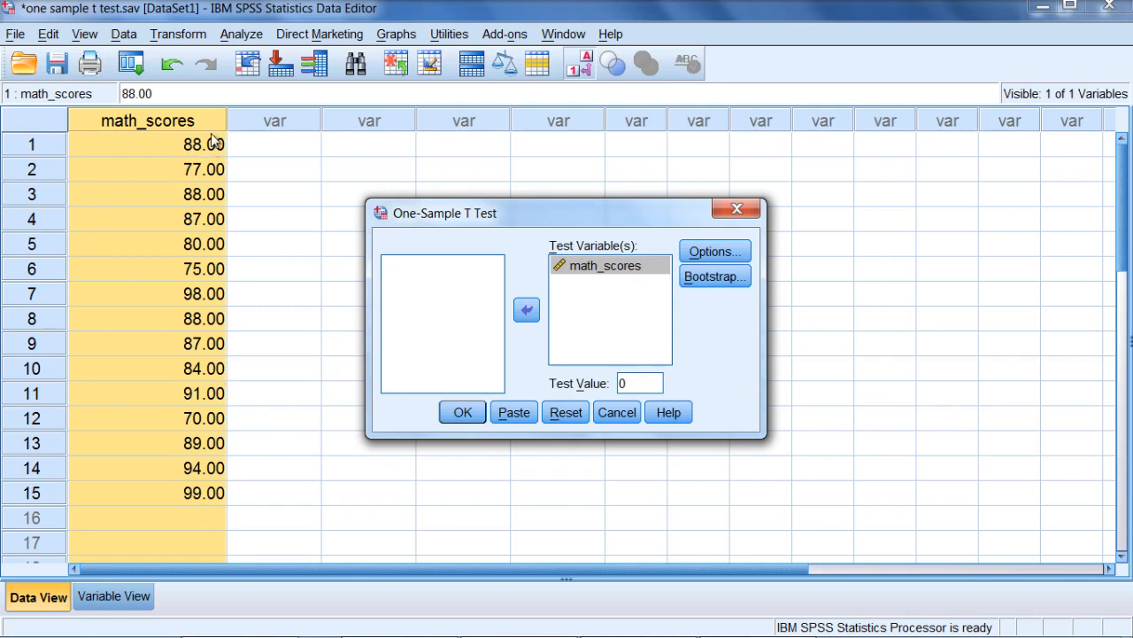
pyautogui.moveTo(241, 156)
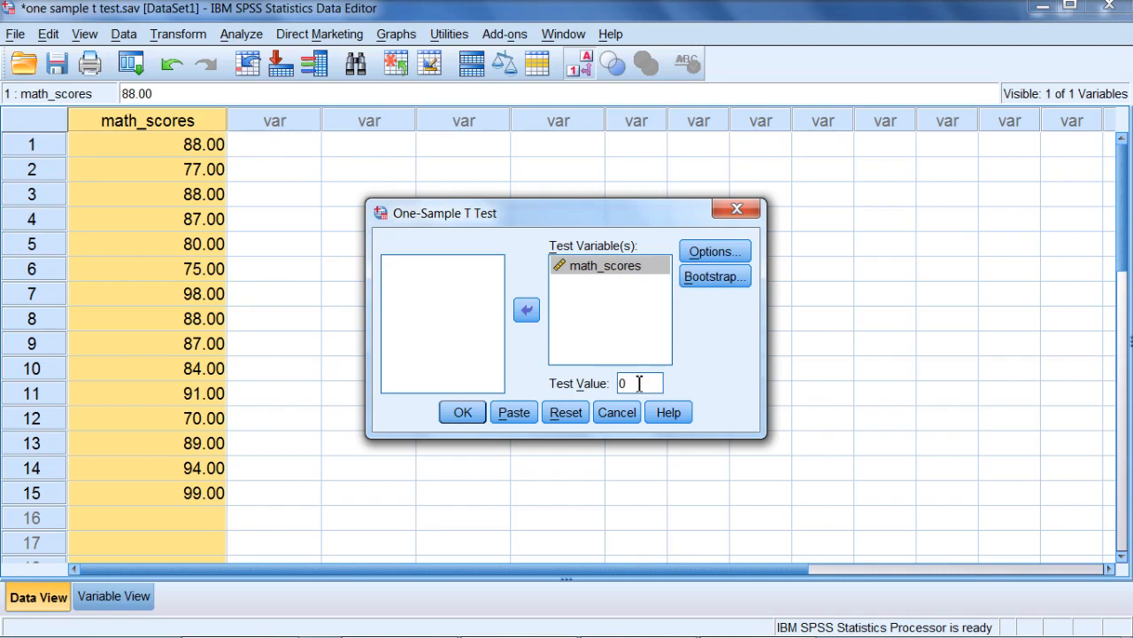
pyautogui.write('8')
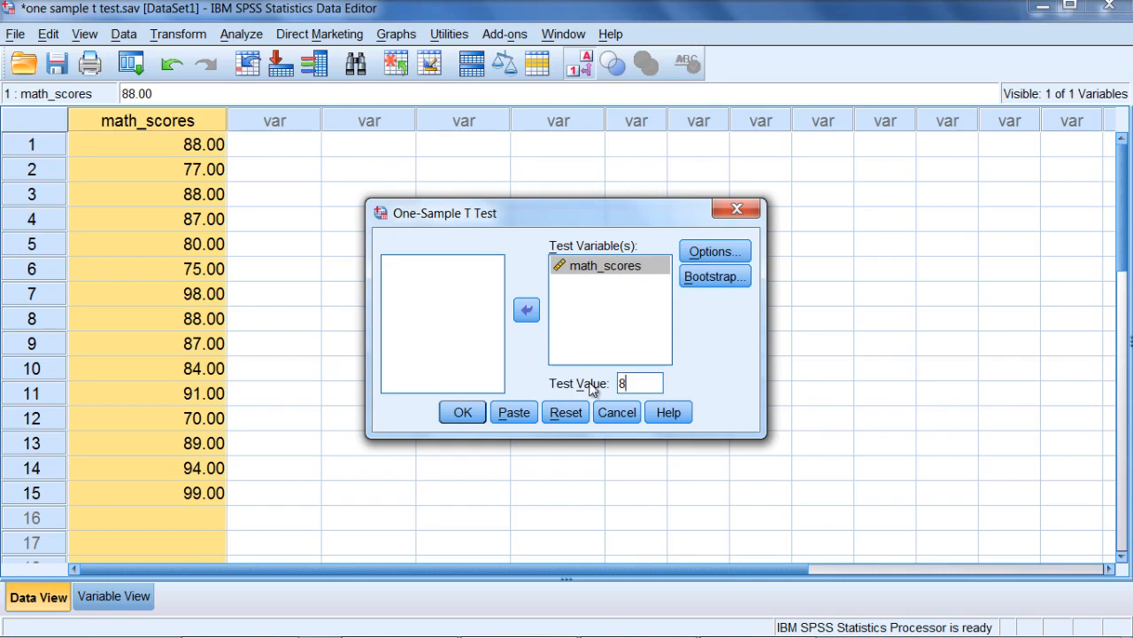
pyautogui.write('0')
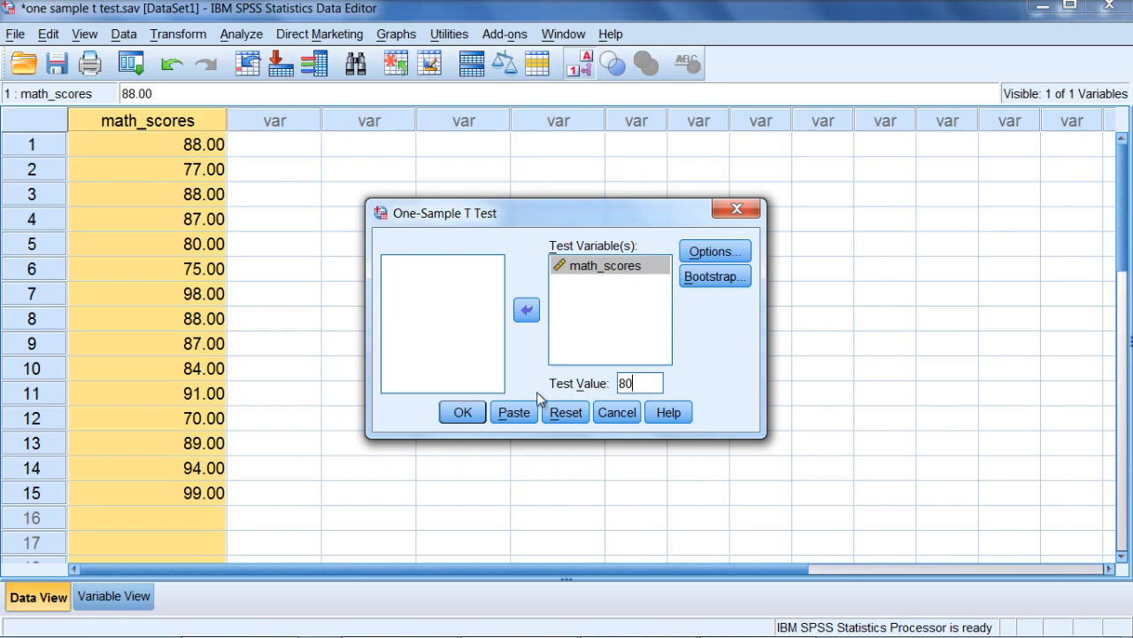
pyautogui.moveTo(462, 411)
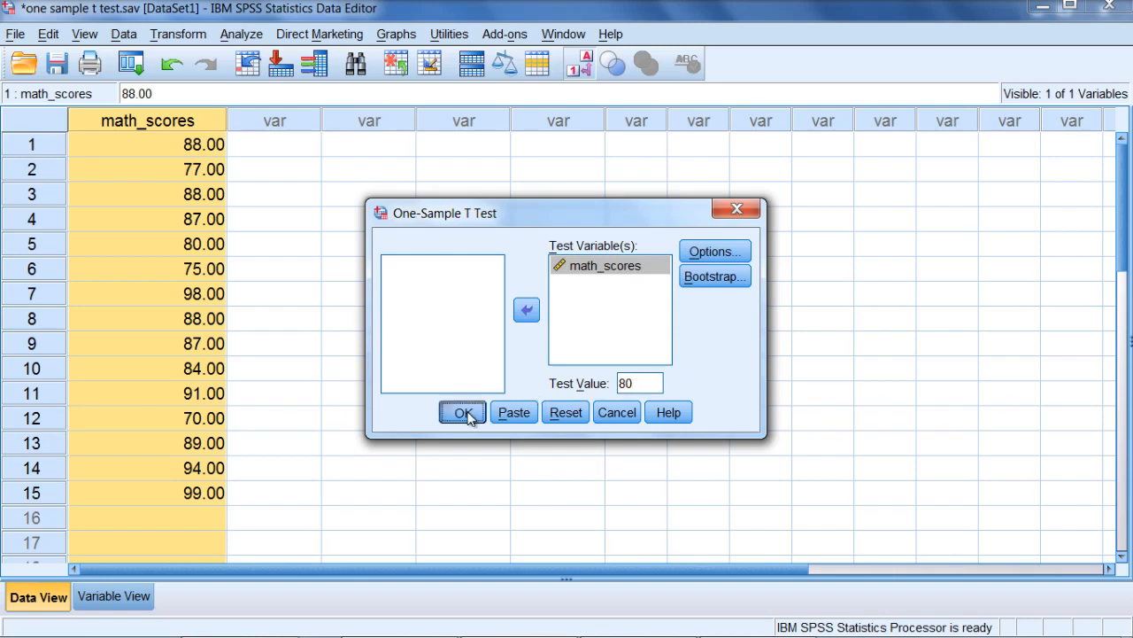
# - Run the one-sample t test and examine the One-Sample Statistics table in the Viewer
pyautogui.click(462, 411)
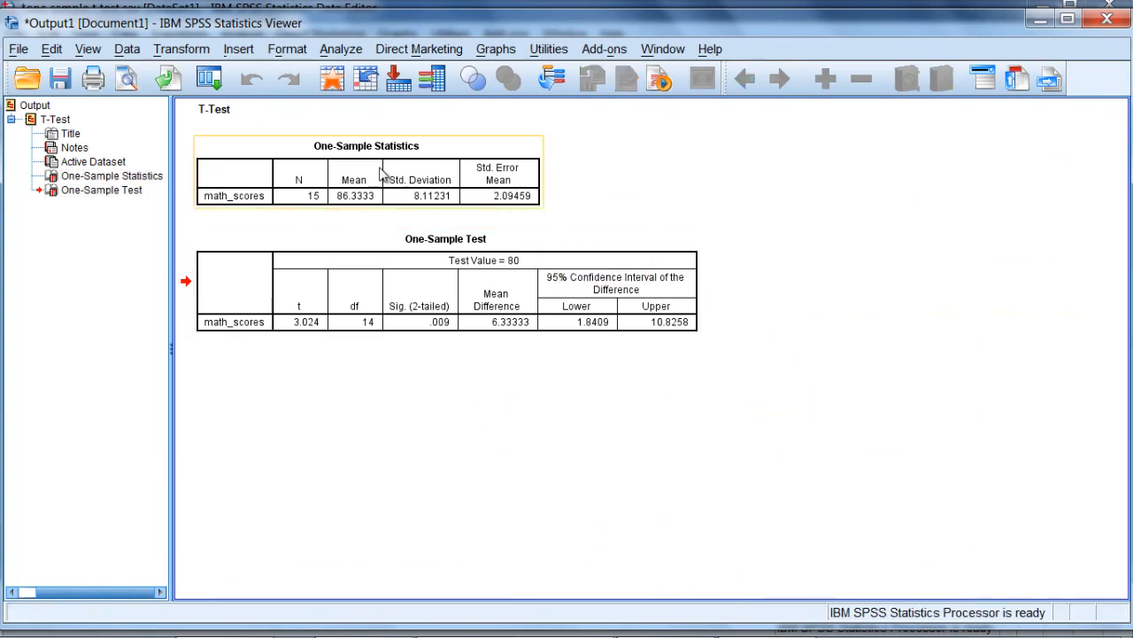
pyautogui.click(365, 168)
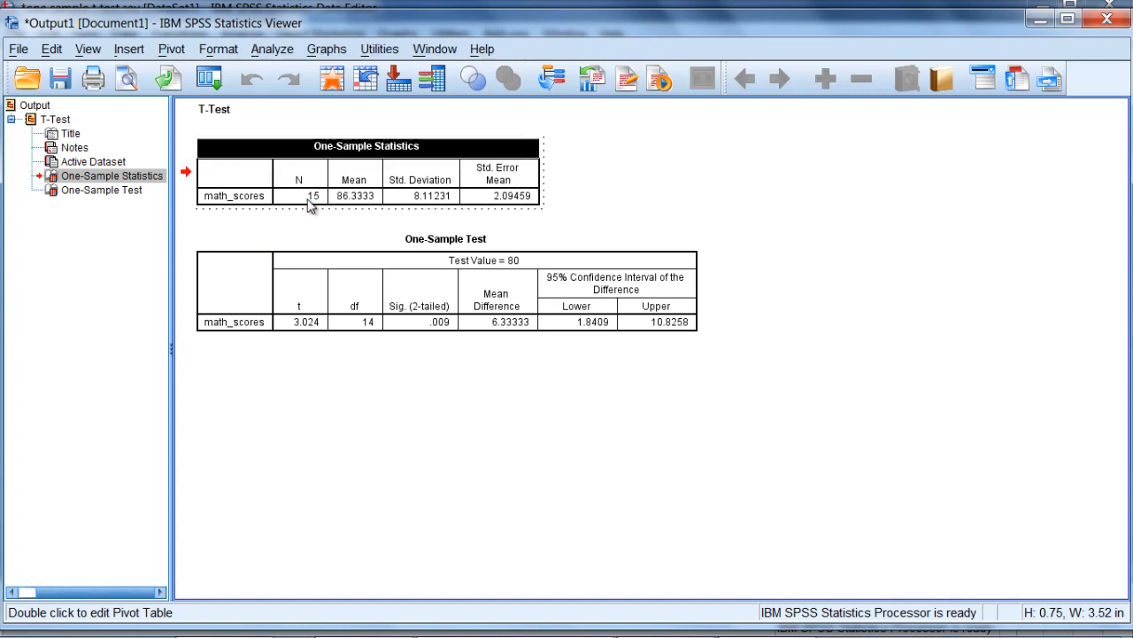
pyautogui.moveTo(347, 207)
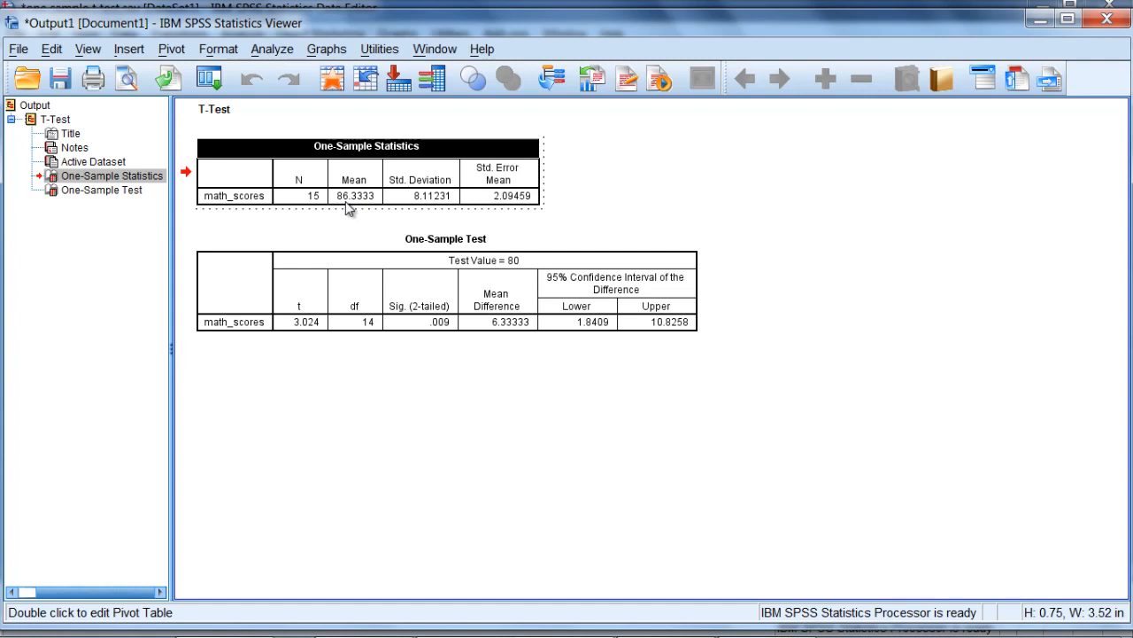
pyautogui.moveTo(361, 211)
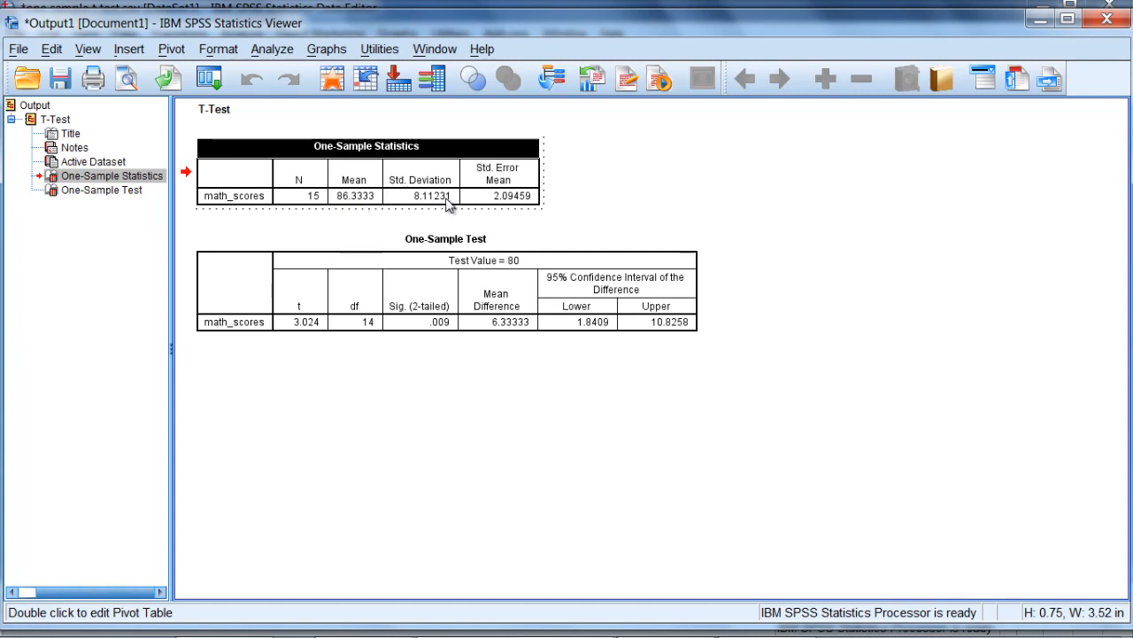
pyautogui.moveTo(434, 206)
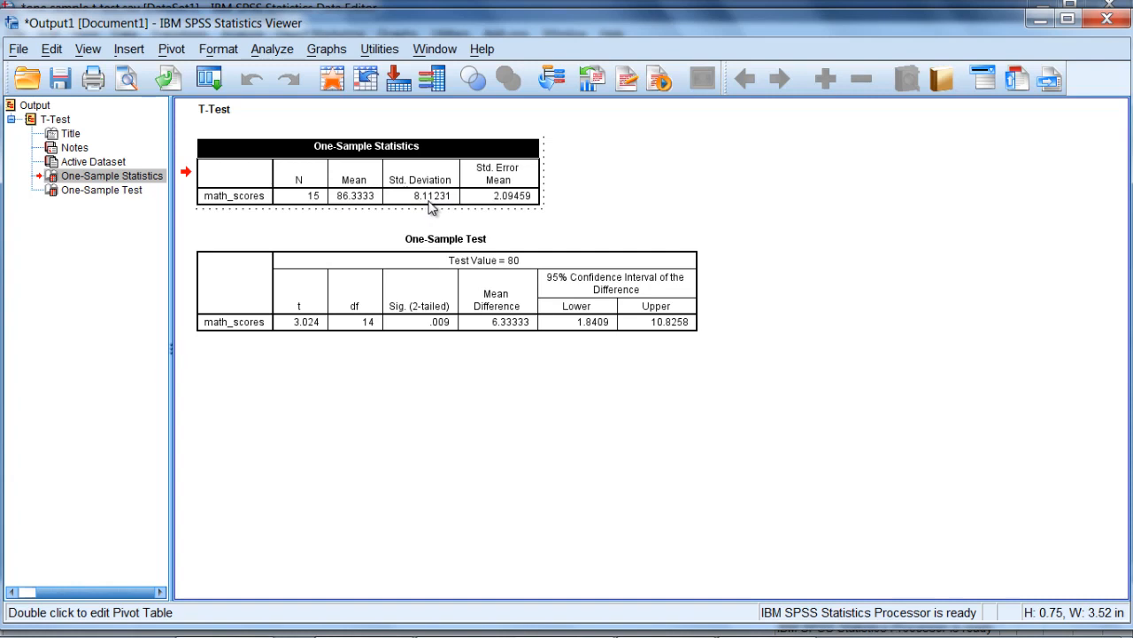
pyautogui.moveTo(372, 211)
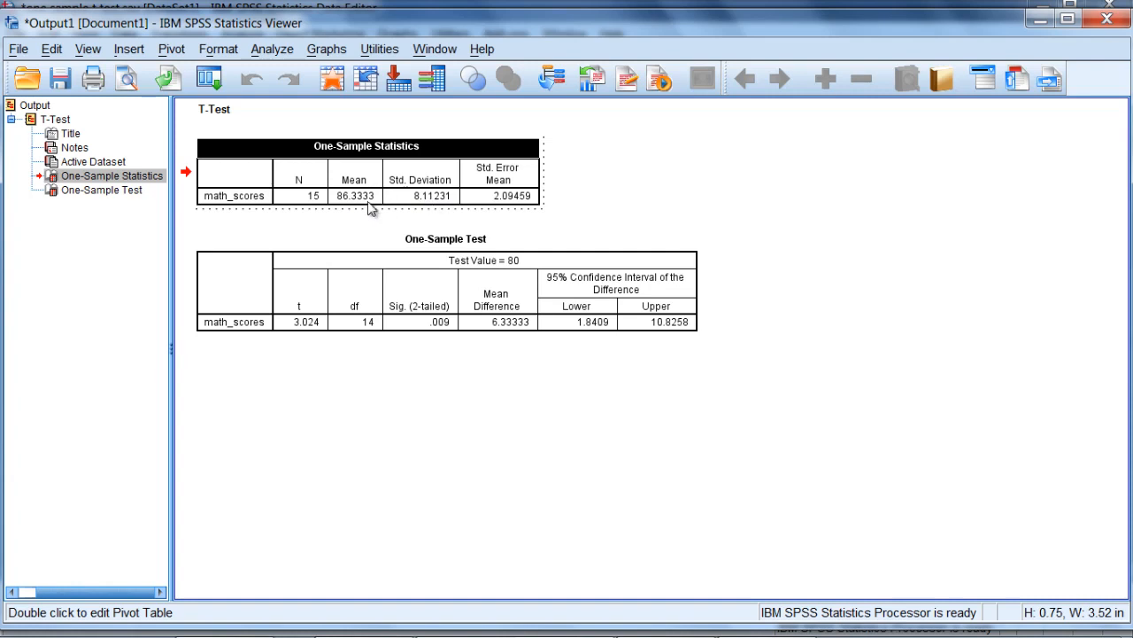
pyautogui.moveTo(346, 204)
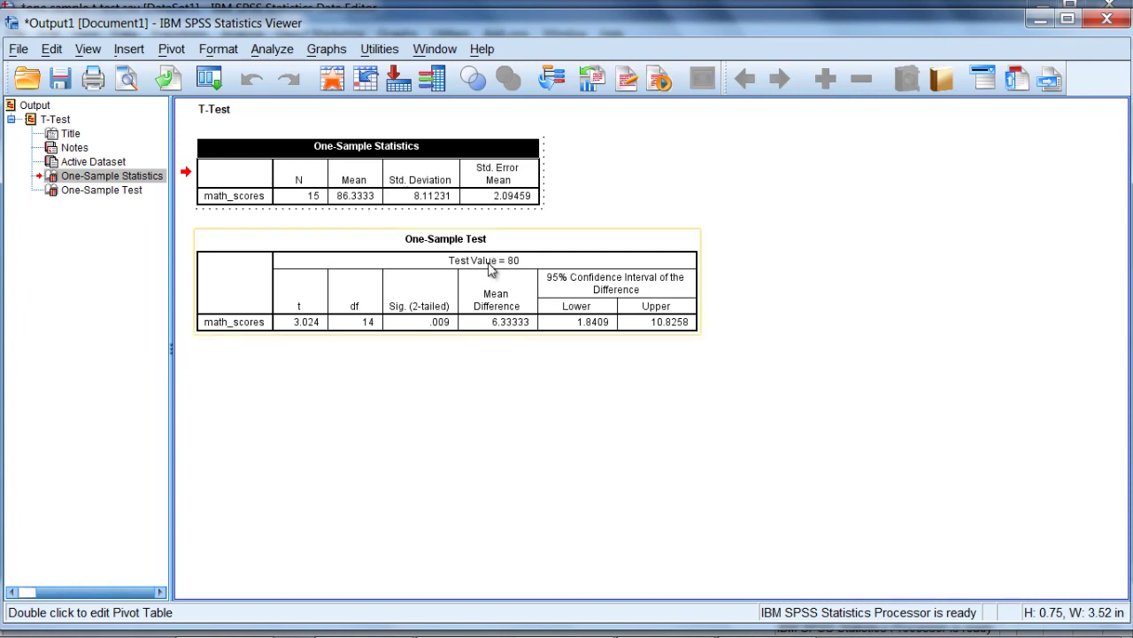
pyautogui.moveTo(522, 269)
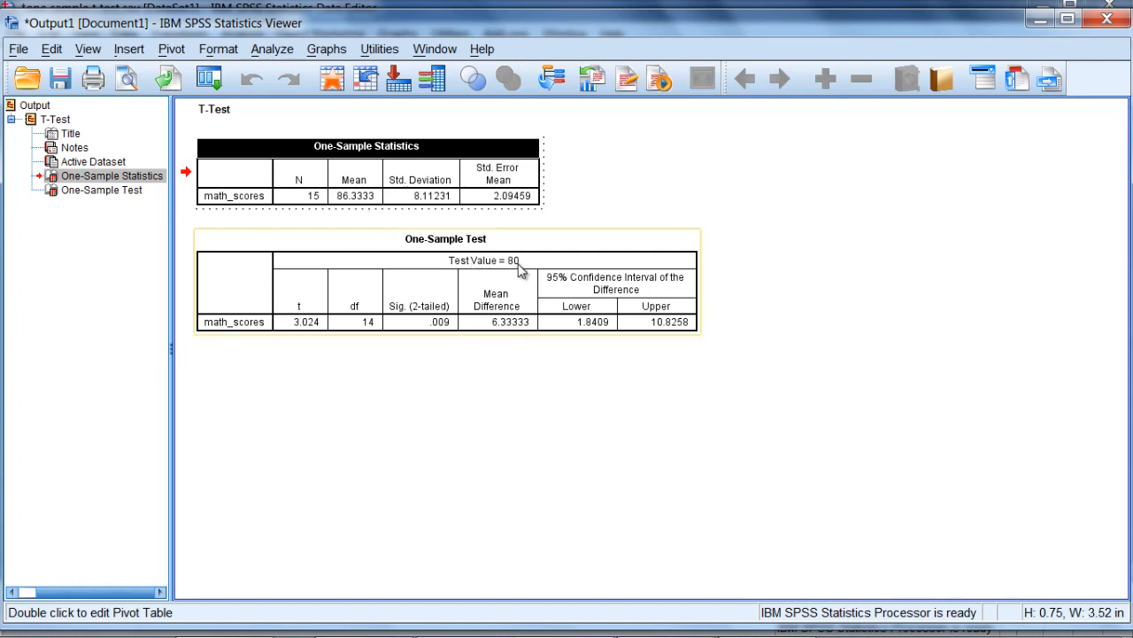
pyautogui.moveTo(521, 269)
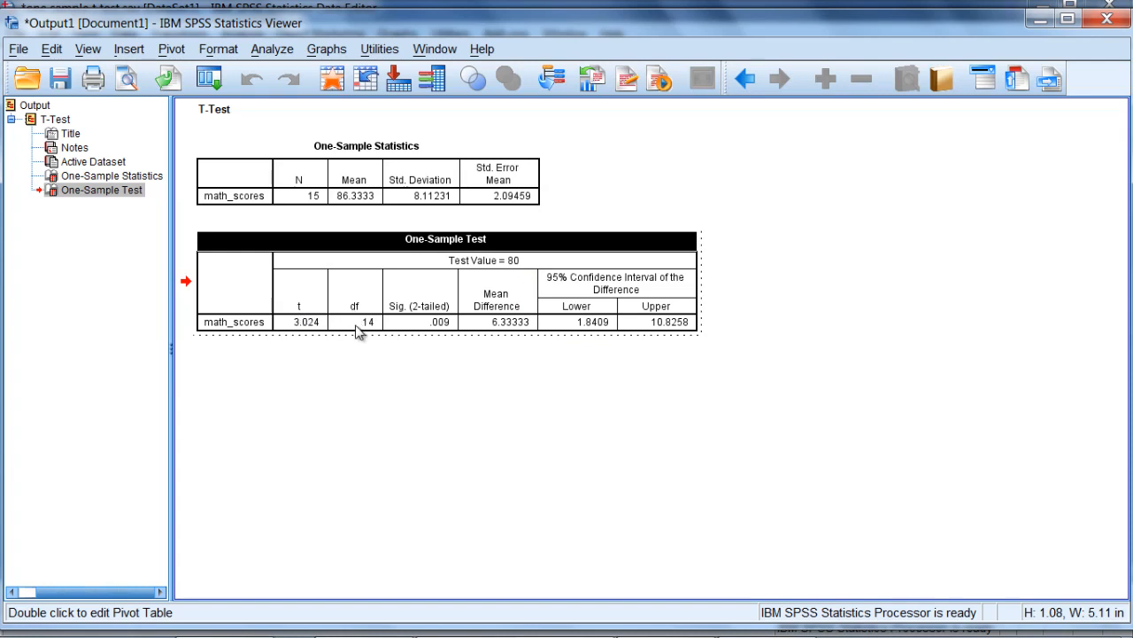
pyautogui.moveTo(441, 334)
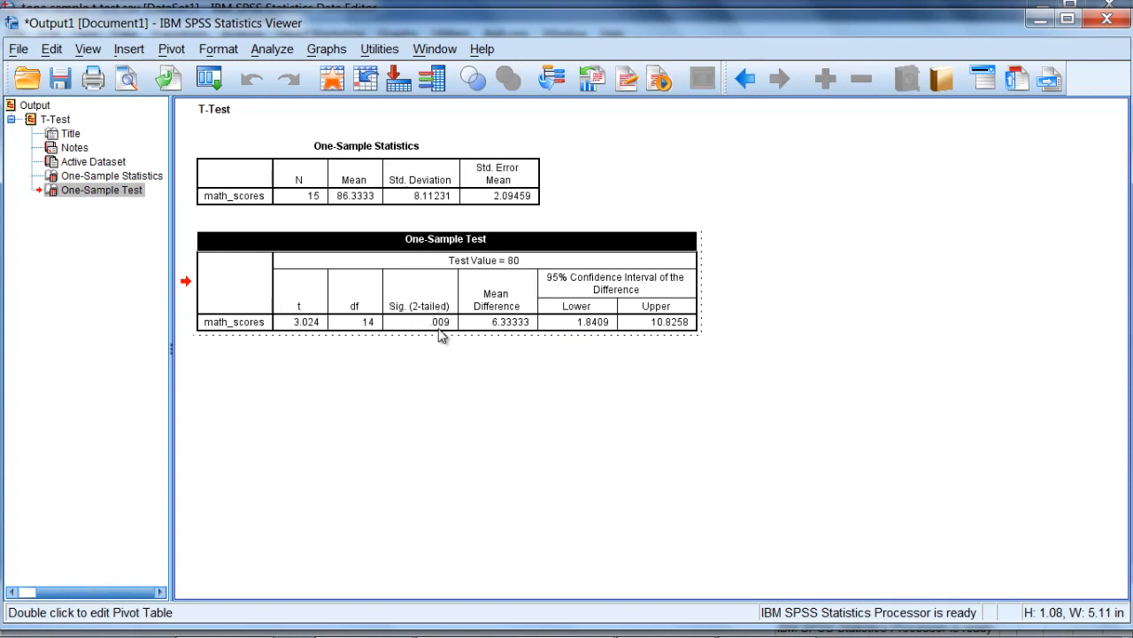
pyautogui.moveTo(517, 340)
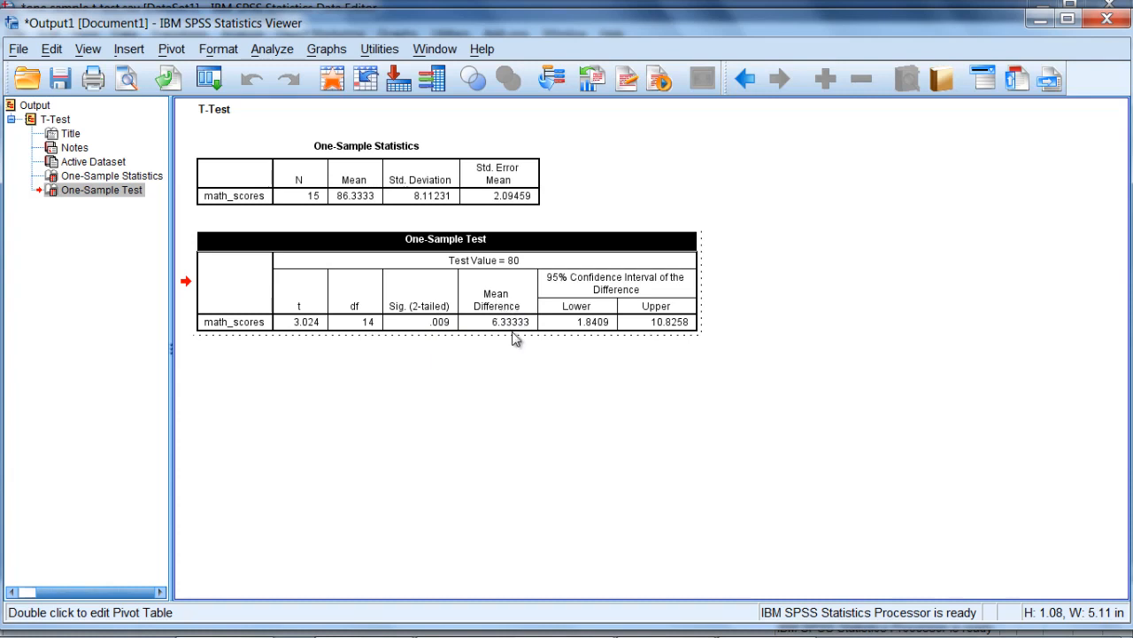
pyautogui.moveTo(570, 411)
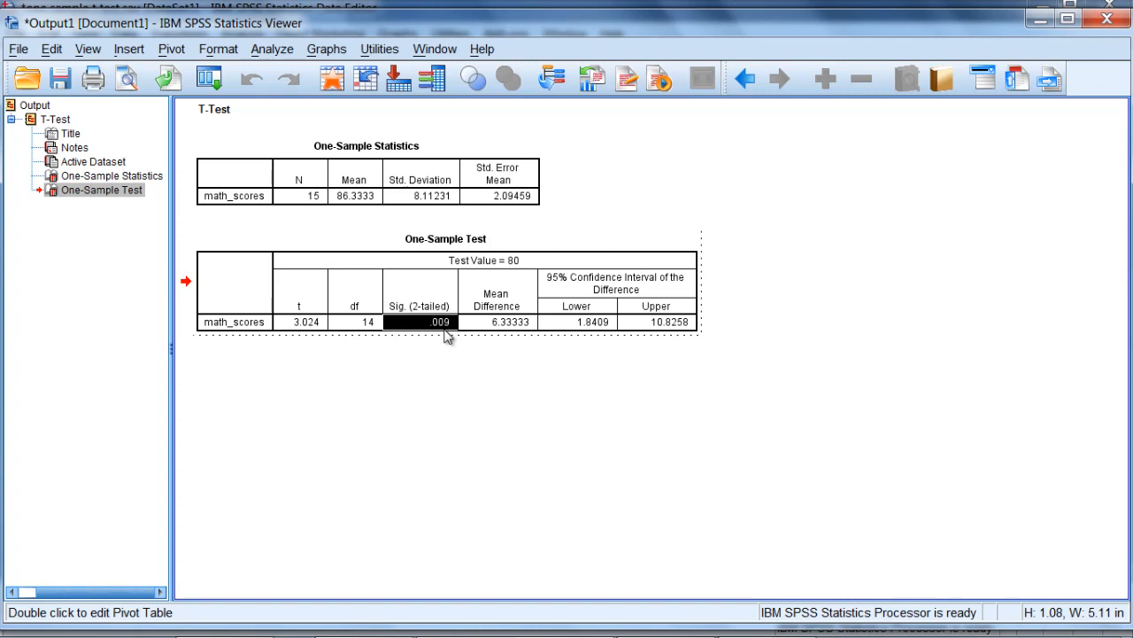
pyautogui.moveTo(425, 337)
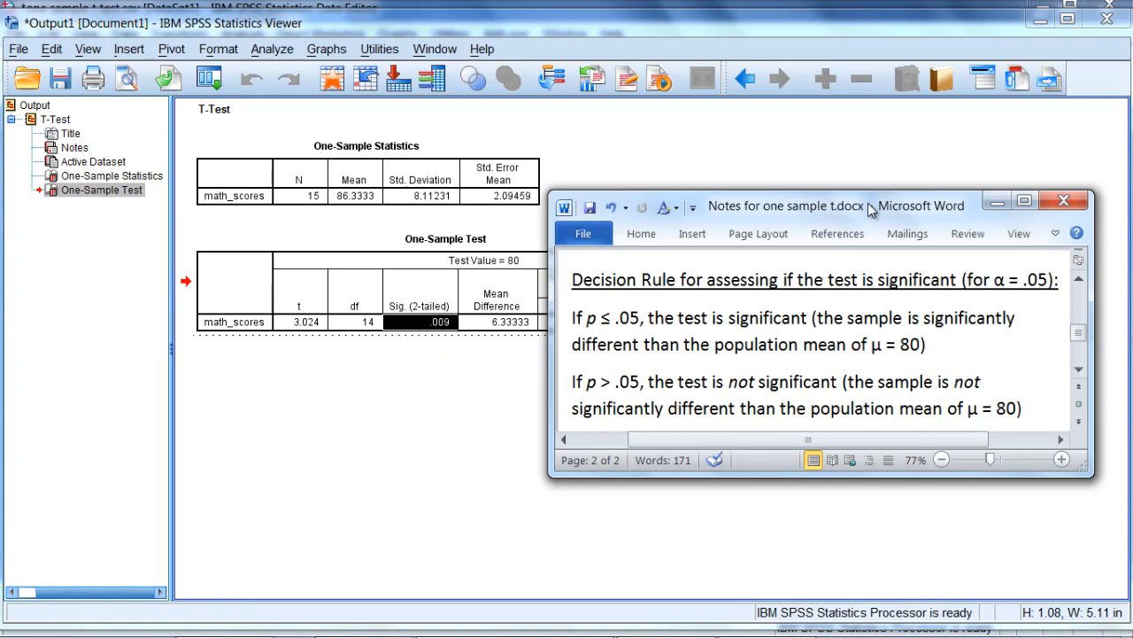
pyautogui.moveTo(581, 281)
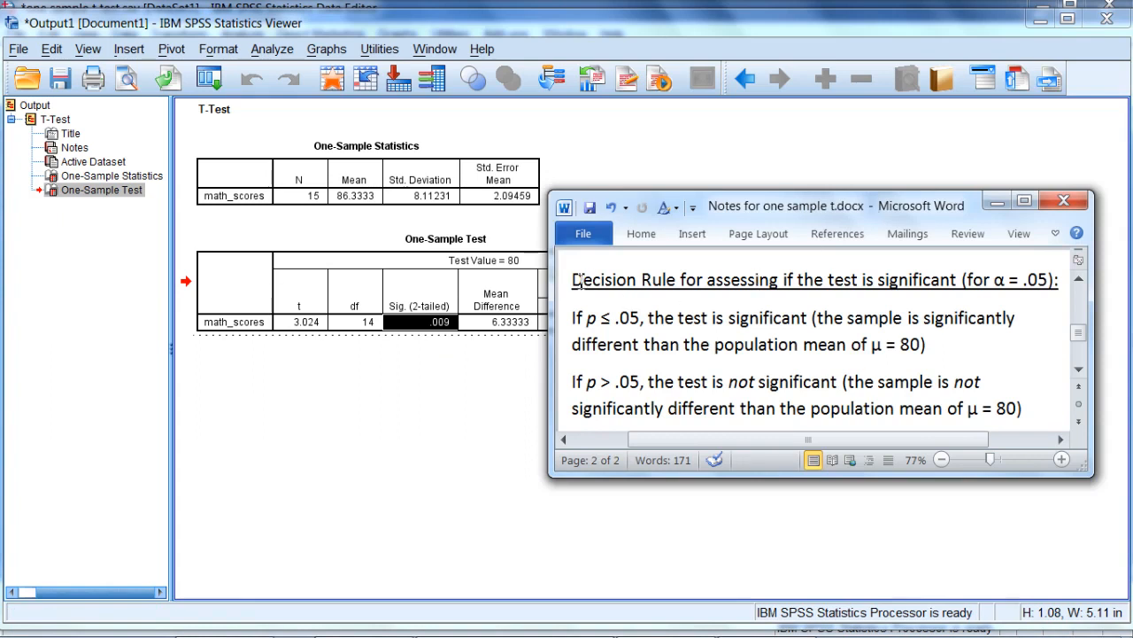
# - Select α = .05 in the Decision Rule heading of the notes
pyautogui.tripleClick(796, 280)
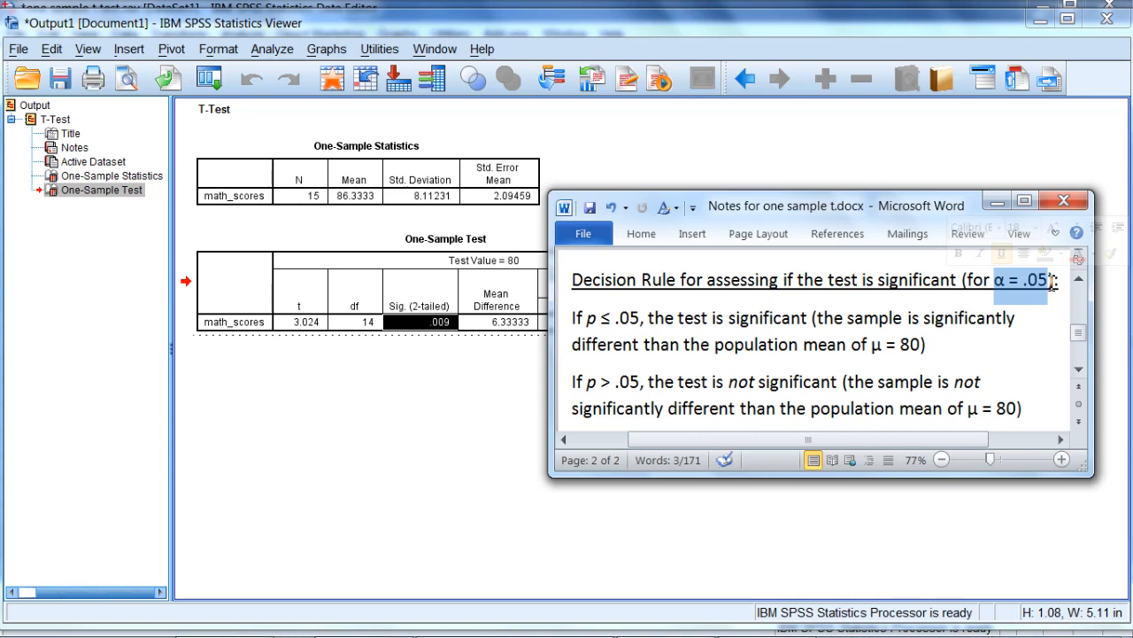
pyautogui.moveTo(953, 262)
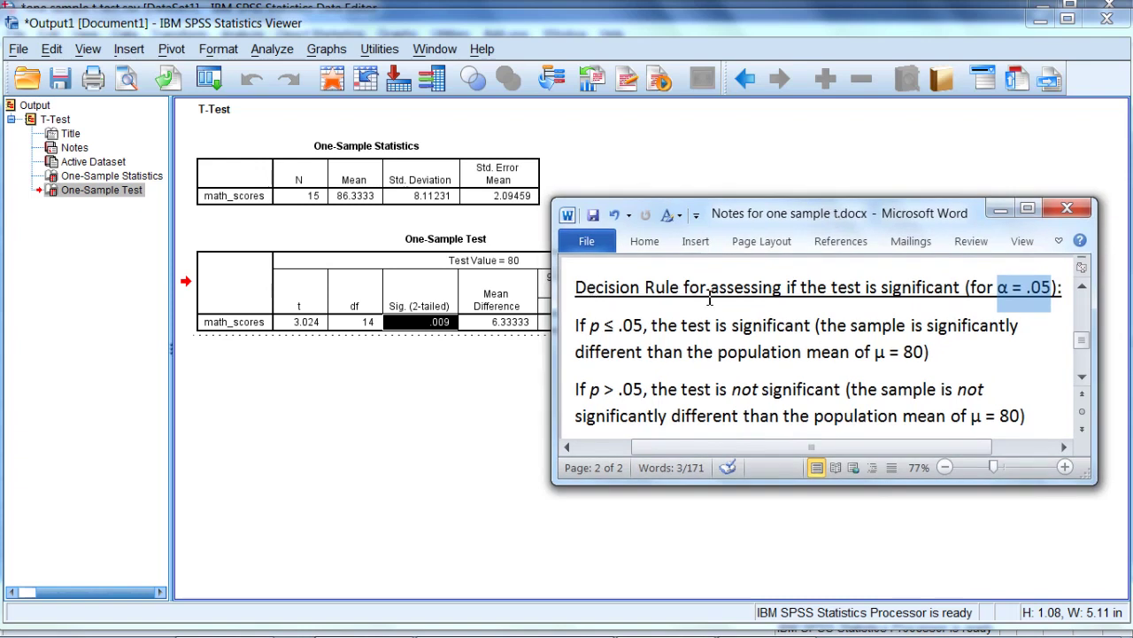
pyautogui.moveTo(754, 233)
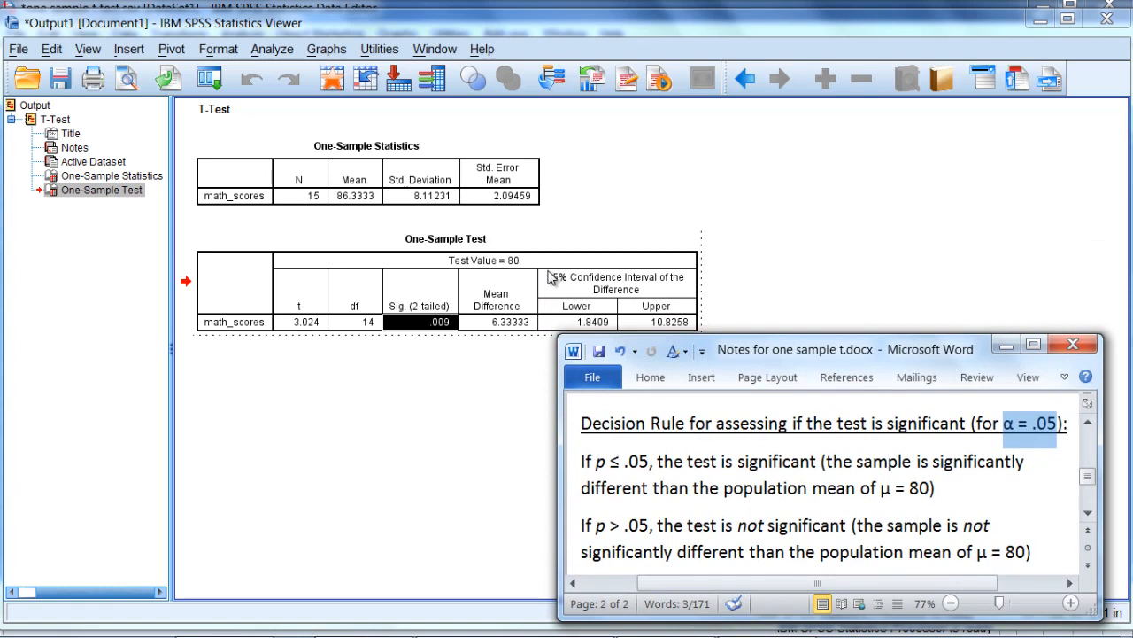
pyautogui.moveTo(638, 287)
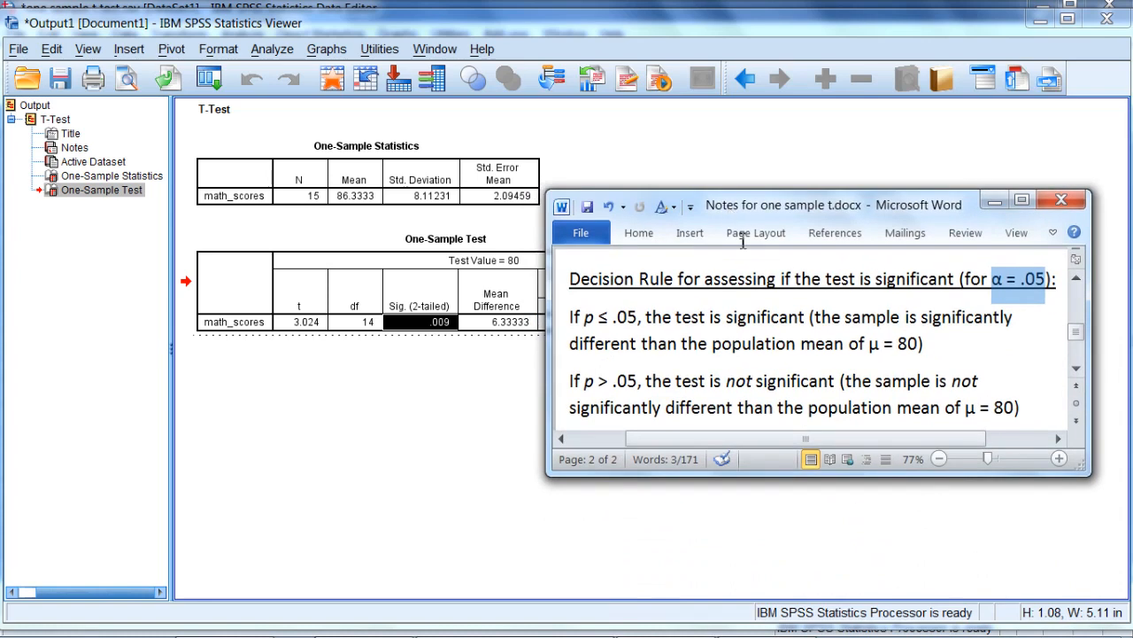
pyautogui.moveTo(1048, 301)
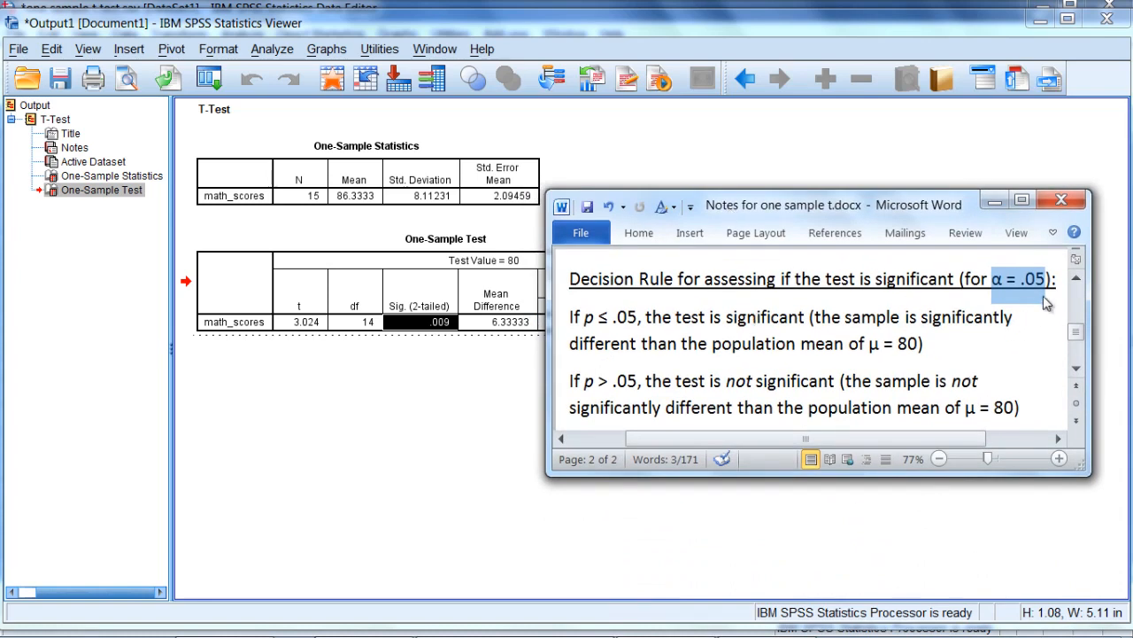
pyautogui.click(1044, 280)
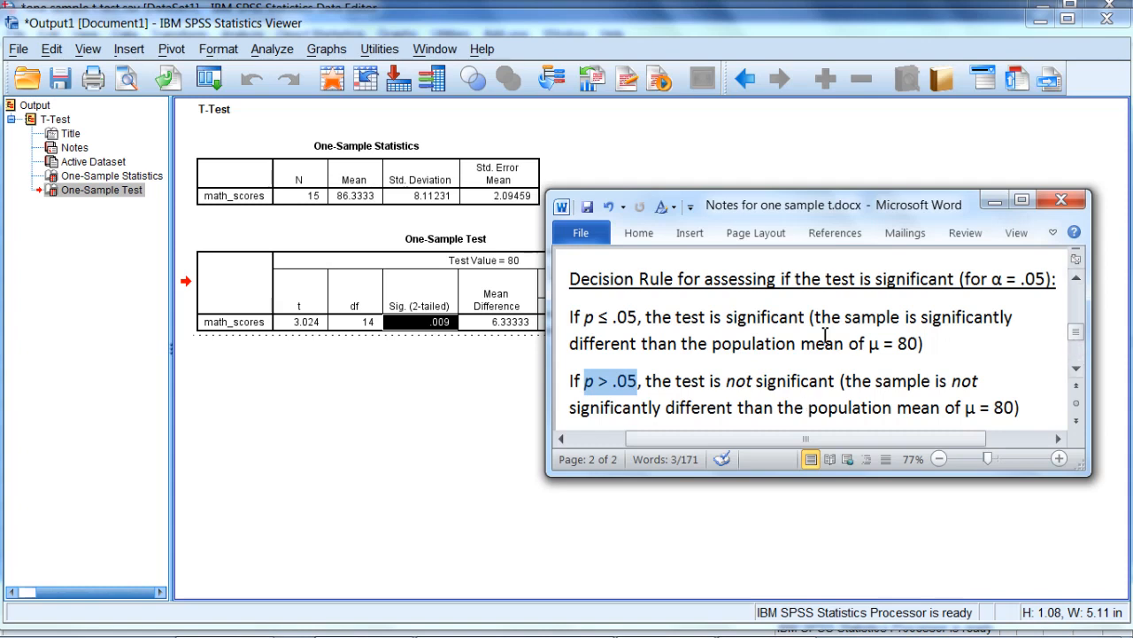
pyautogui.moveTo(598, 319)
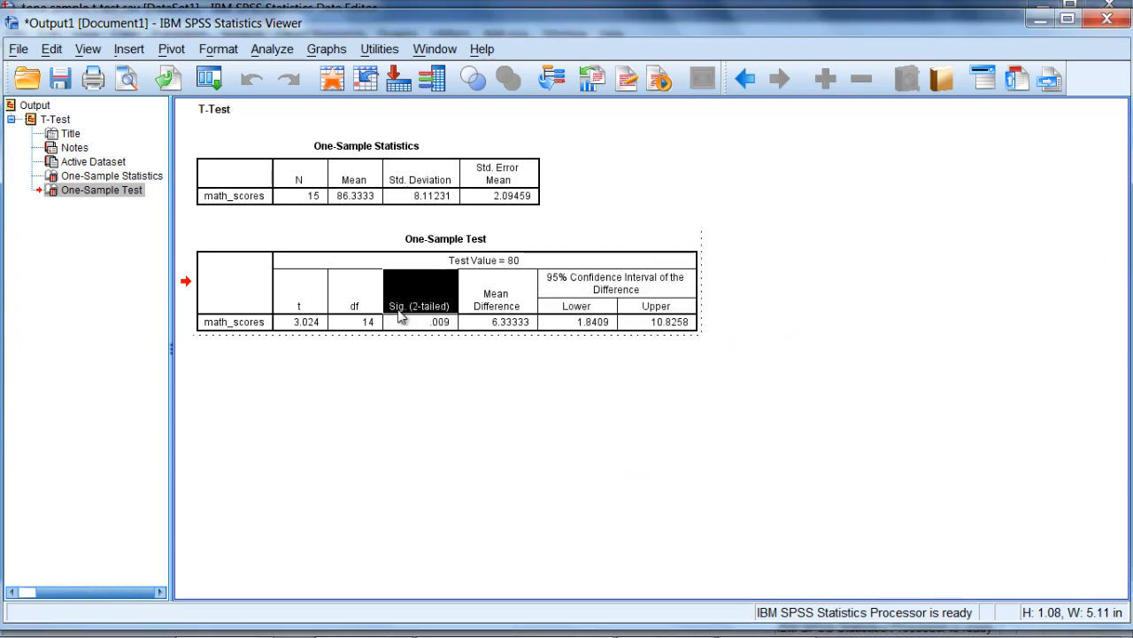
pyautogui.moveTo(418, 312)
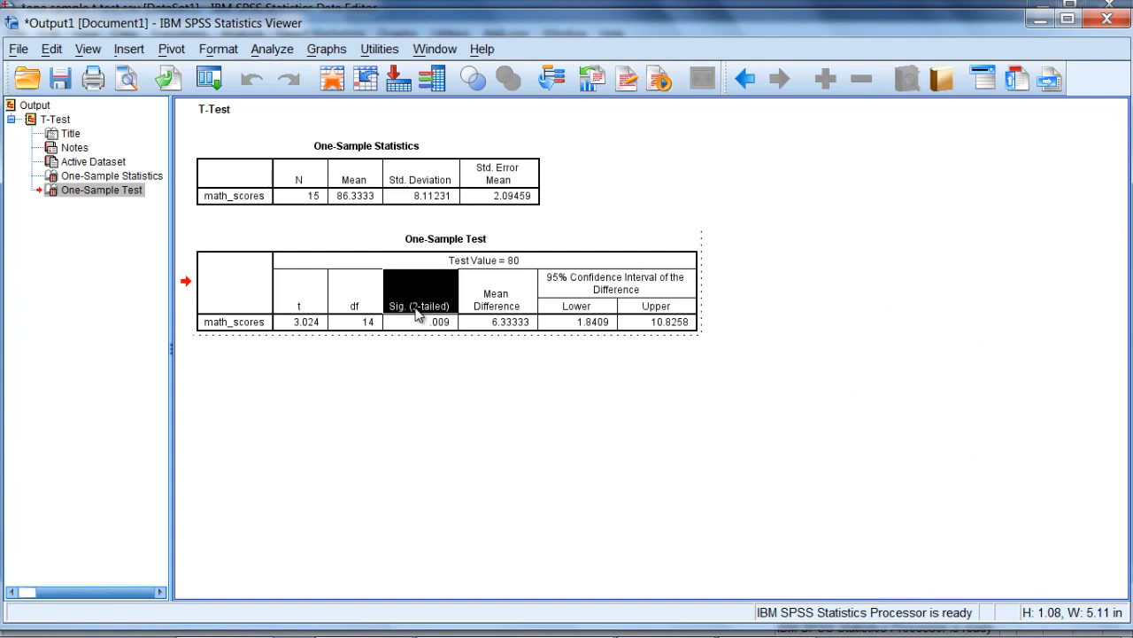
pyautogui.moveTo(468, 328)
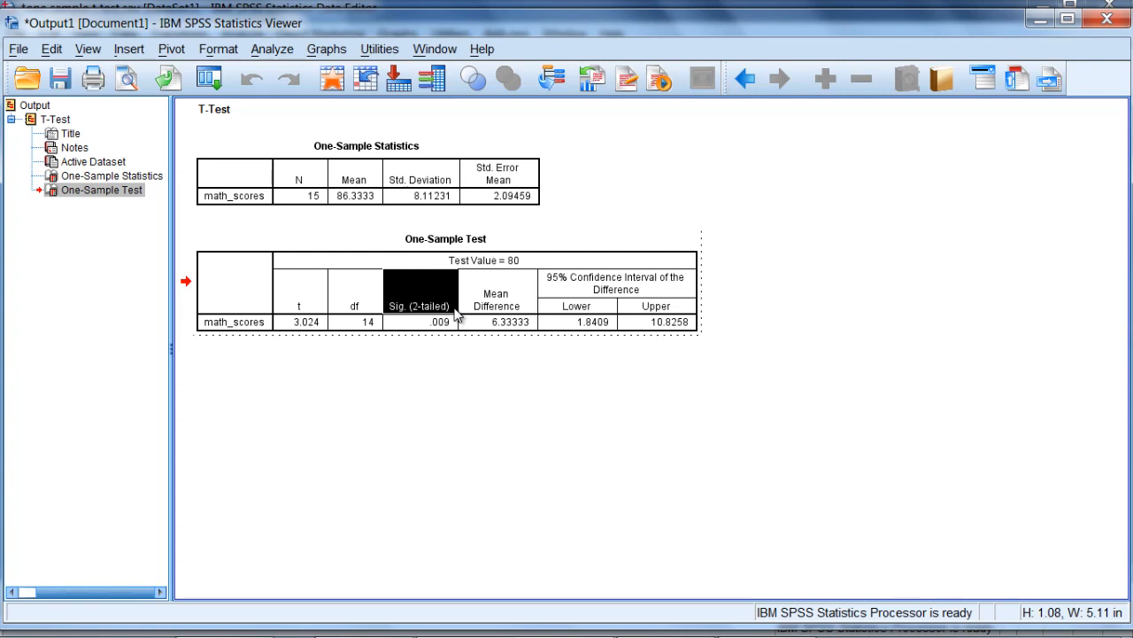
pyautogui.moveTo(416, 308)
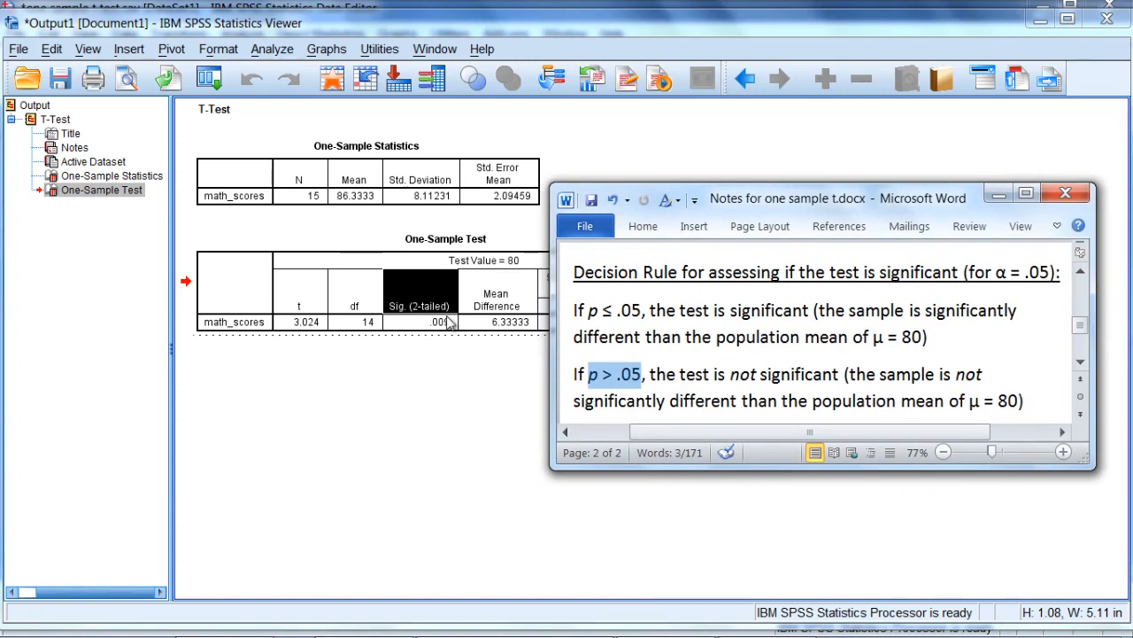
pyautogui.click(422, 322)
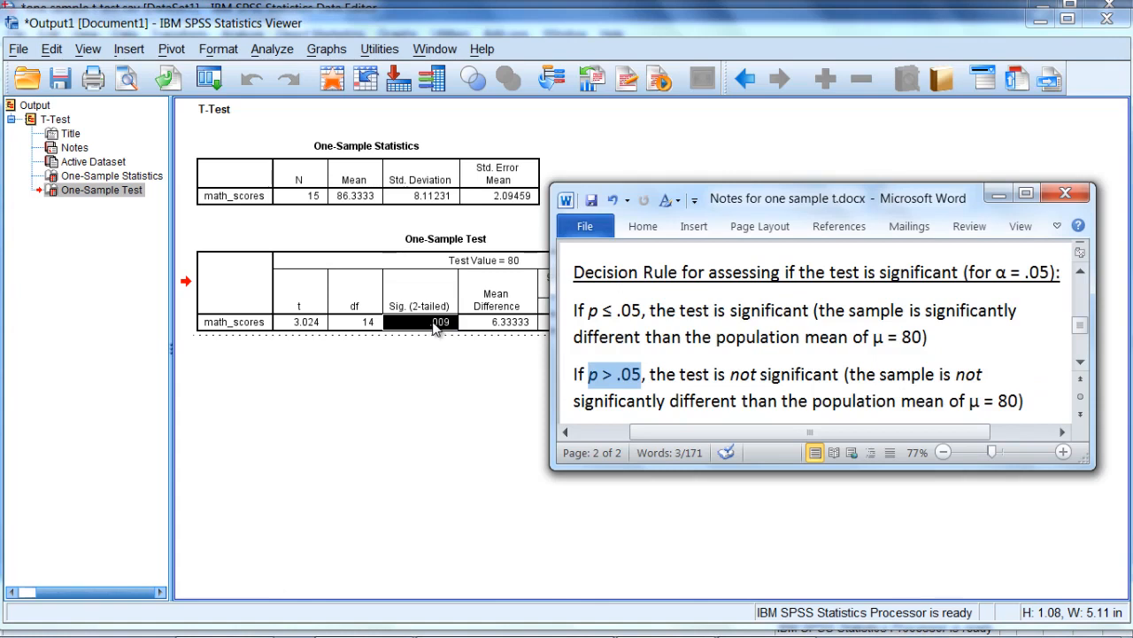
pyautogui.moveTo(595, 311)
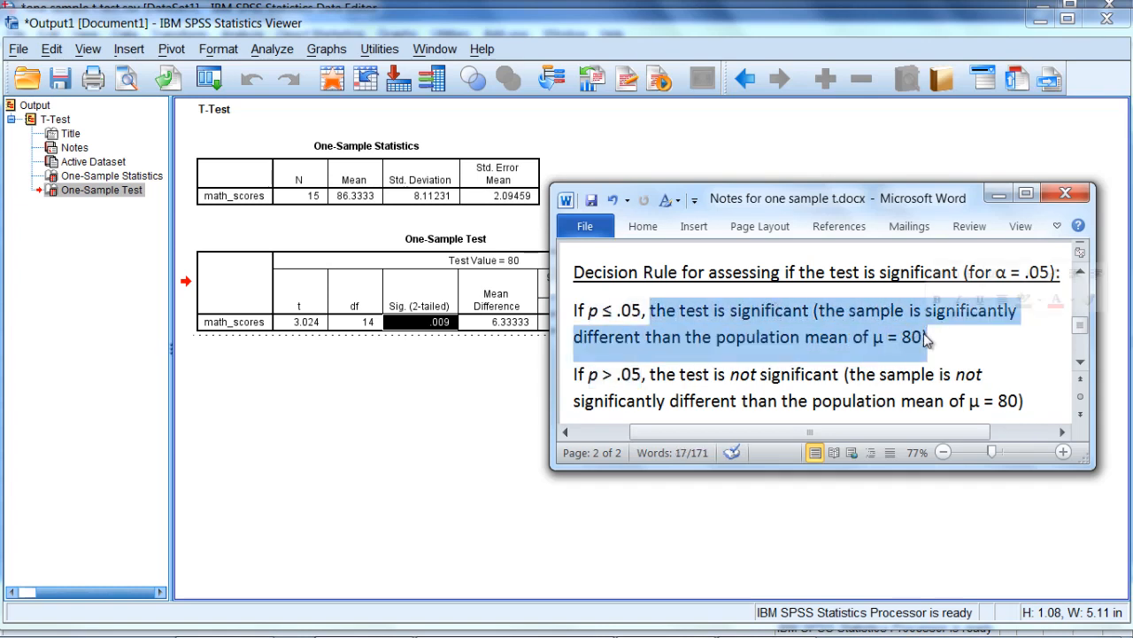
pyautogui.moveTo(912, 367)
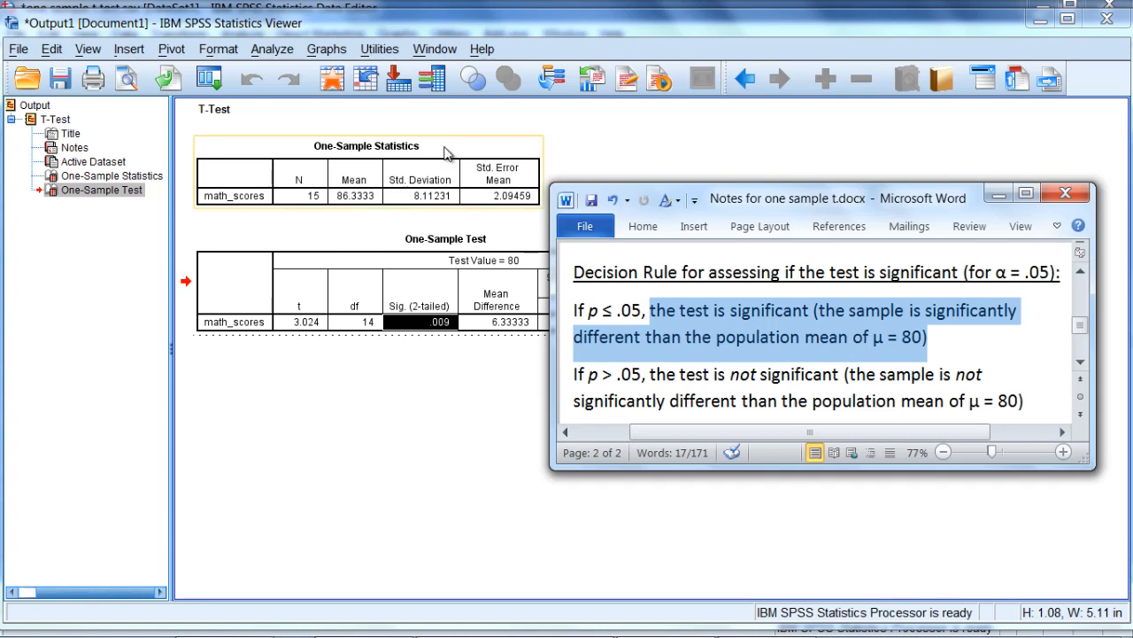
pyautogui.moveTo(344, 213)
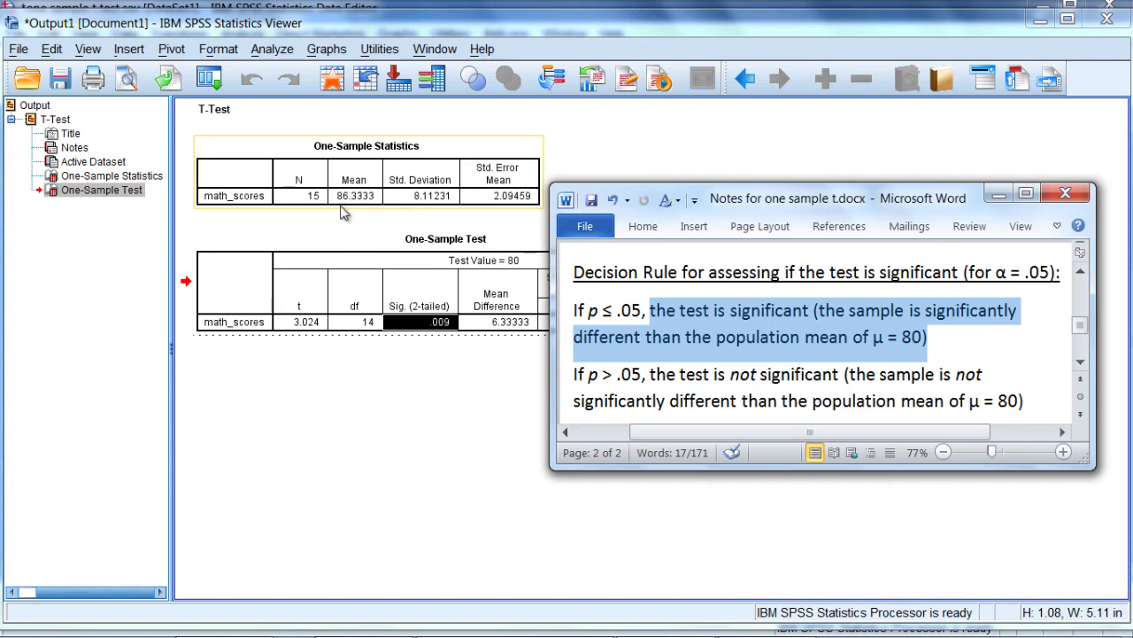
pyautogui.moveTo(322, 205)
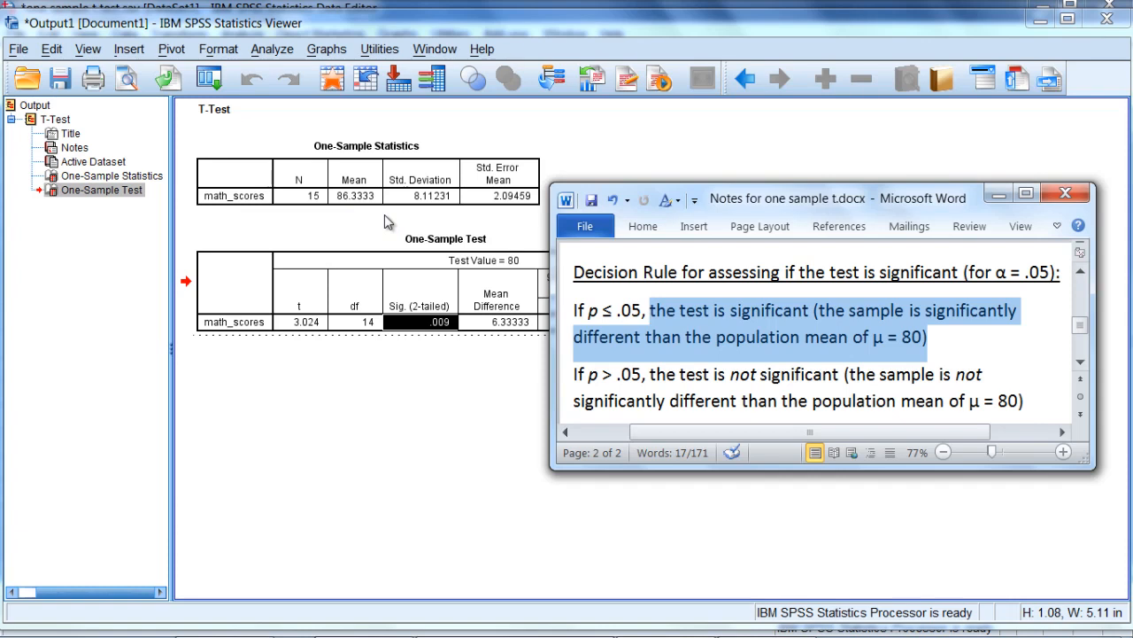
pyautogui.moveTo(454, 269)
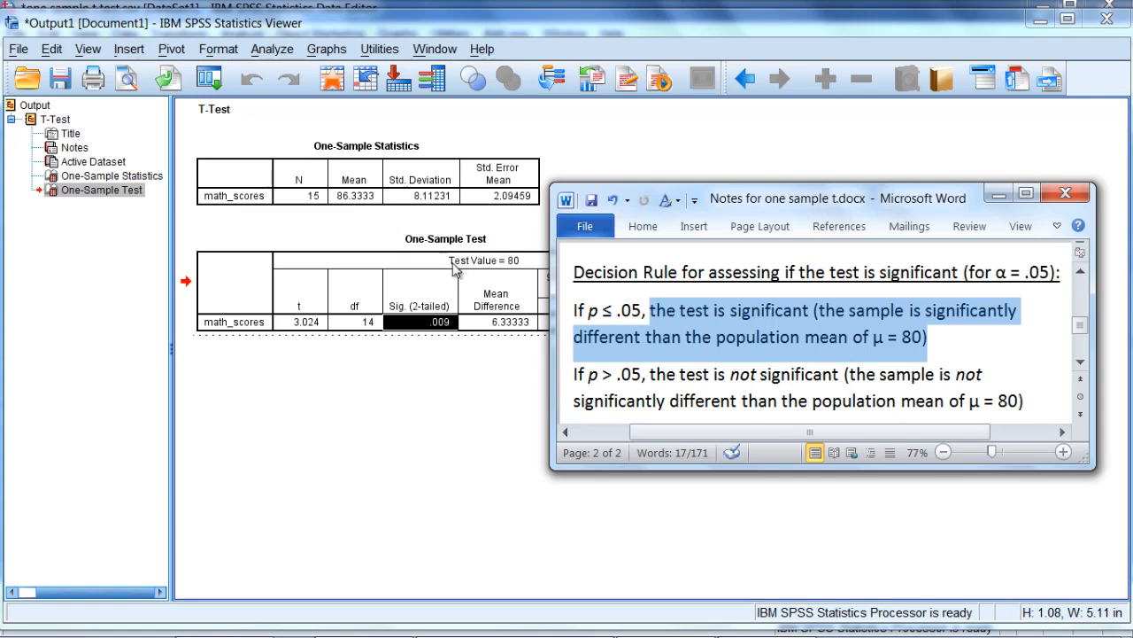
pyautogui.moveTo(517, 272)
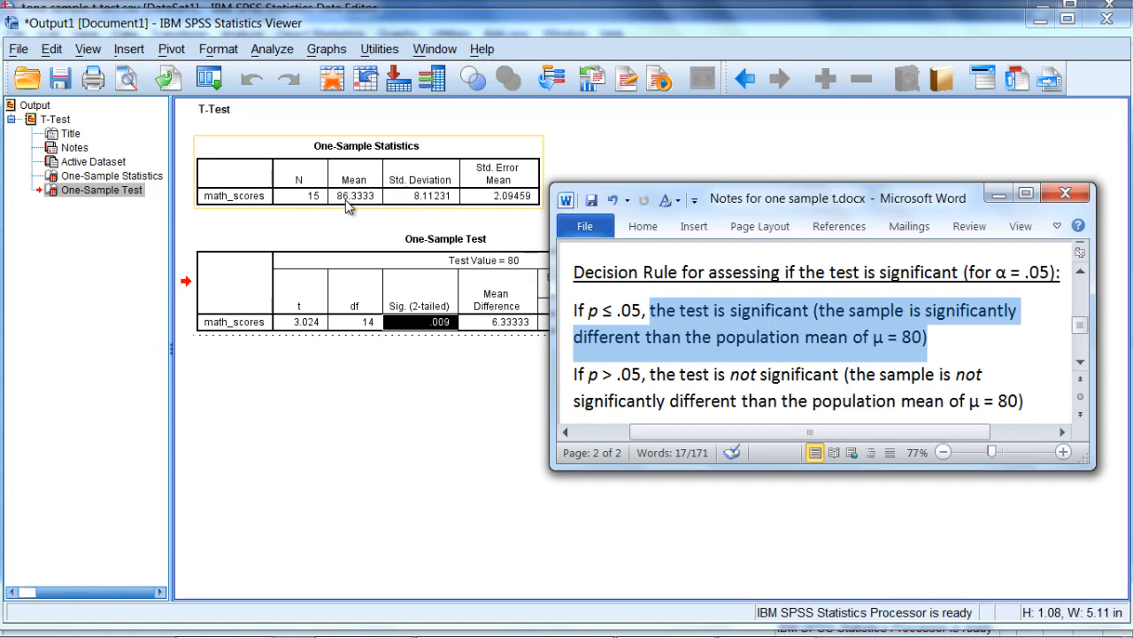
pyautogui.moveTo(355, 210)
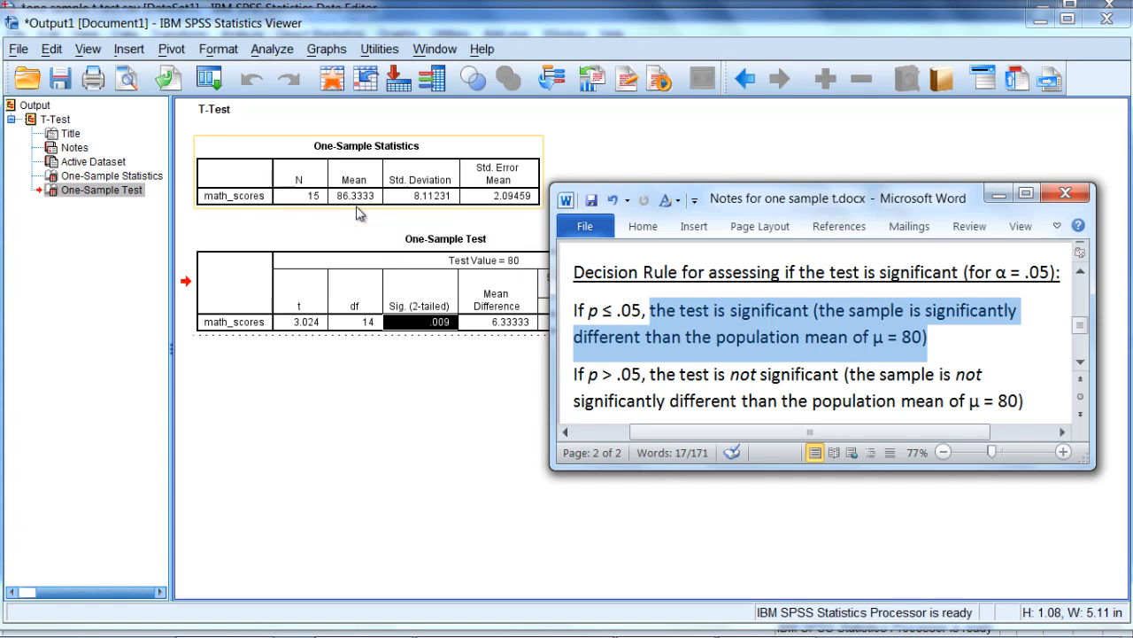
pyautogui.moveTo(358, 213)
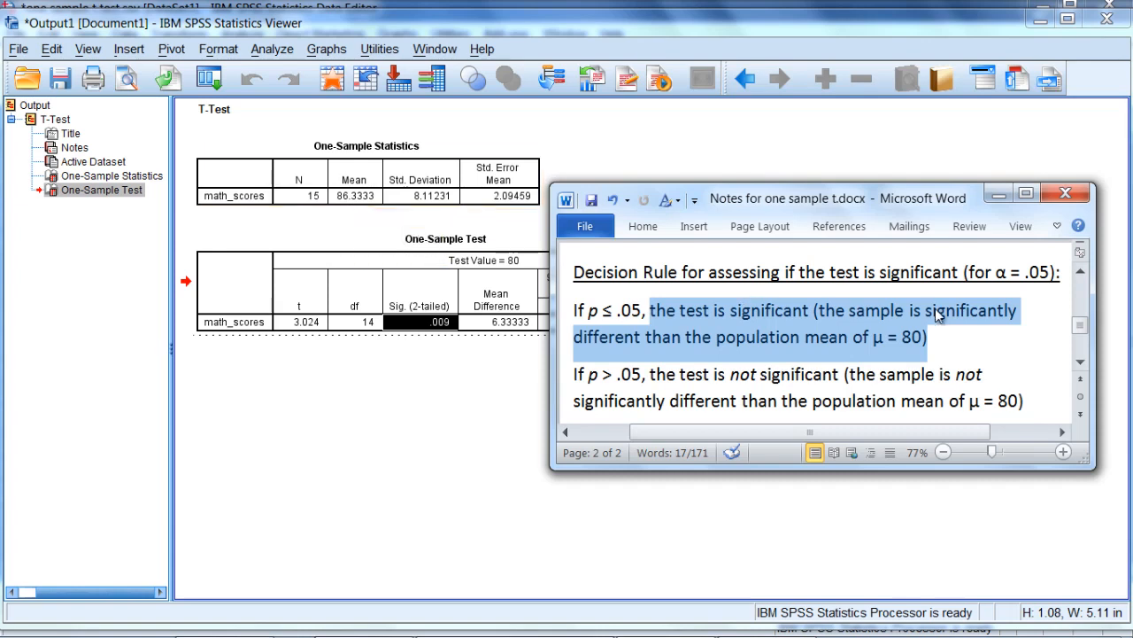
pyautogui.moveTo(1031, 334)
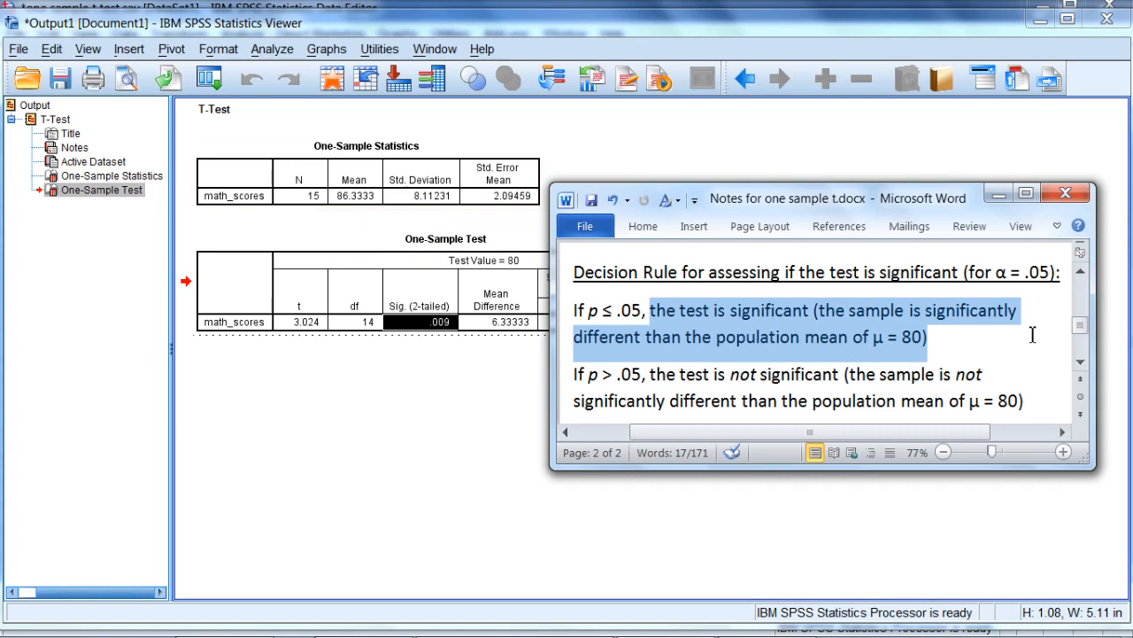
pyautogui.moveTo(1037, 400)
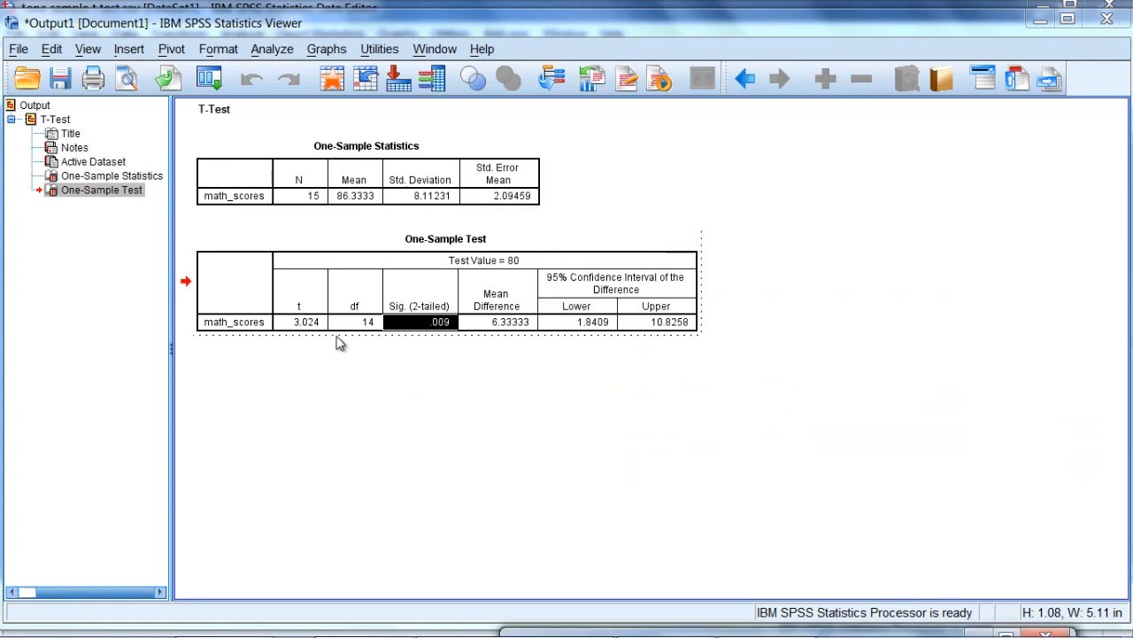
pyautogui.click(301, 322)
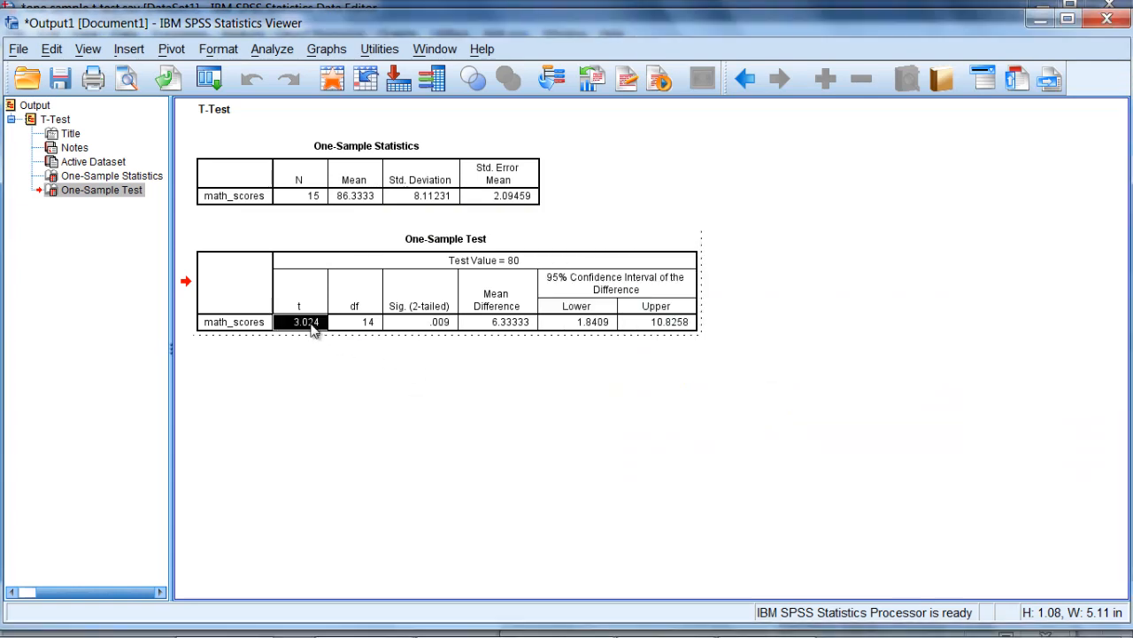
pyautogui.click(417, 323)
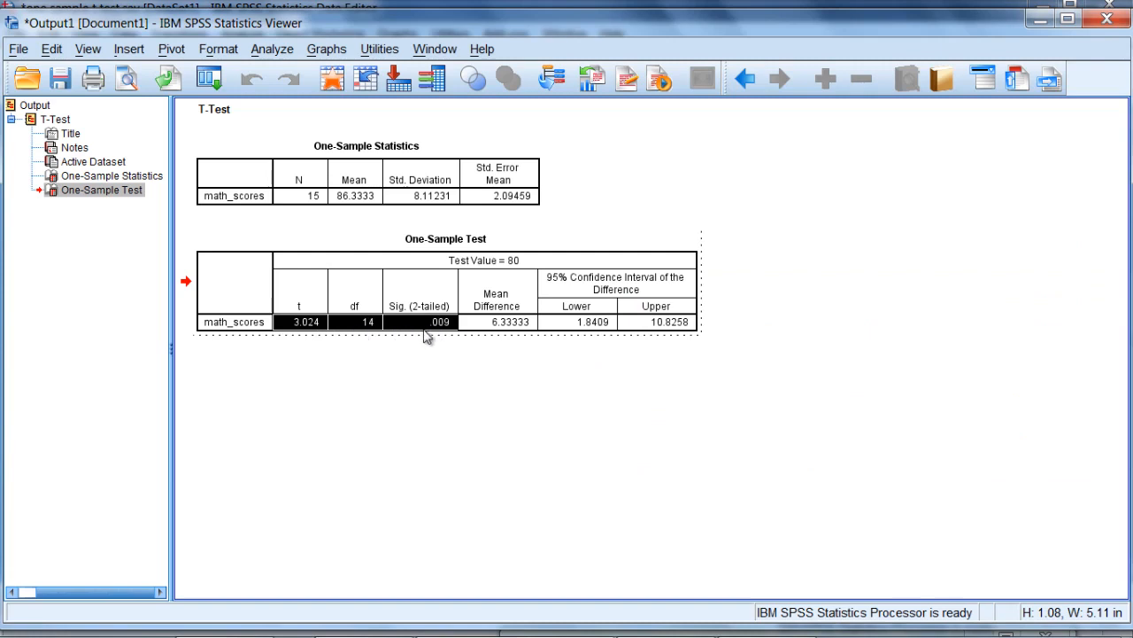
pyautogui.moveTo(386, 331)
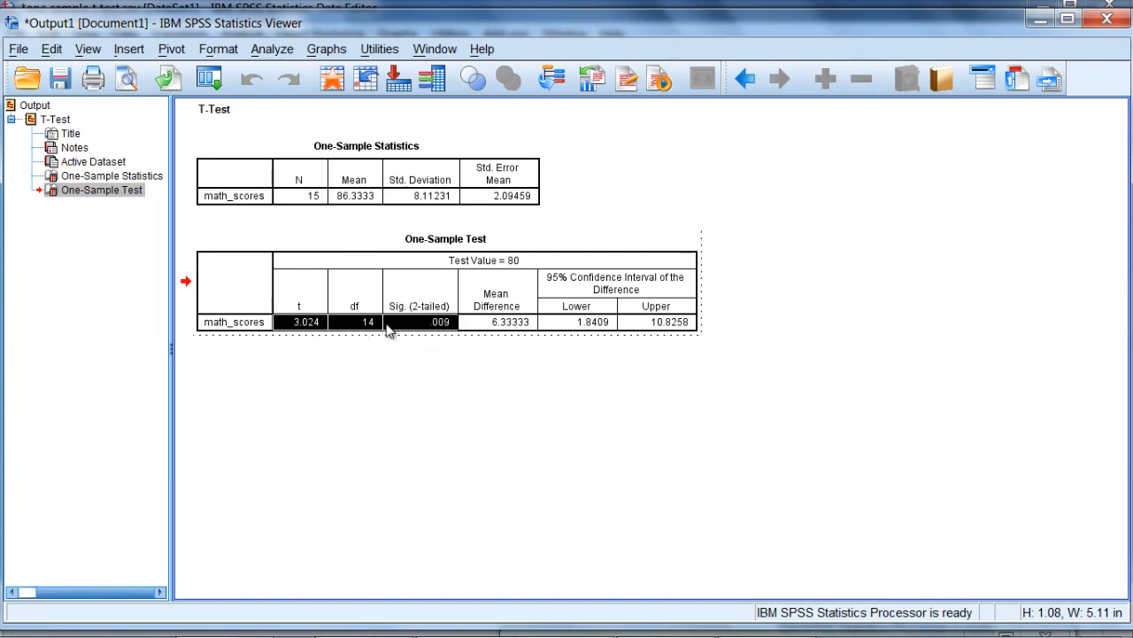
pyautogui.moveTo(361, 248)
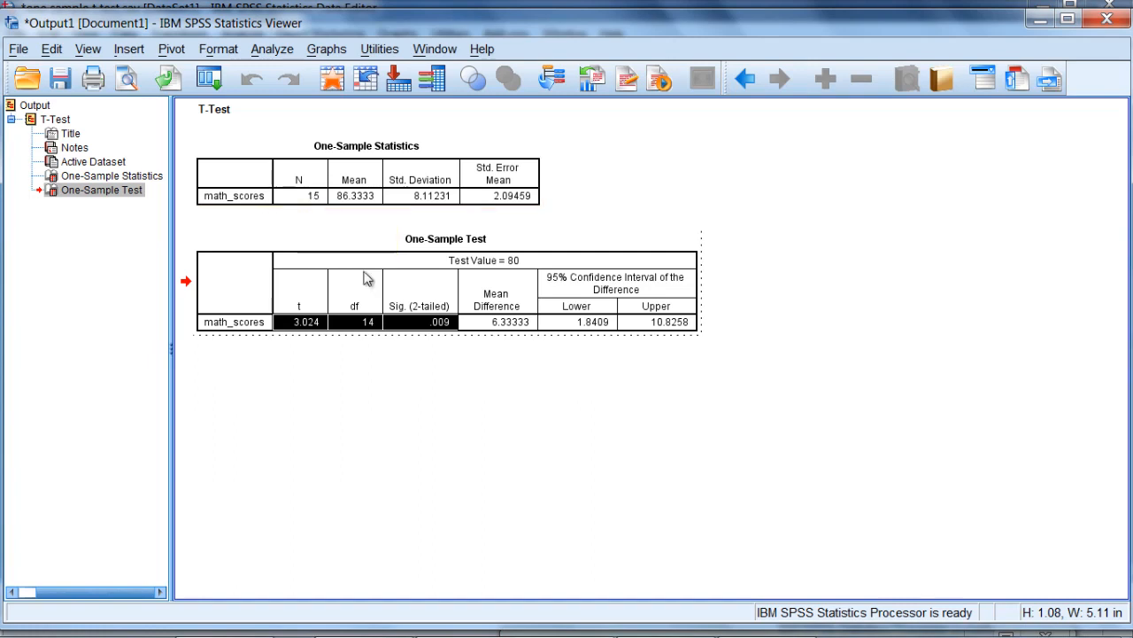
pyautogui.moveTo(371, 334)
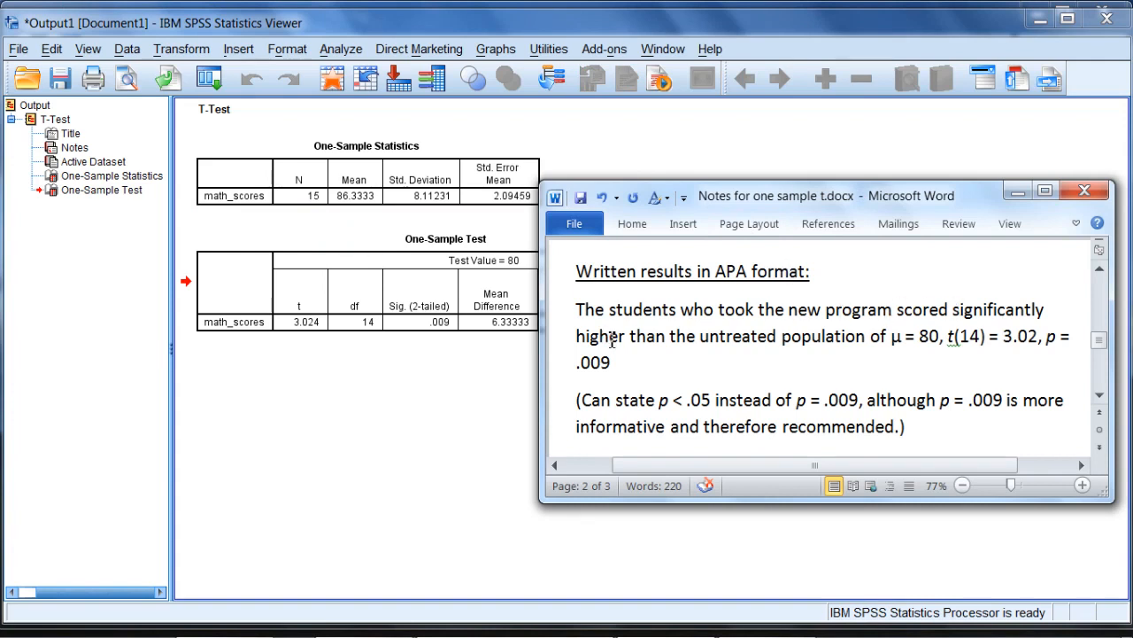
pyautogui.moveTo(886, 344)
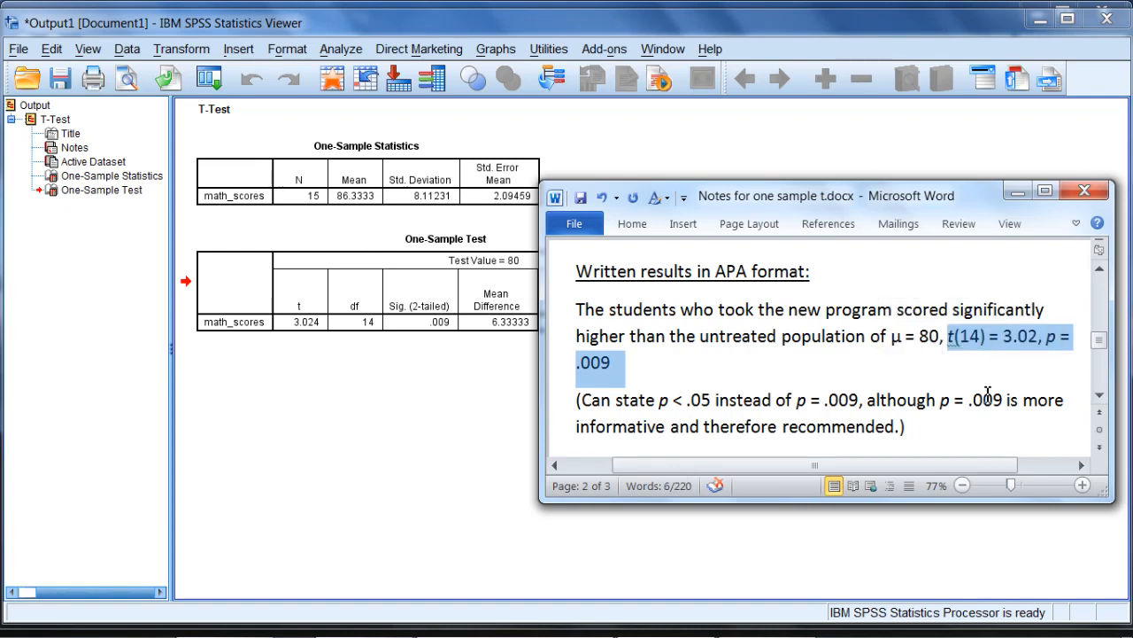
pyautogui.moveTo(567, 363)
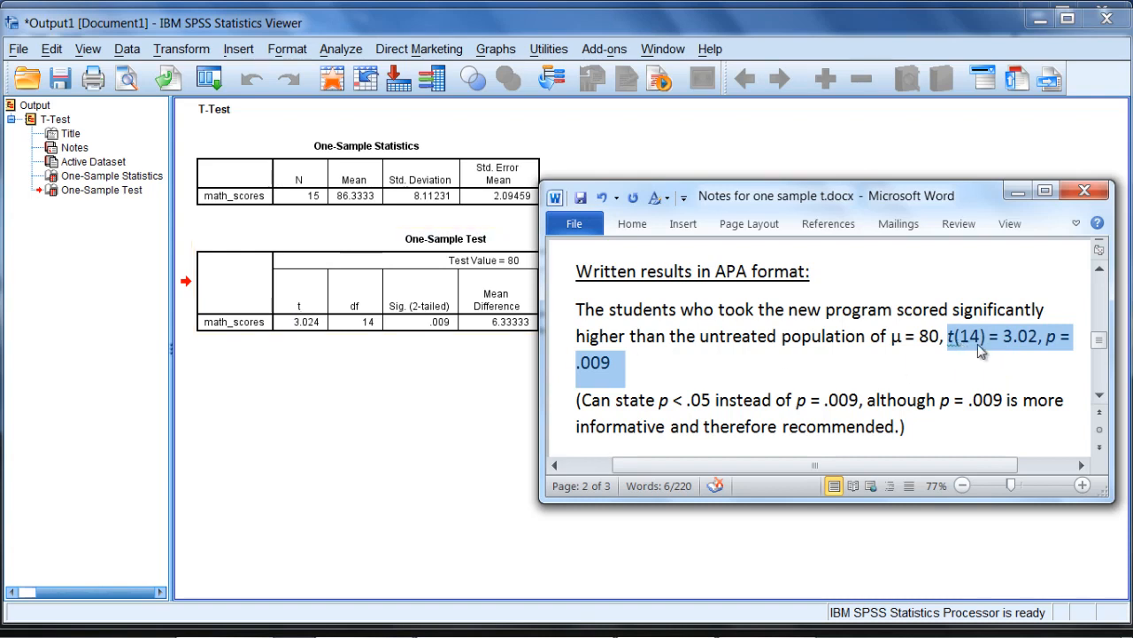
pyautogui.moveTo(386, 381)
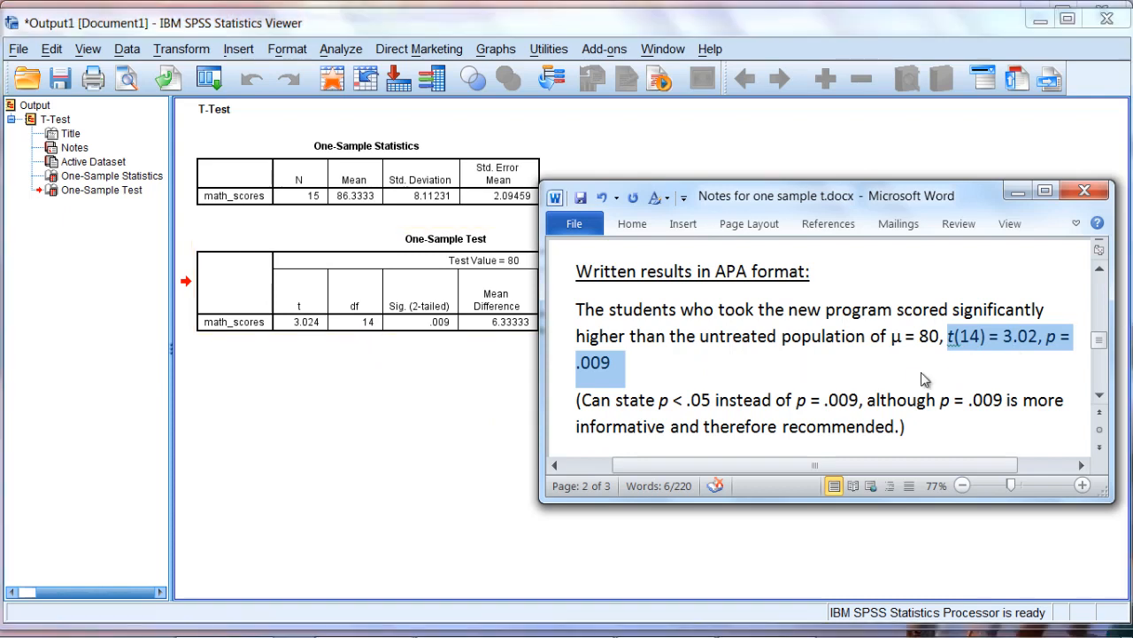
# - Select the One-Sample Test results table beside the APA write-up
pyautogui.click(305, 322)
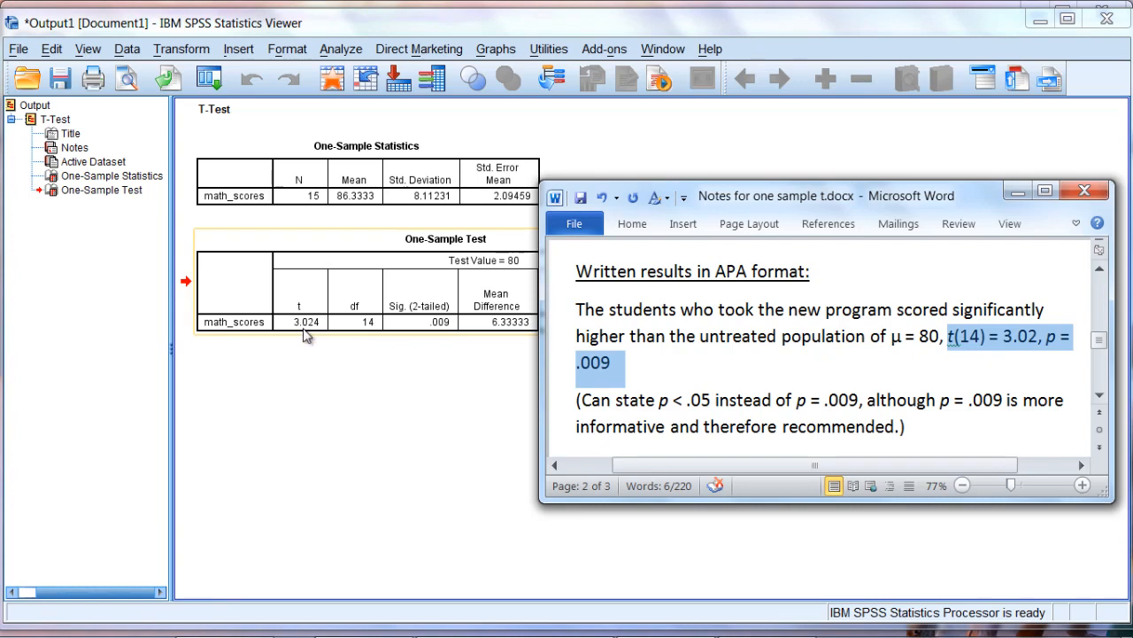
pyautogui.moveTo(316, 333)
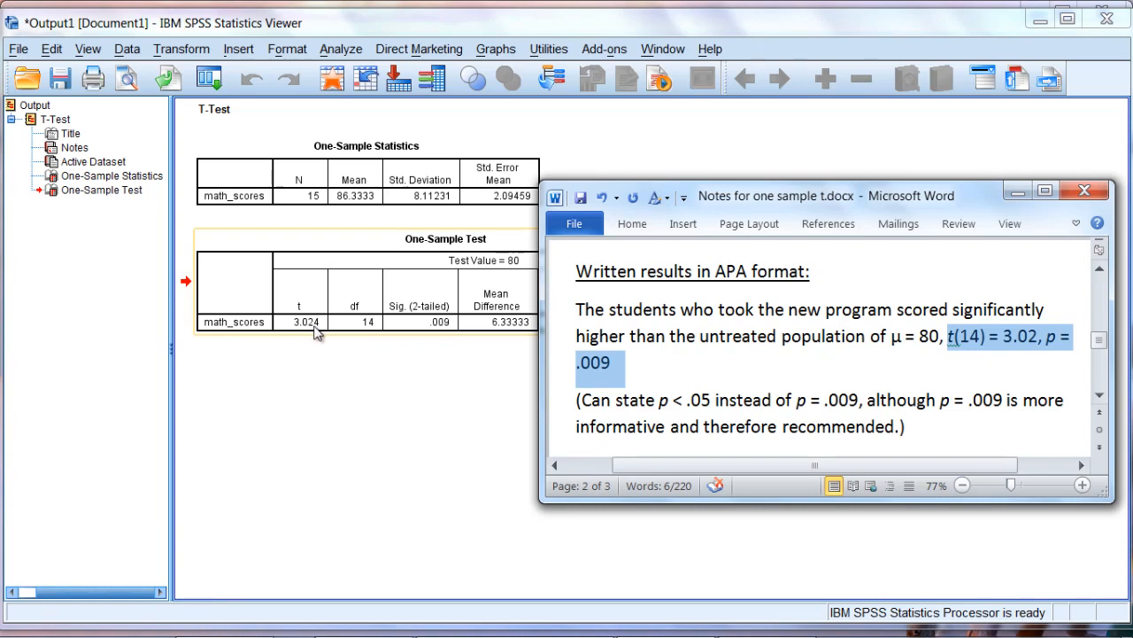
pyautogui.moveTo(1016, 370)
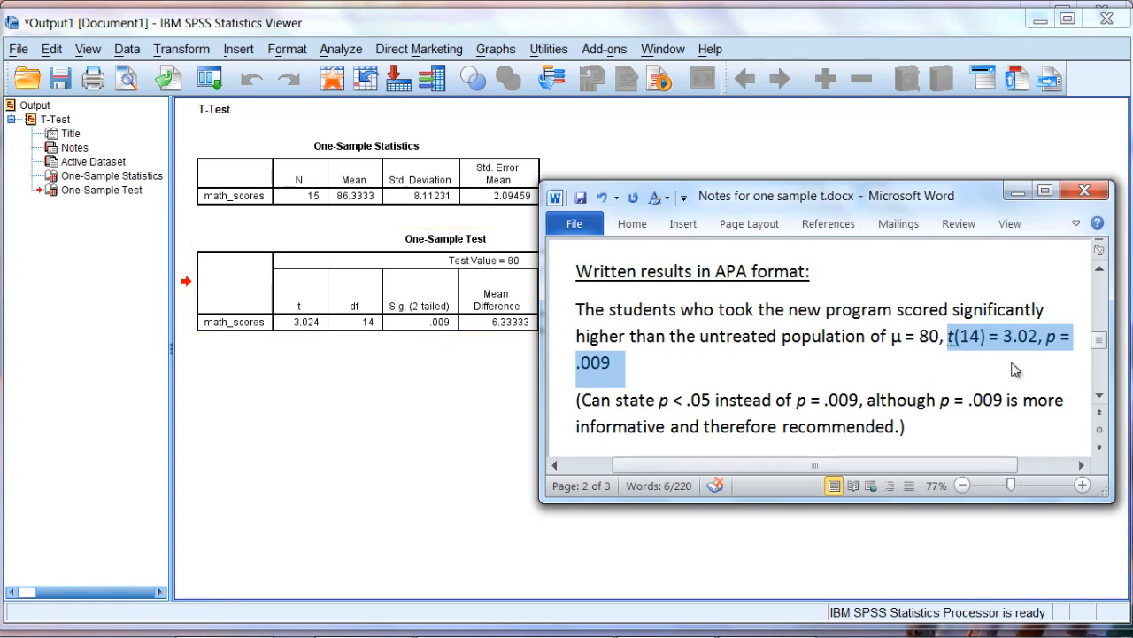
pyautogui.moveTo(616, 380)
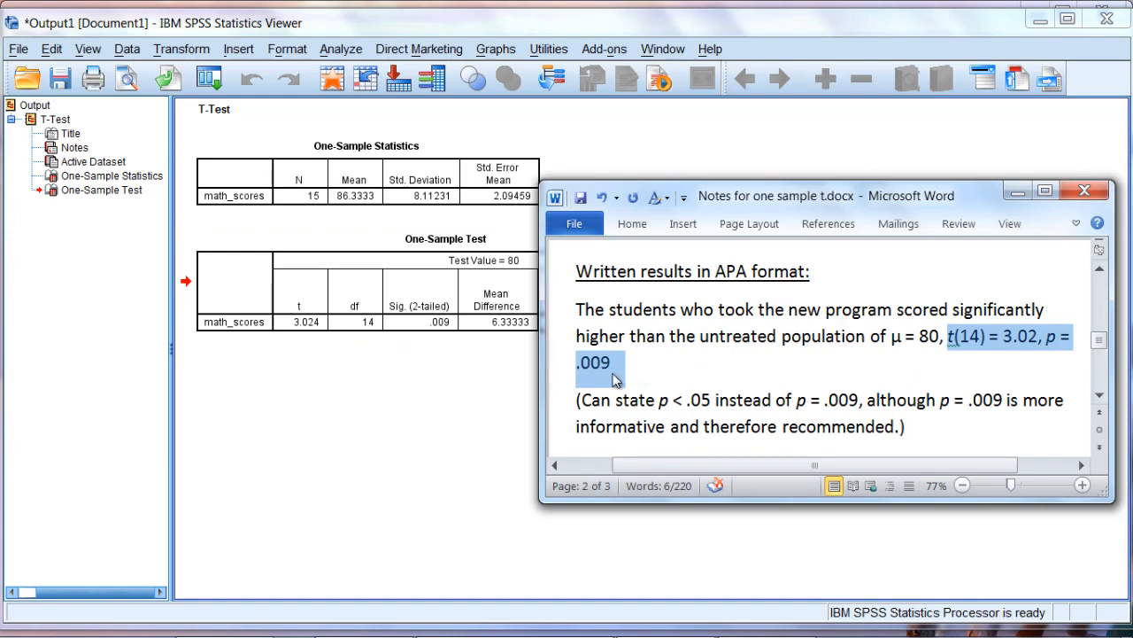
pyautogui.moveTo(598, 375)
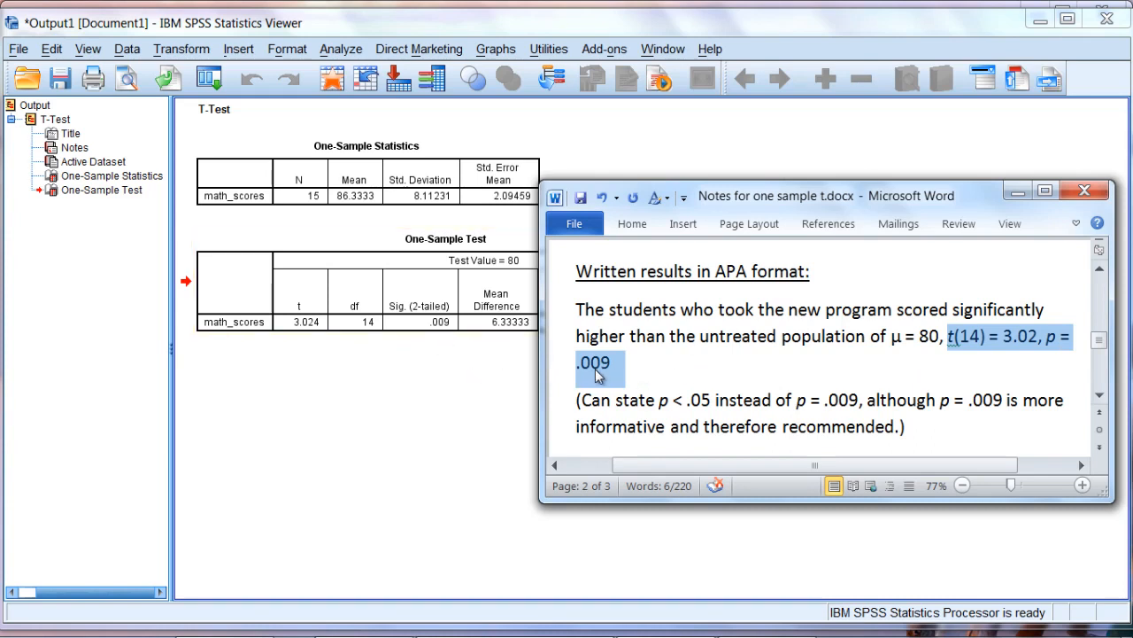
pyautogui.moveTo(616, 379)
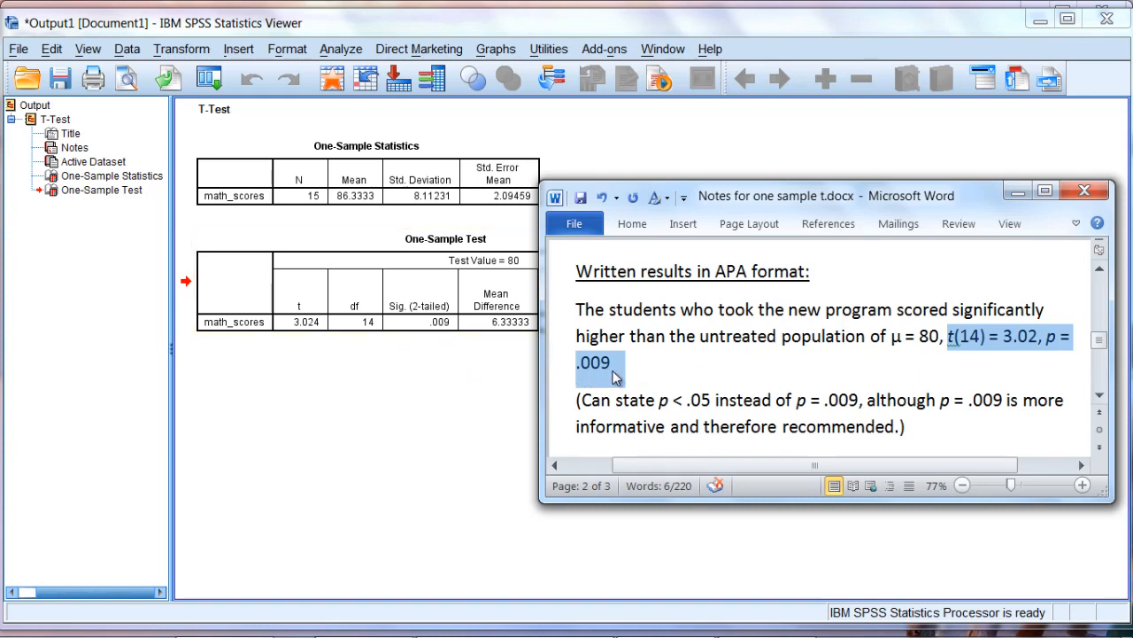
pyautogui.moveTo(669, 411)
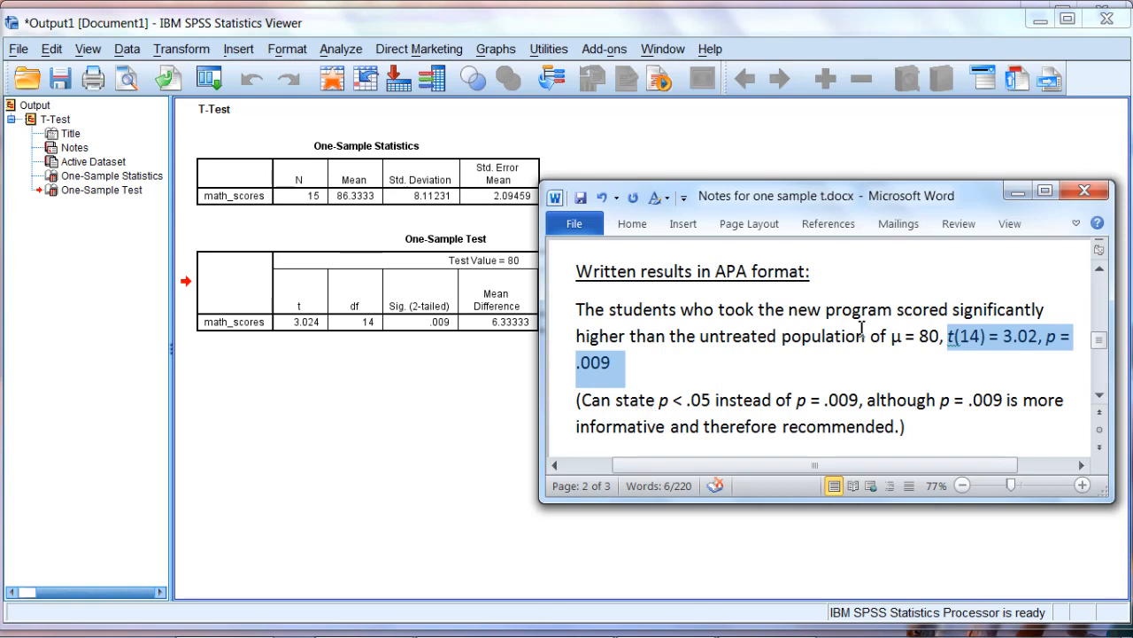
pyautogui.moveTo(659, 405)
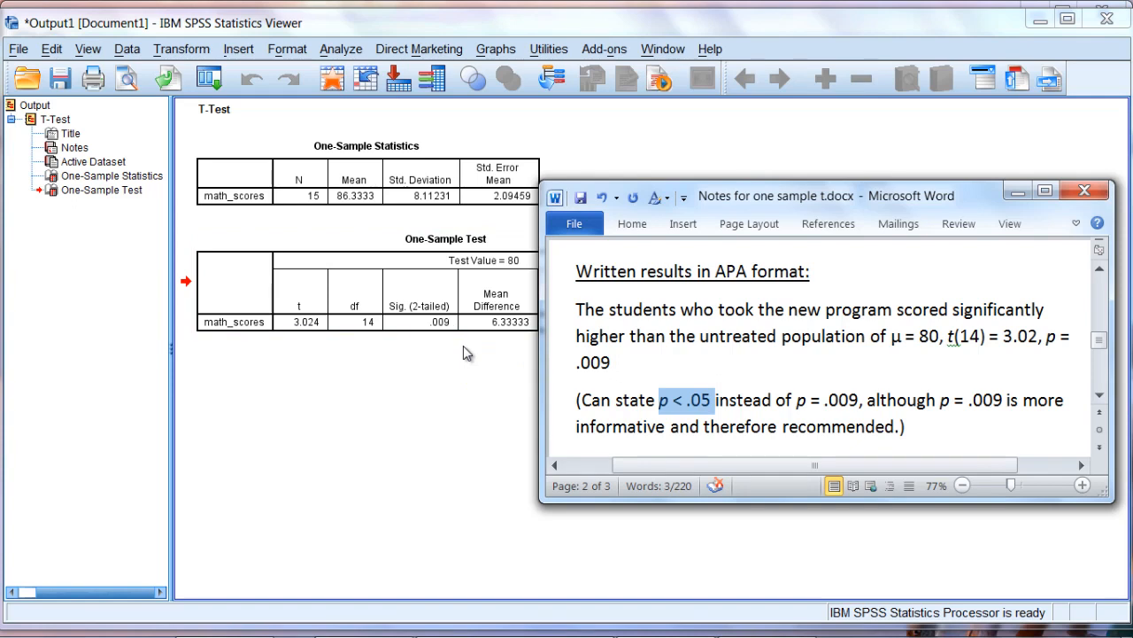
# - End the APA result sentence with a period after p = .009 and select 'higher'
pyautogui.doubleClick(827, 400)
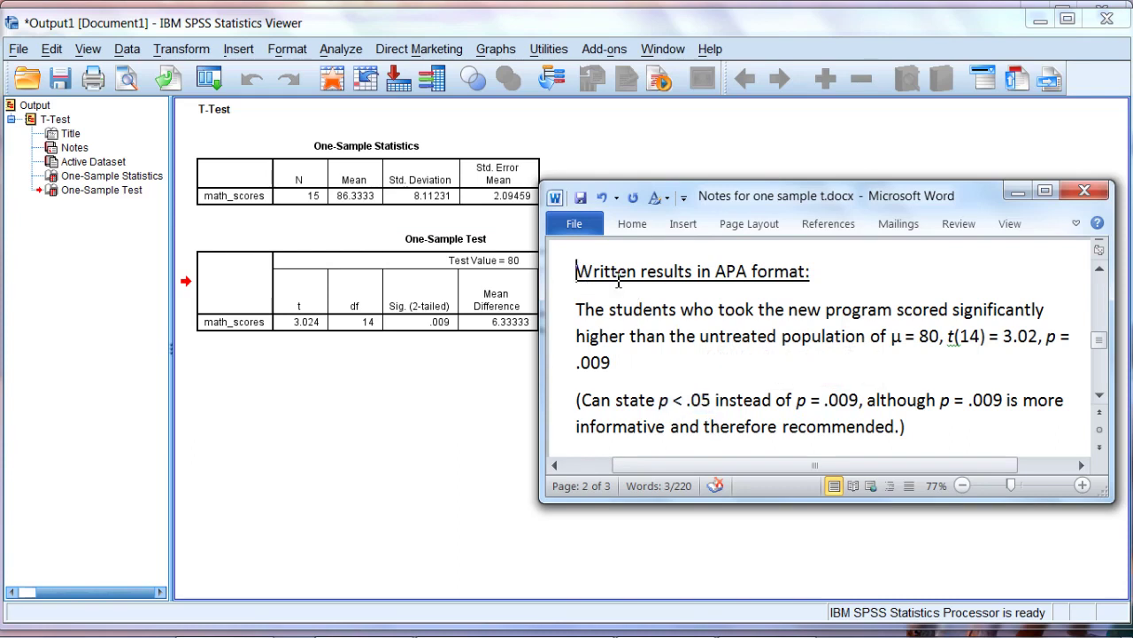
pyautogui.doubleClick(691, 271)
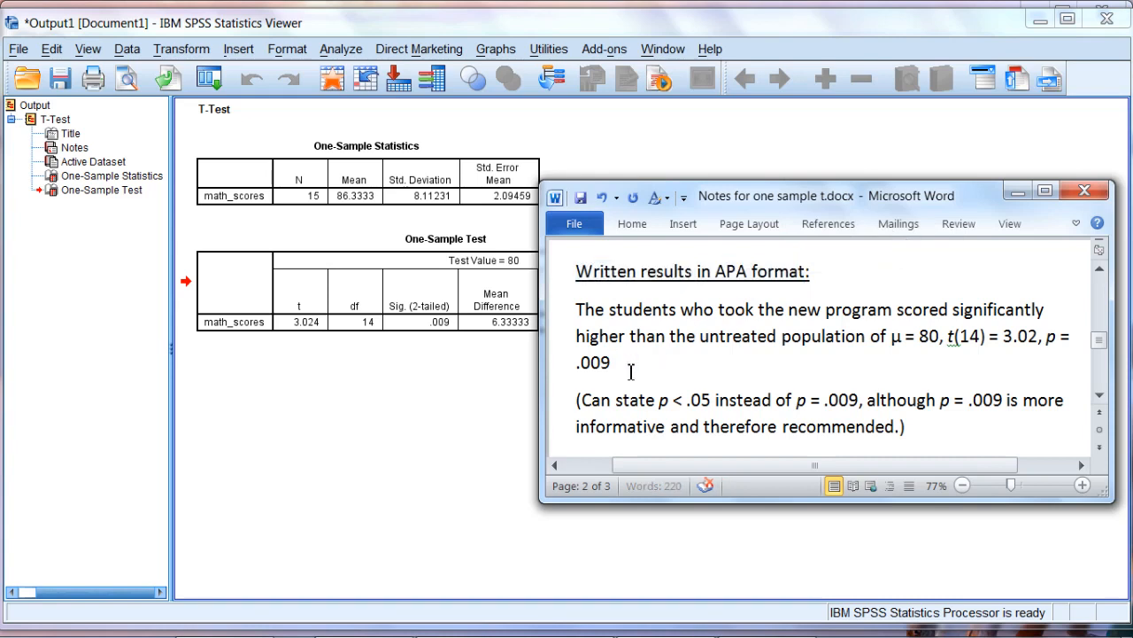
pyautogui.write('.')
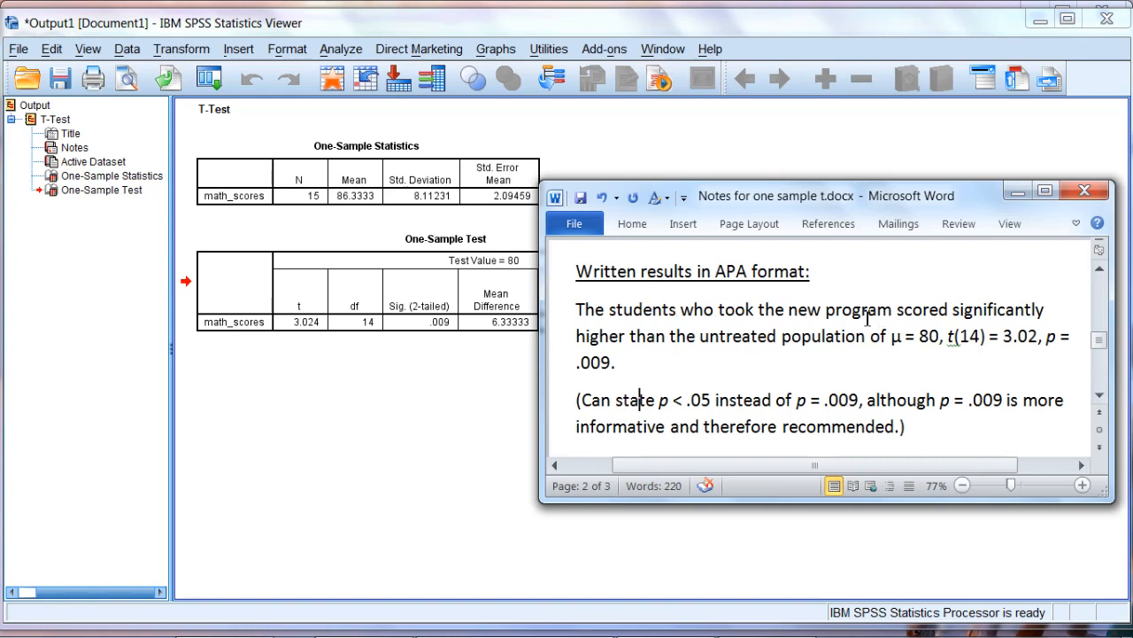
pyautogui.moveTo(972, 308)
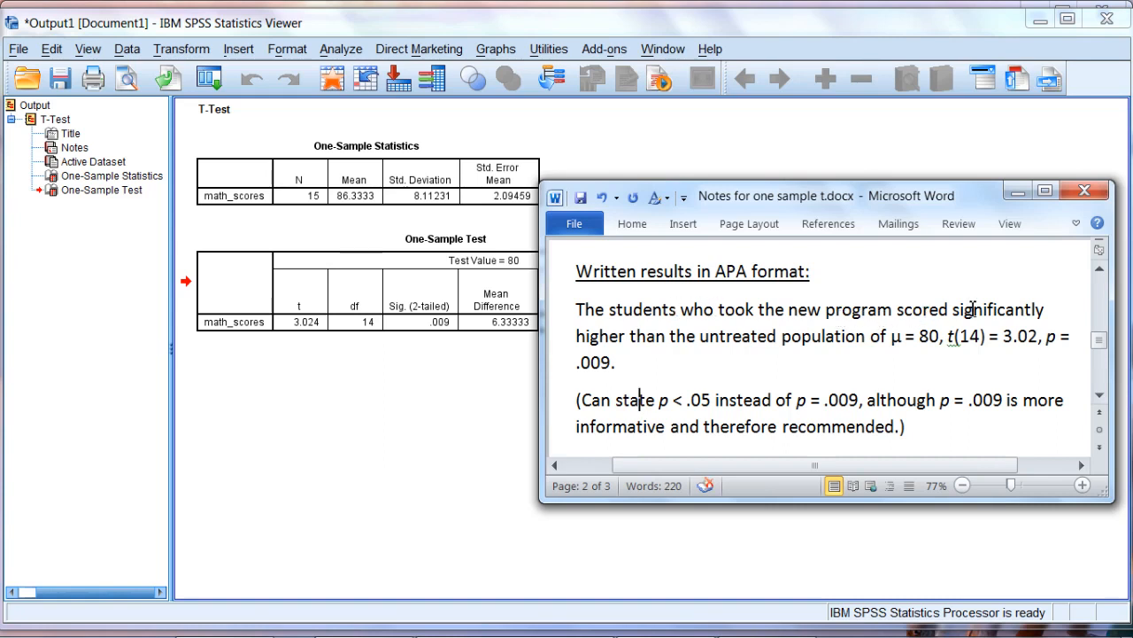
pyautogui.doubleClick(999, 308)
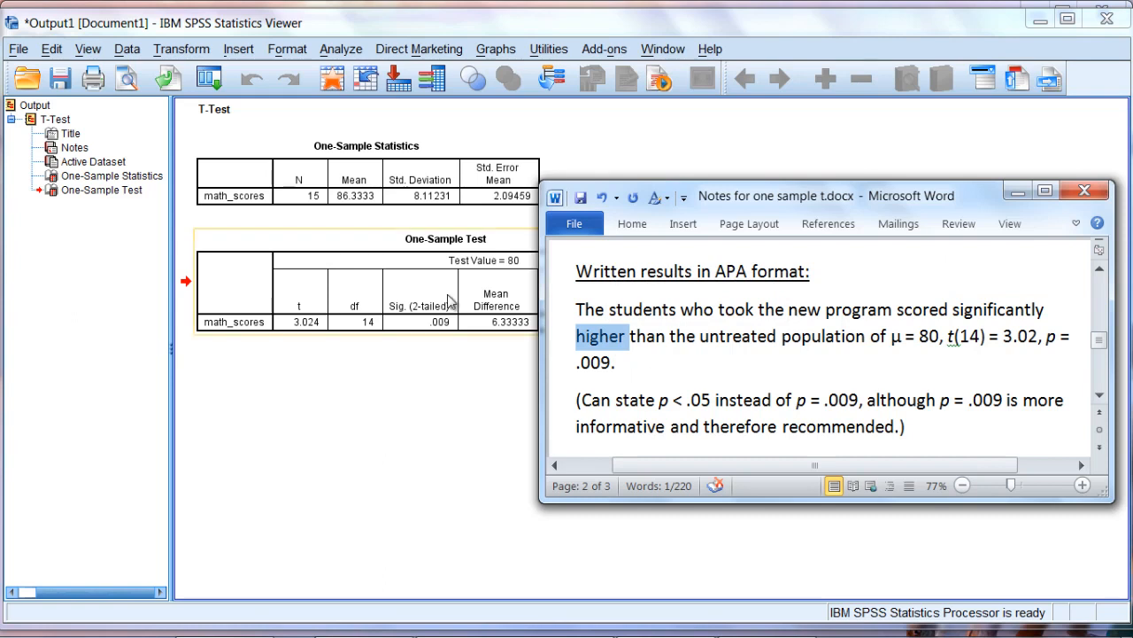
pyautogui.moveTo(434, 321)
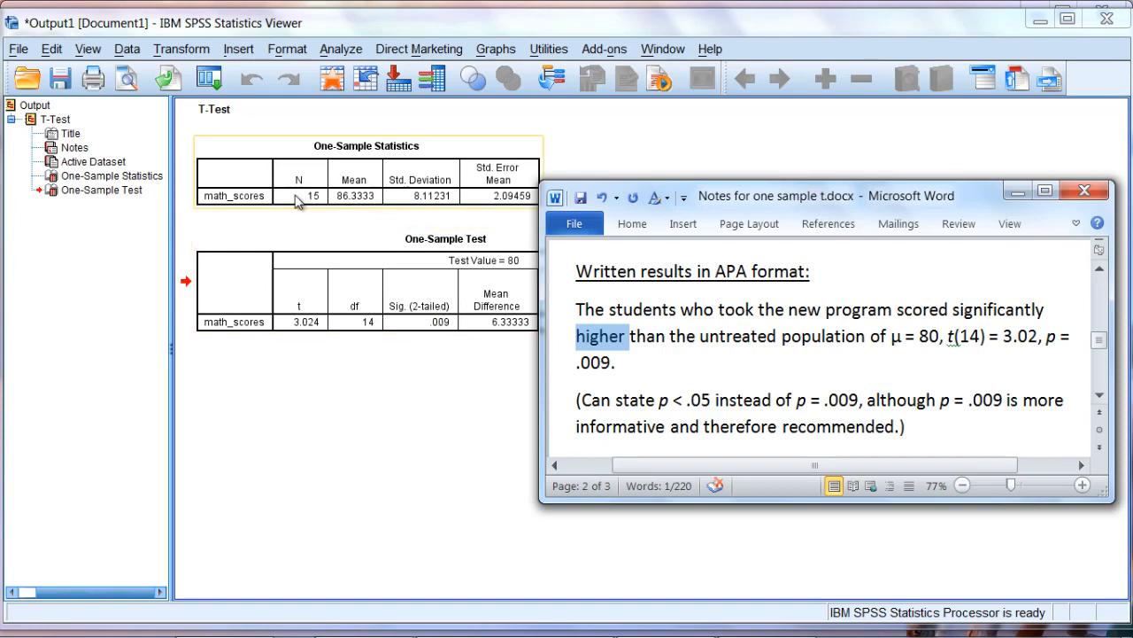
pyautogui.moveTo(345, 205)
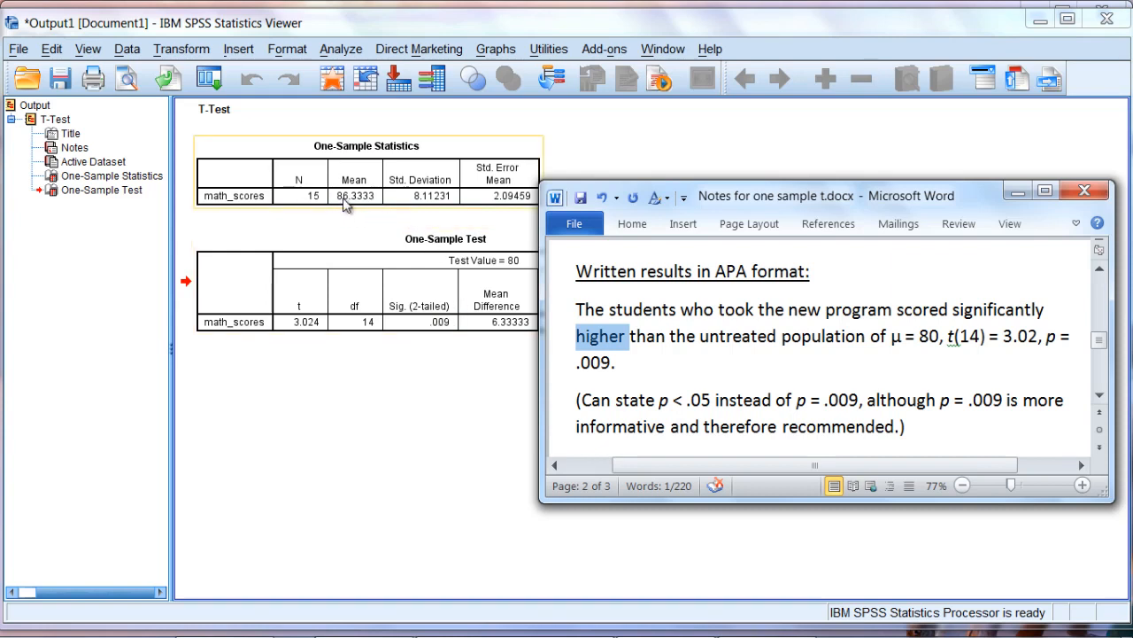
pyautogui.moveTo(535, 287)
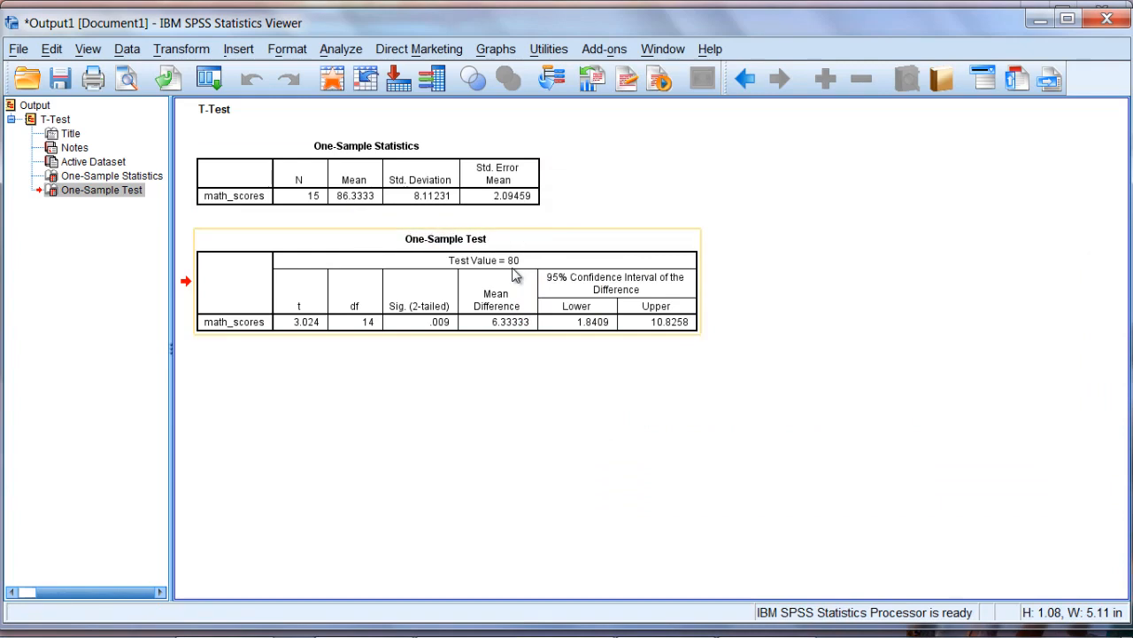
pyautogui.moveTo(514, 279)
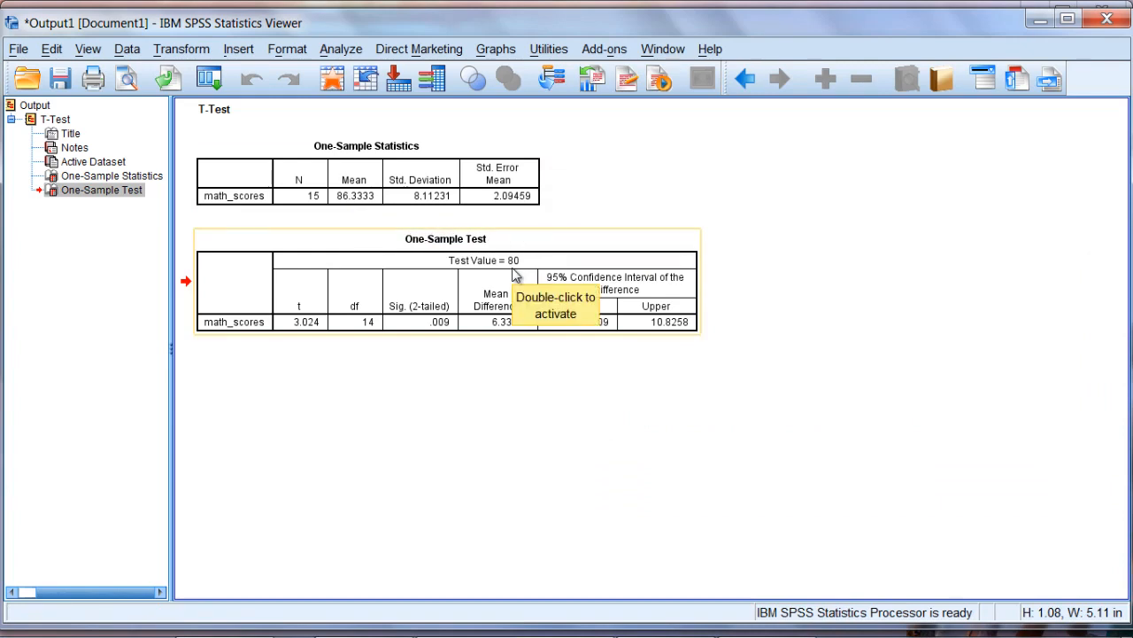
pyautogui.moveTo(712, 609)
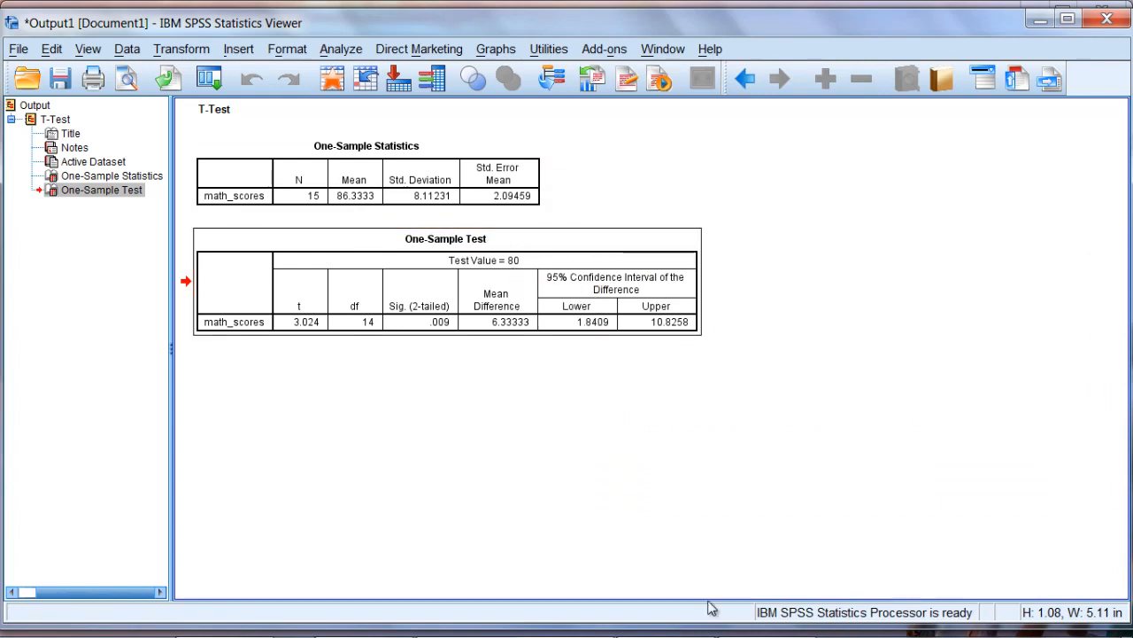
pyautogui.moveTo(730, 524)
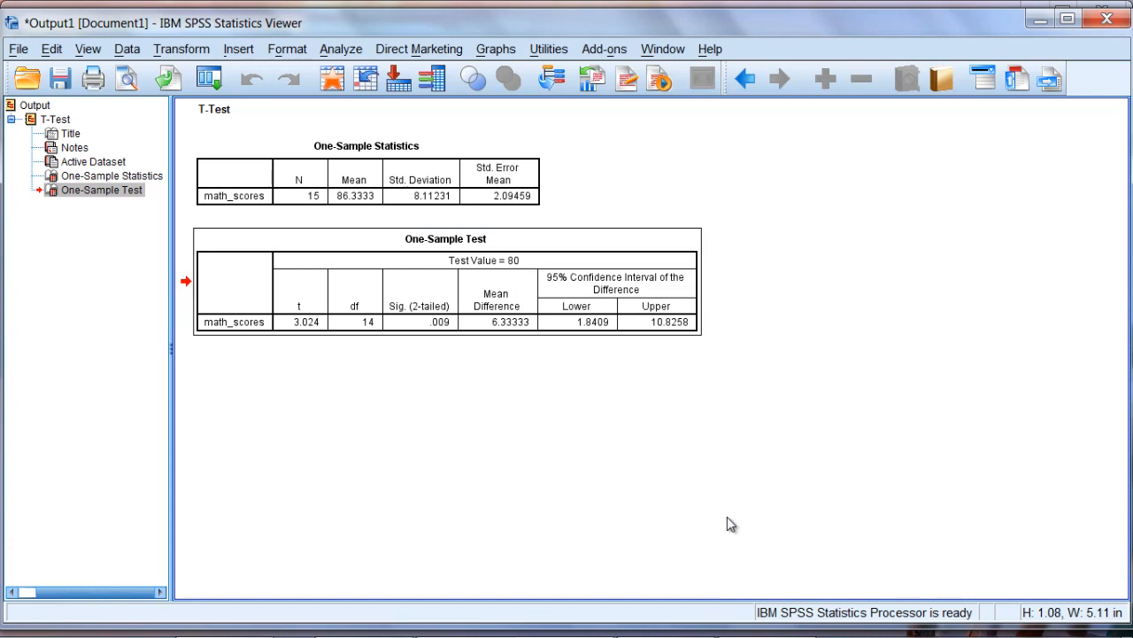